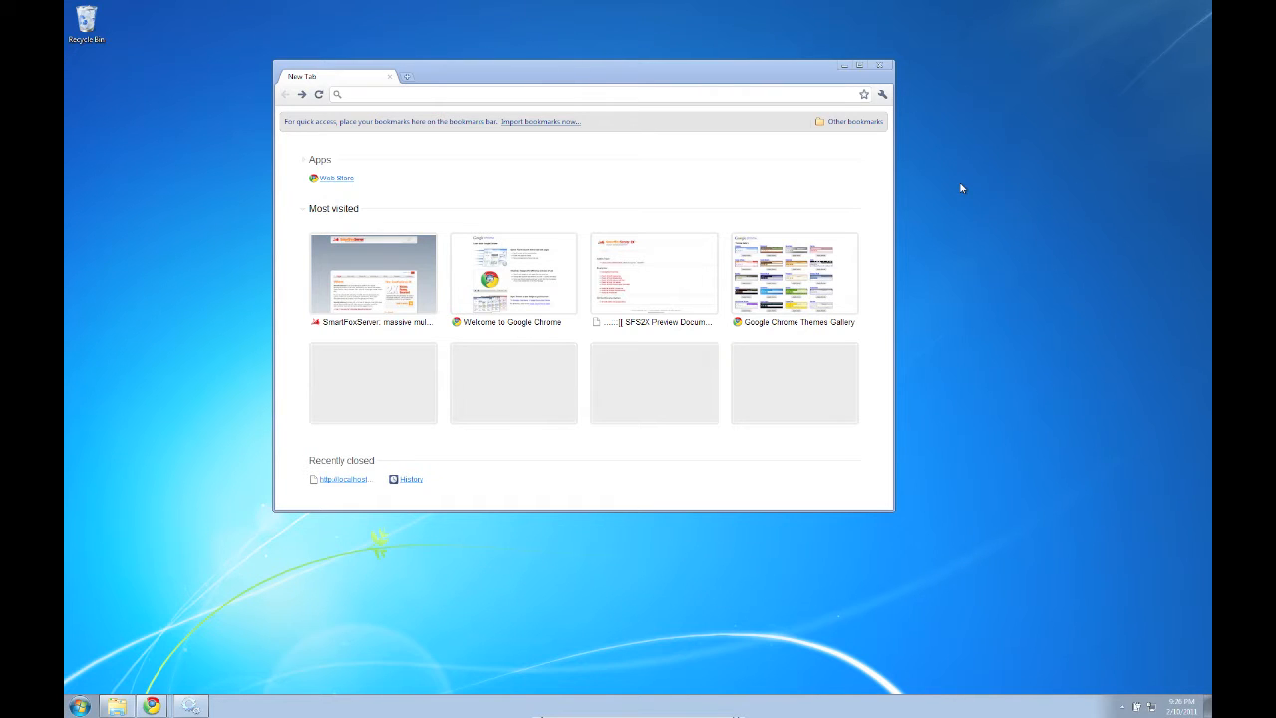
{"action": "mouse_move", "coordinate": [373, 275]}
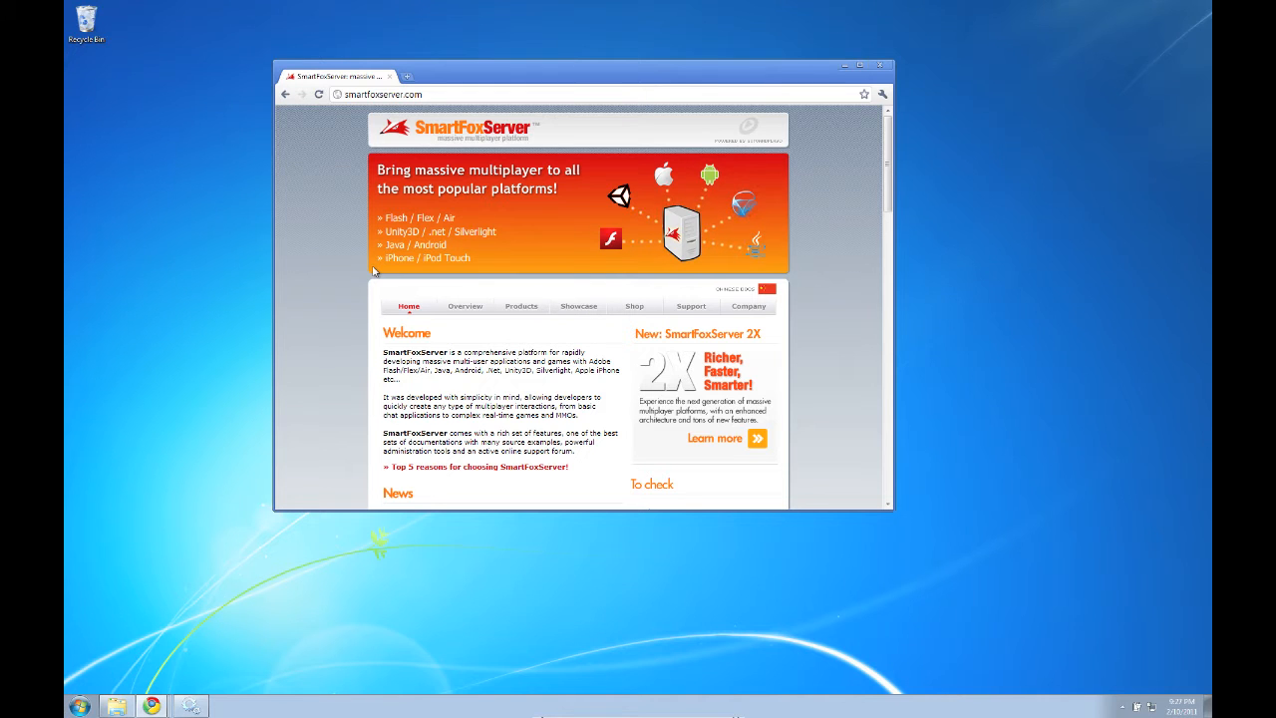
{"action": "mouse_move", "coordinate": [676, 379]}
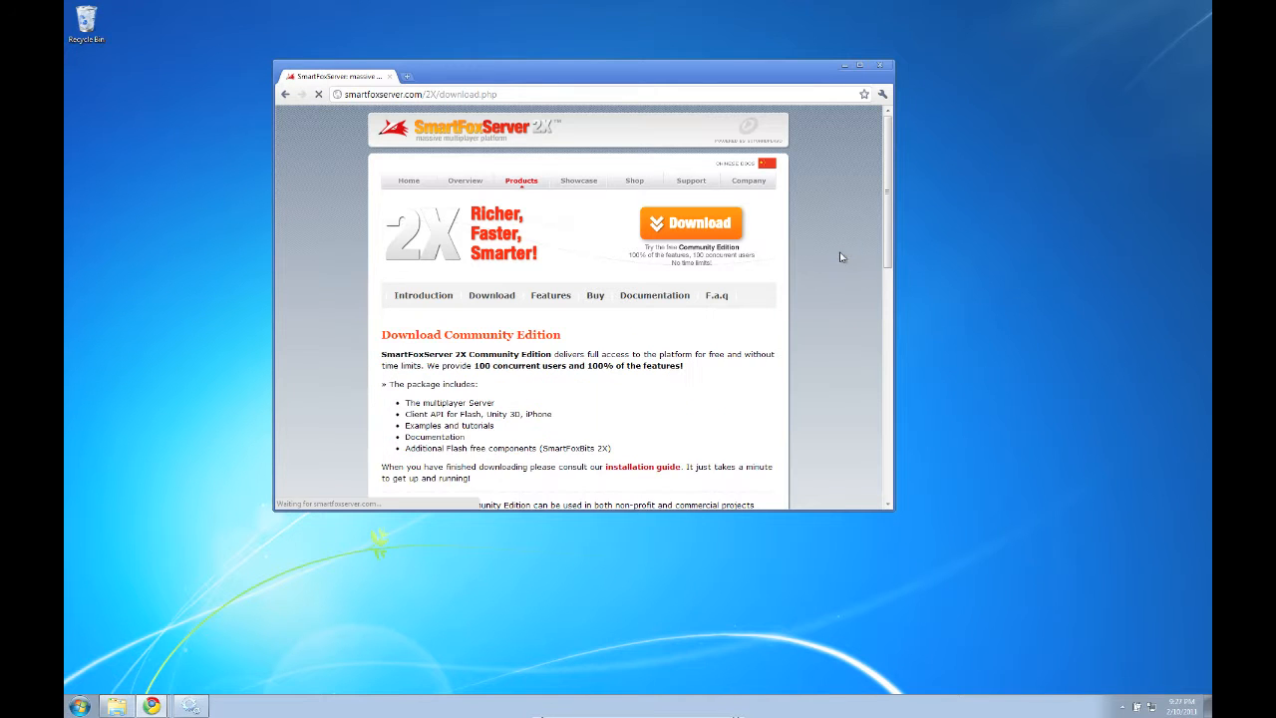
- Scroll down to the SFS2X installer buttons for Windows, Linux and Mac OS X
{"action": "scroll", "scroll_direction": "down", "scroll_amount": 3}
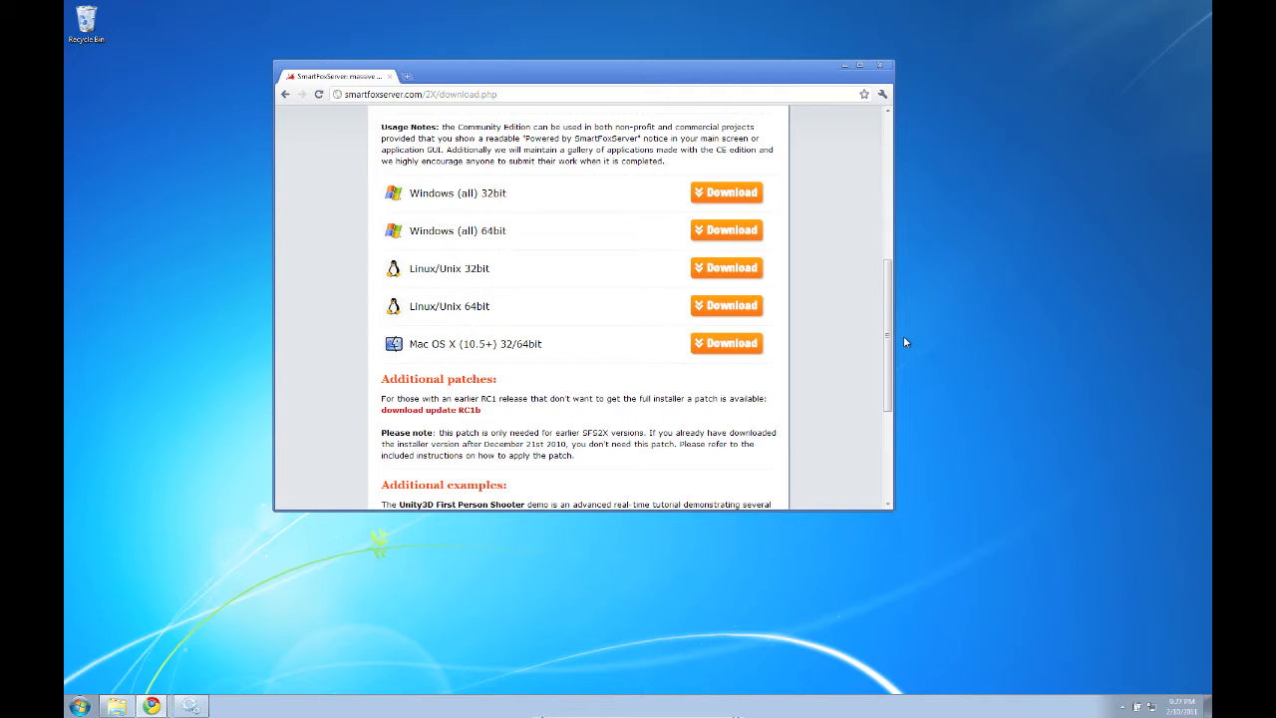
{"action": "mouse_move", "coordinate": [511, 429]}
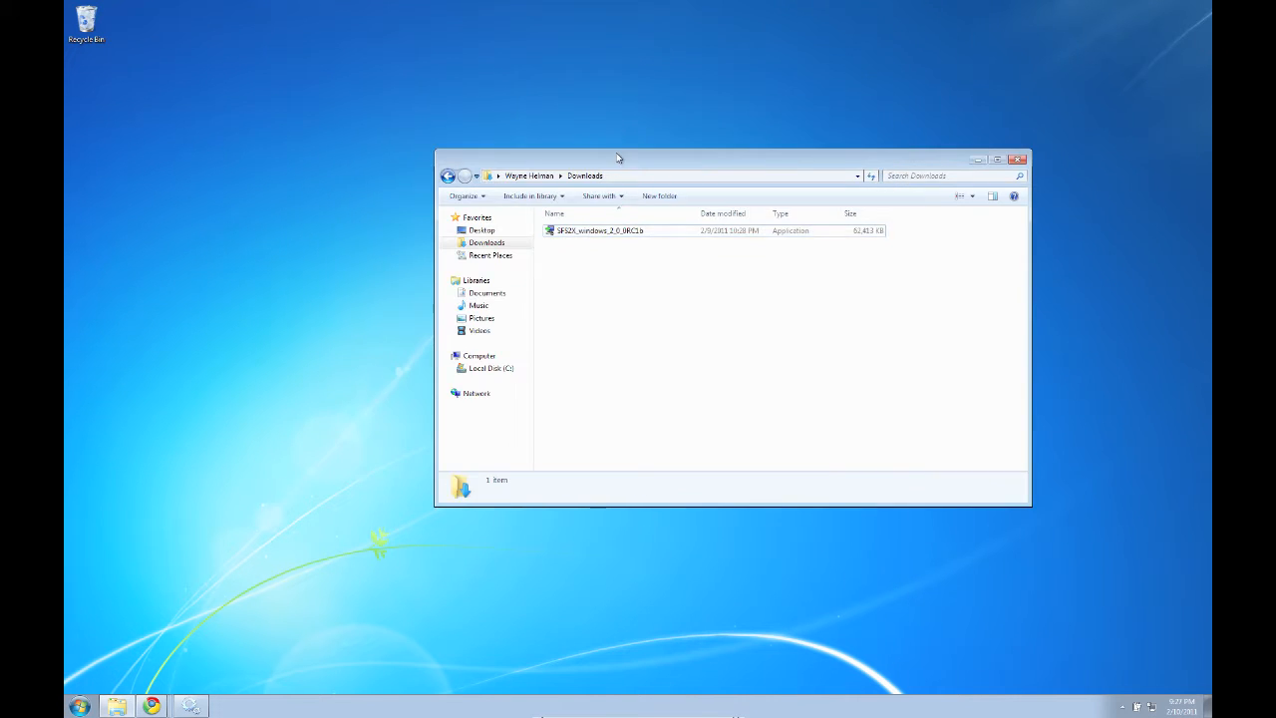
- Start the downloaded SFS2X installer from Downloads, approving the security warning and UAC prompt
{"action": "double_click", "coordinate": [598, 231]}
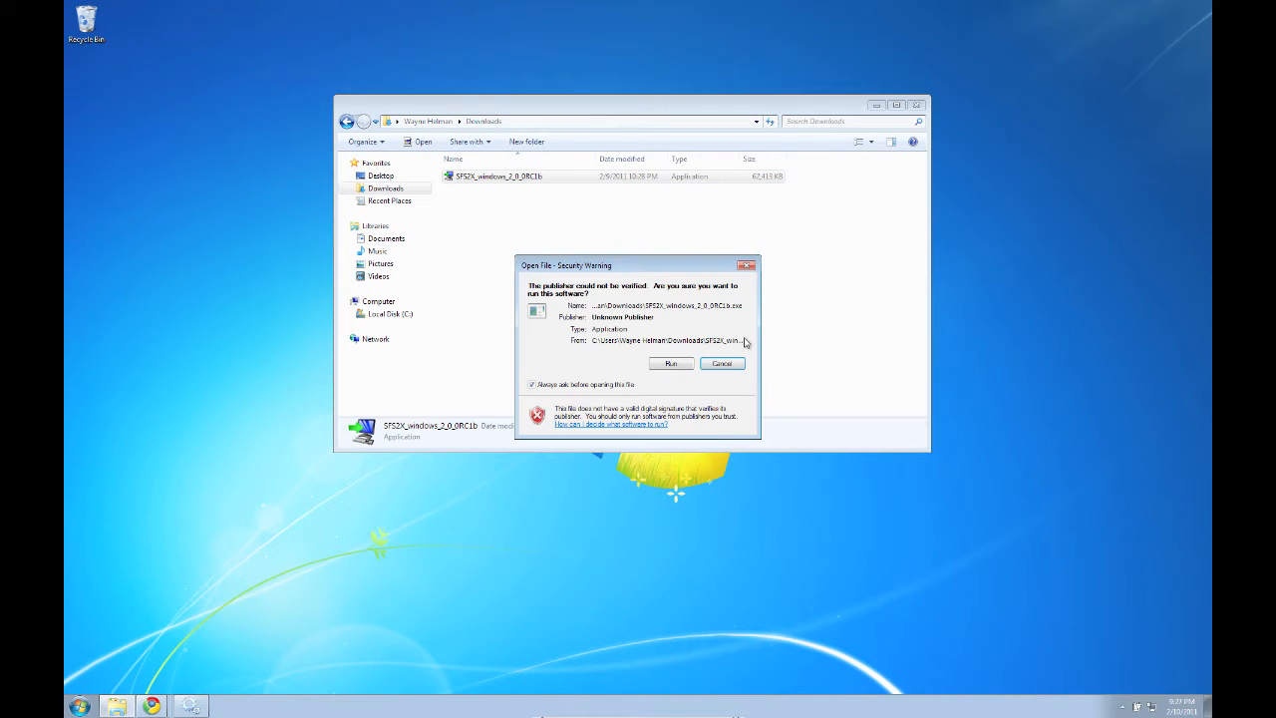
{"action": "left_click", "coordinate": [670, 363]}
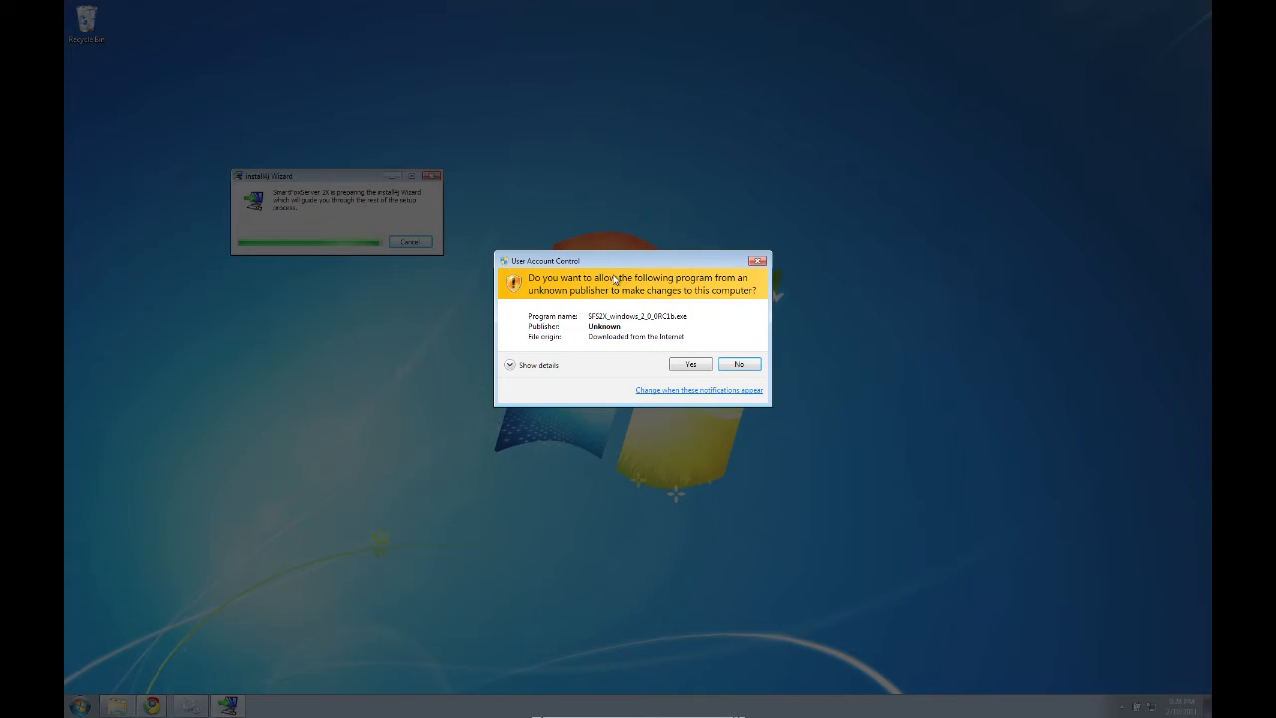
{"action": "left_click", "coordinate": [690, 363]}
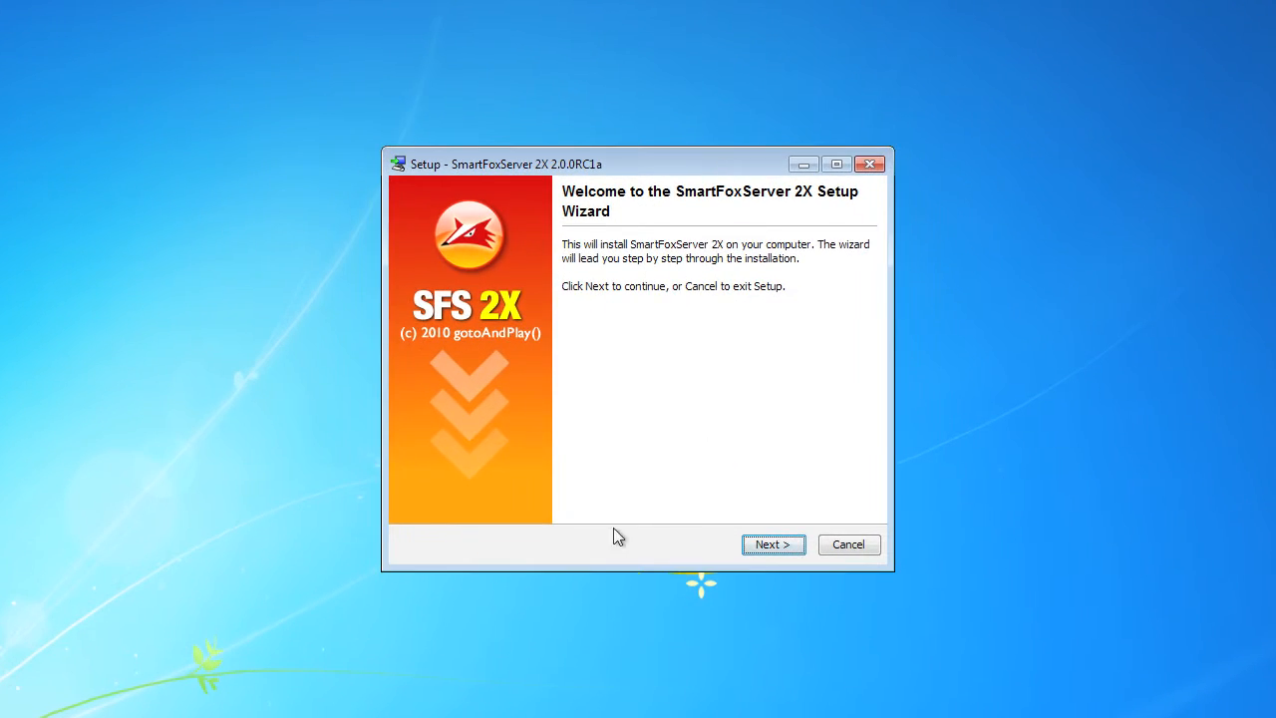
{"action": "mouse_move", "coordinate": [774, 551]}
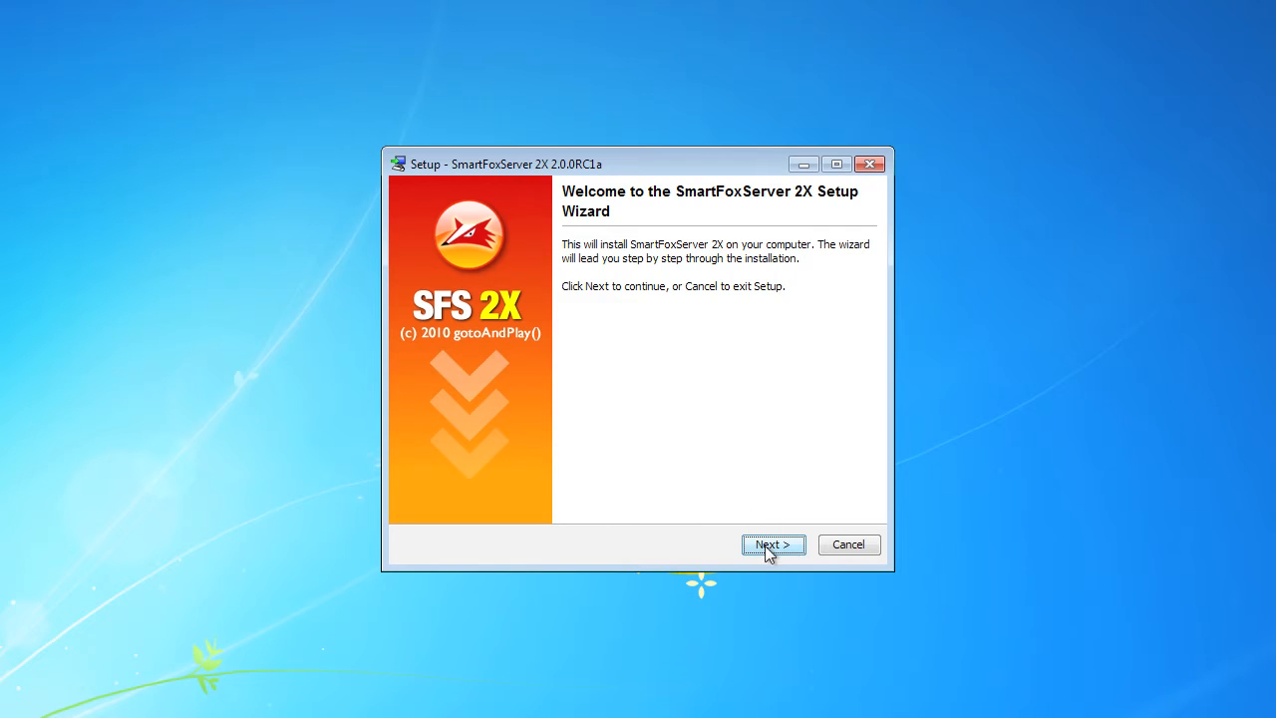
- Accept the licence agreement and move past the welcome and installation notes pages
{"action": "left_click", "coordinate": [773, 545]}
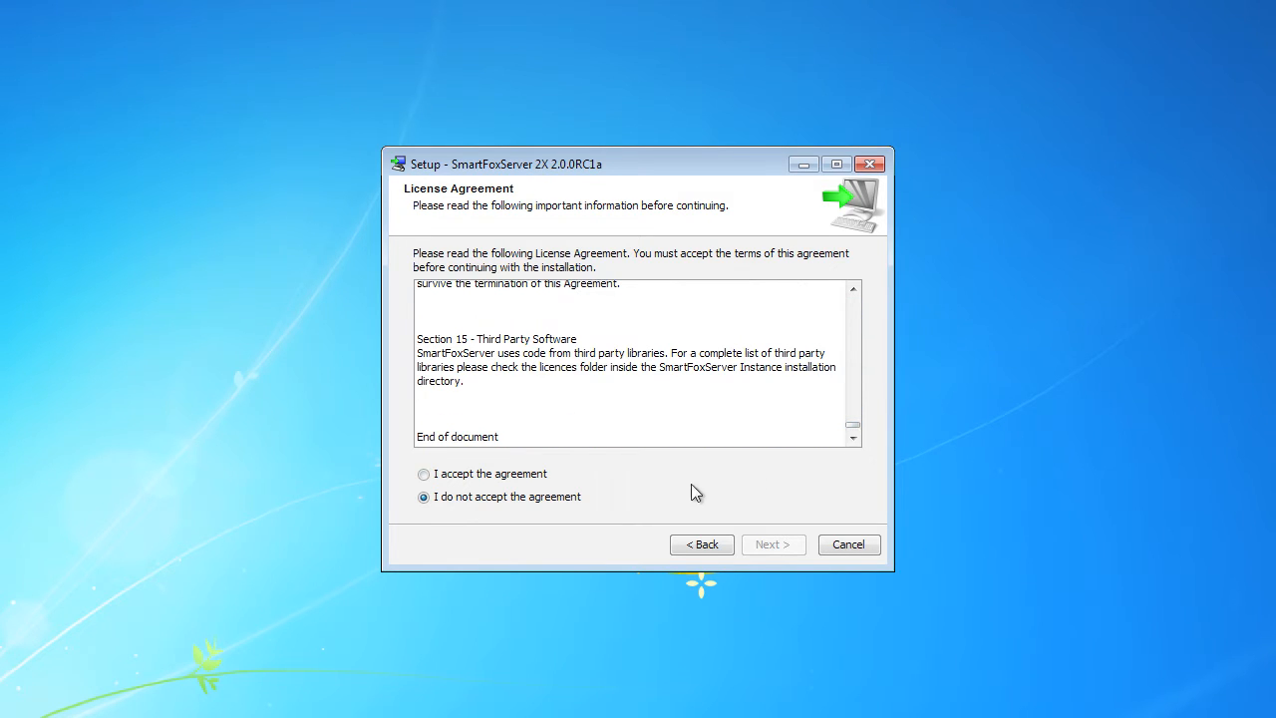
{"action": "left_click", "coordinate": [423, 475]}
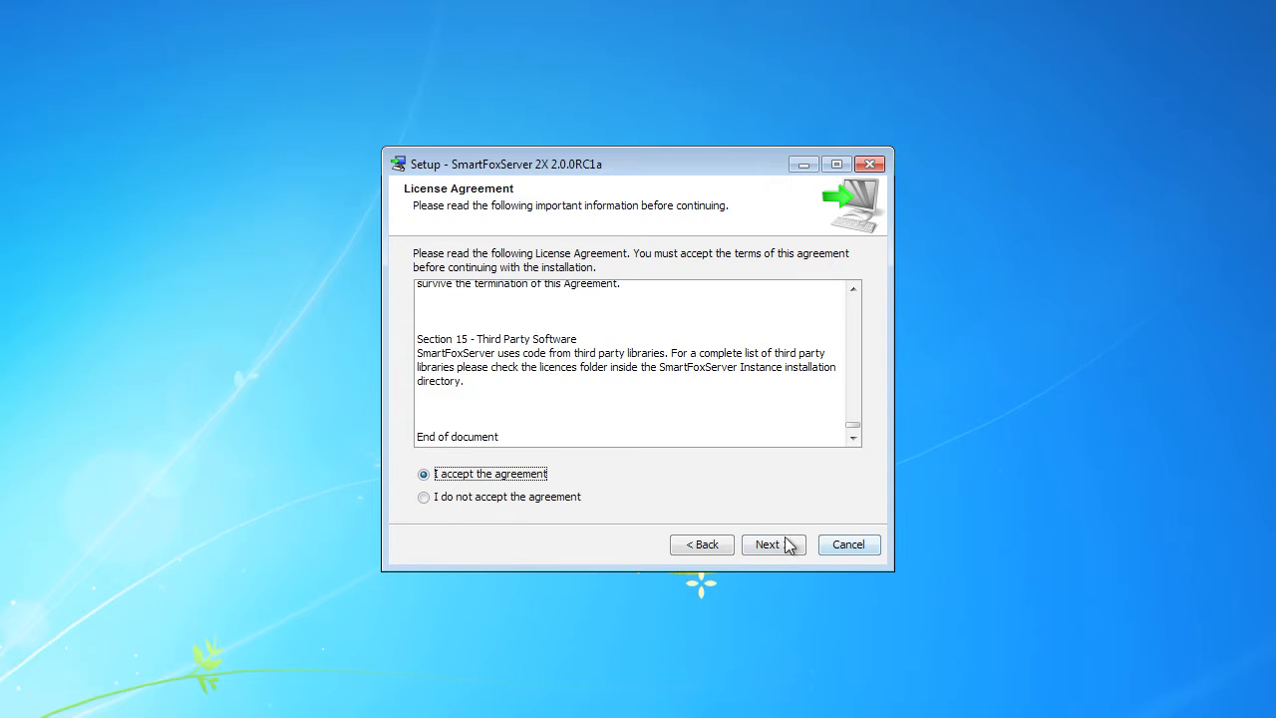
{"action": "left_click", "coordinate": [773, 545]}
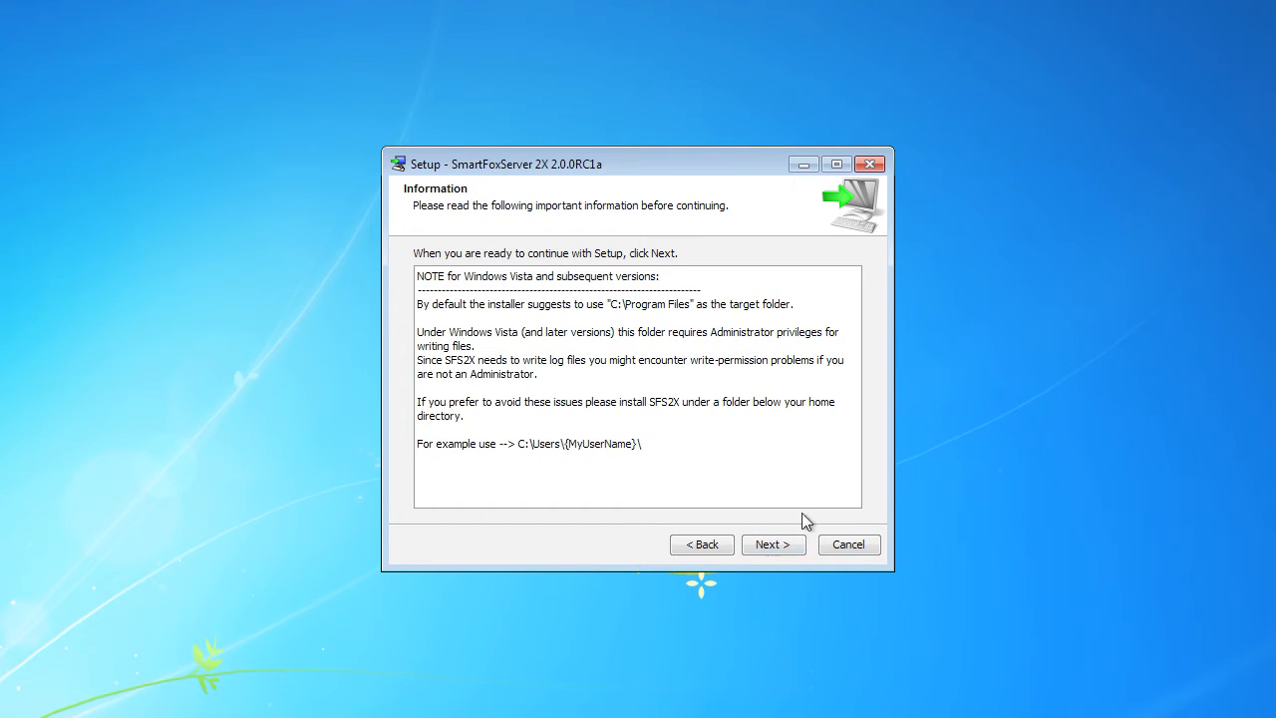
{"action": "mouse_move", "coordinate": [819, 441]}
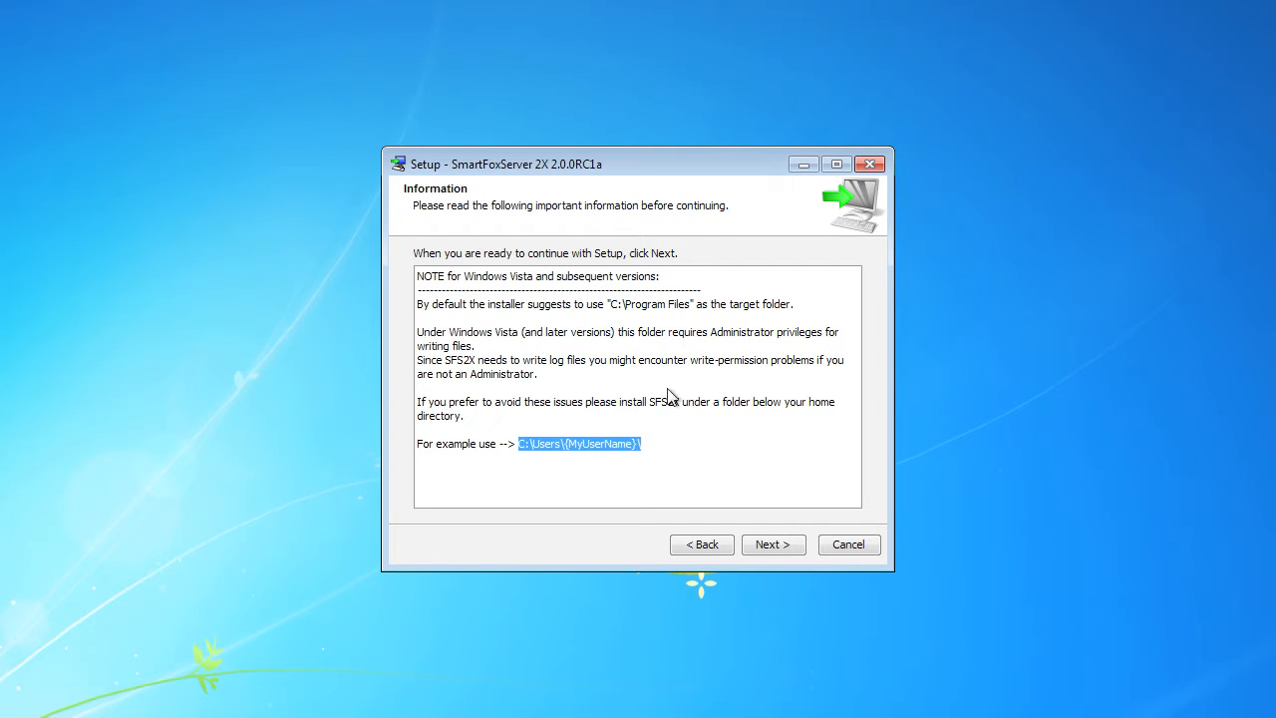
{"action": "mouse_move", "coordinate": [774, 545]}
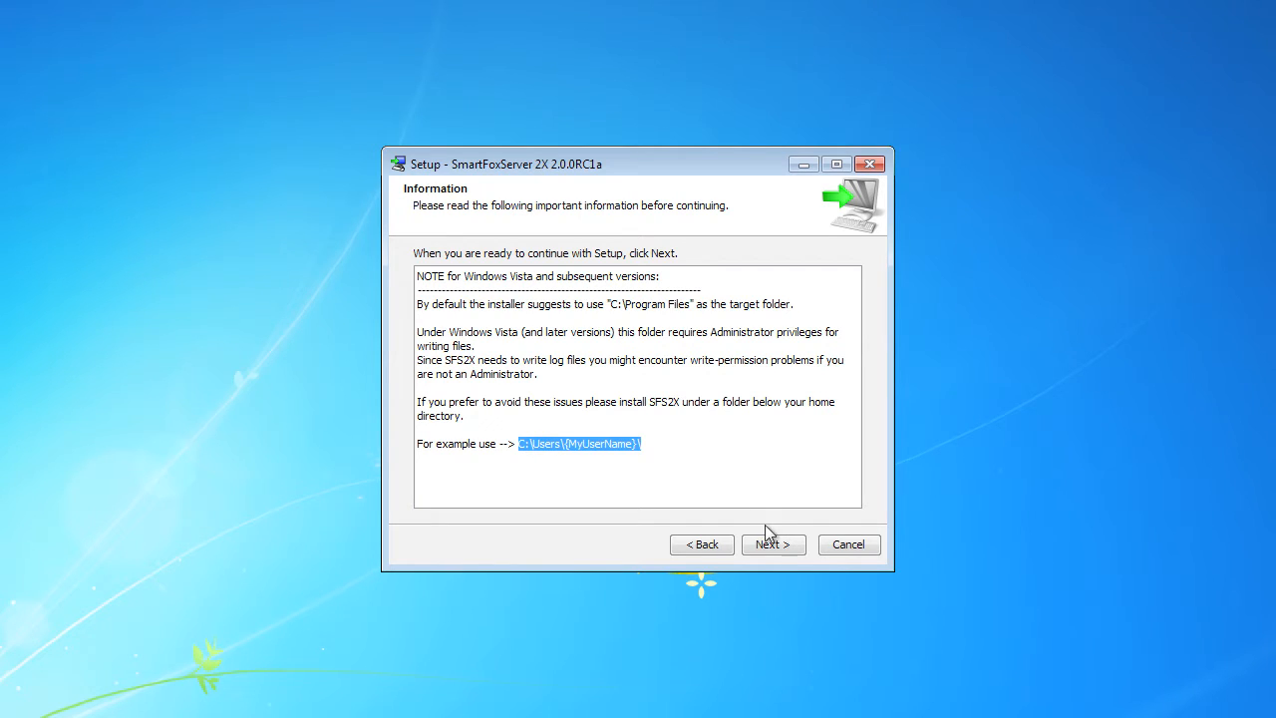
{"action": "left_click", "coordinate": [774, 545]}
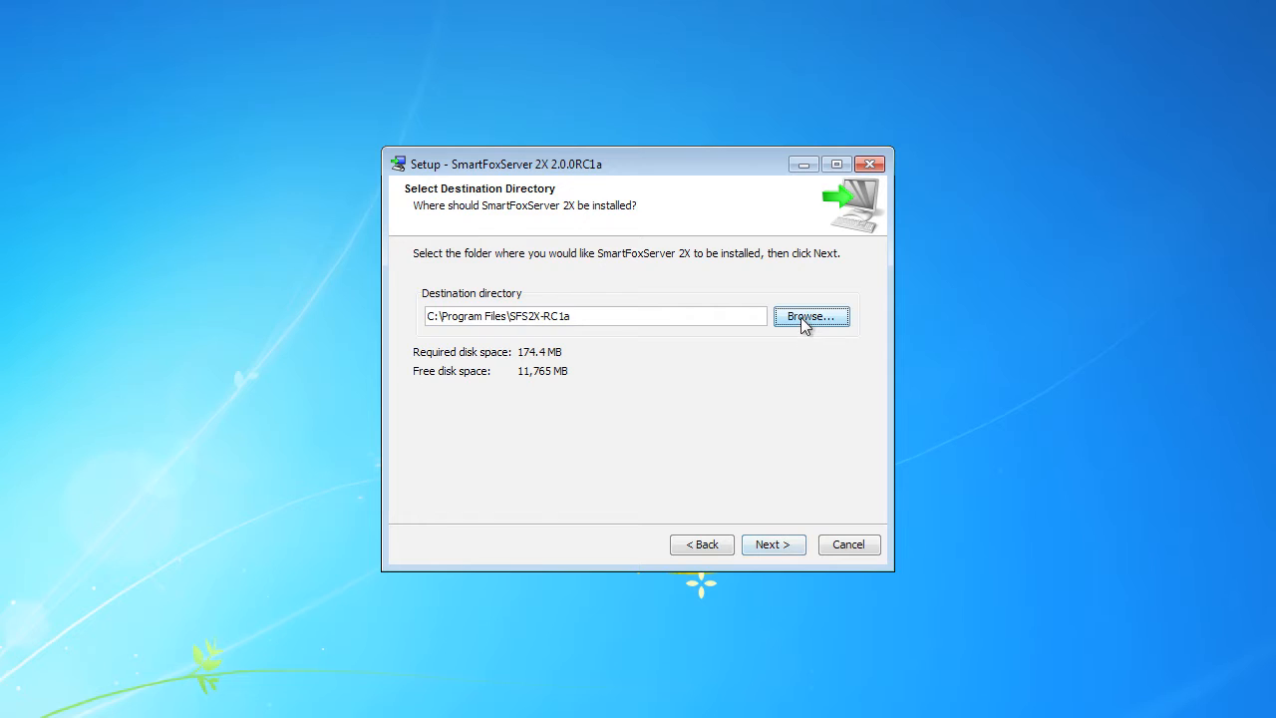
- Install into a folder under the user's home, keeping default shortcuts and install-as-service
{"action": "left_click", "coordinate": [810, 315]}
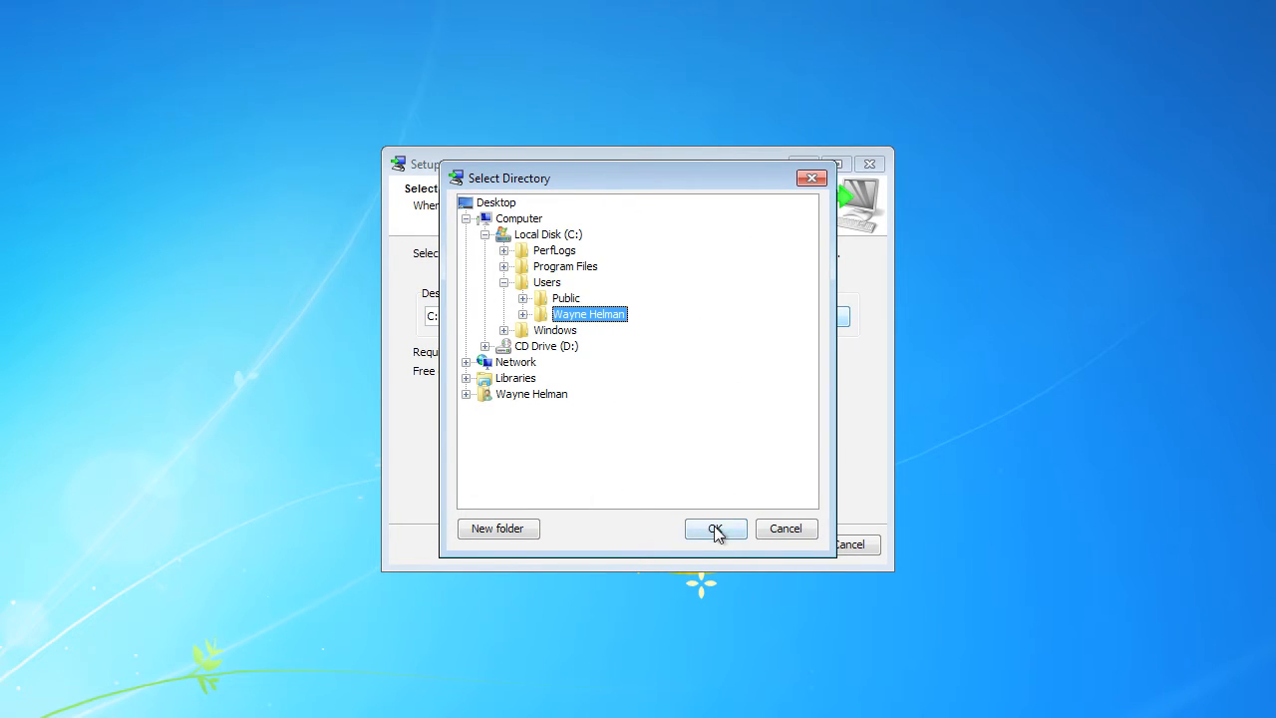
{"action": "left_click", "coordinate": [716, 529]}
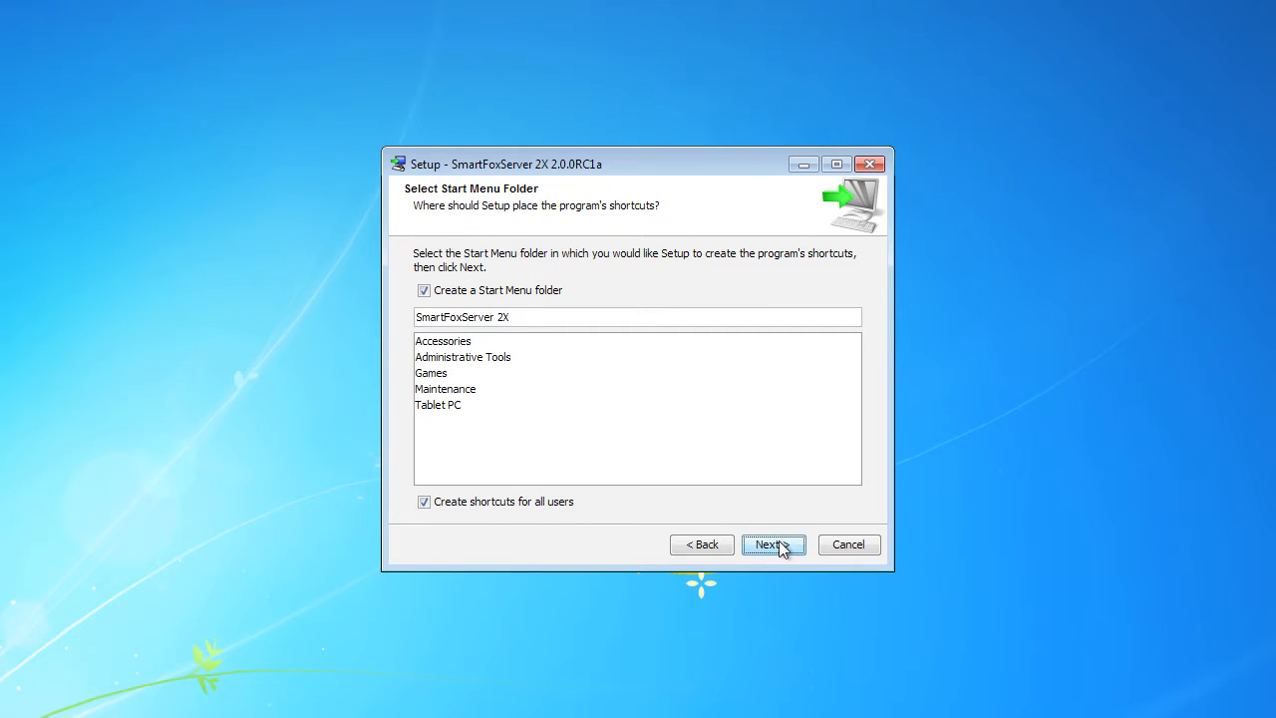
{"action": "left_click", "coordinate": [773, 545]}
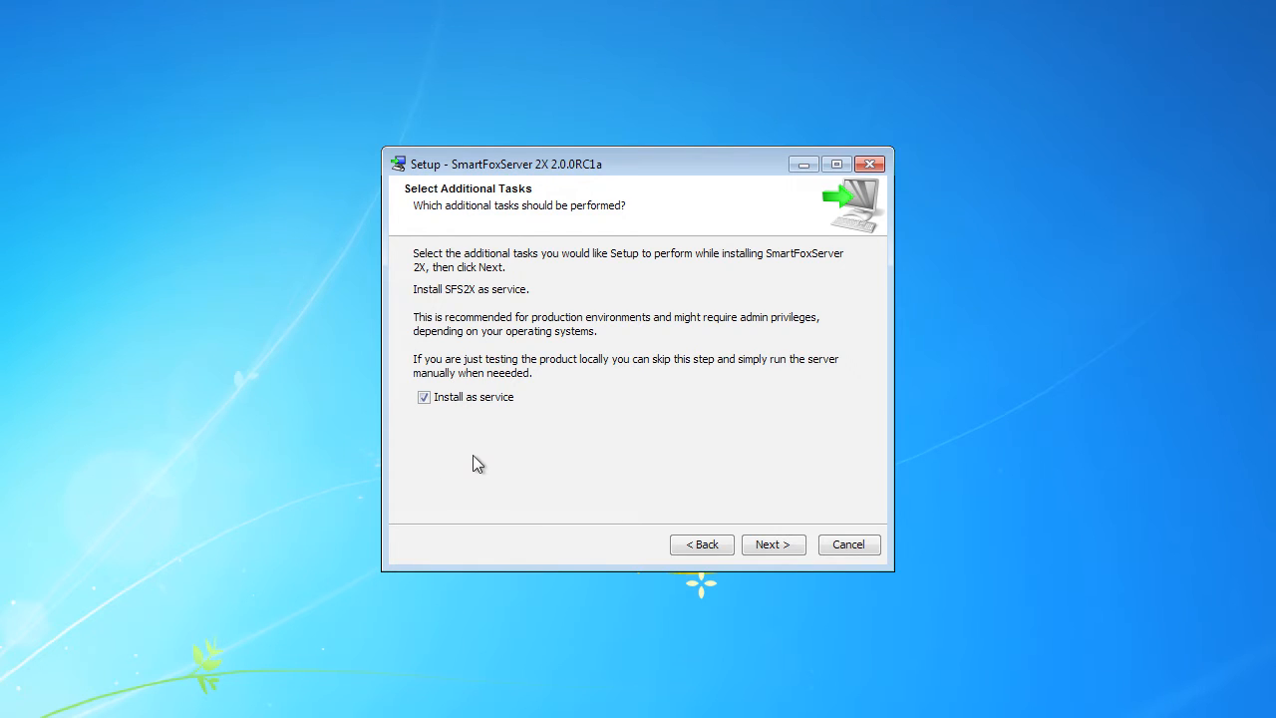
{"action": "mouse_move", "coordinate": [463, 419]}
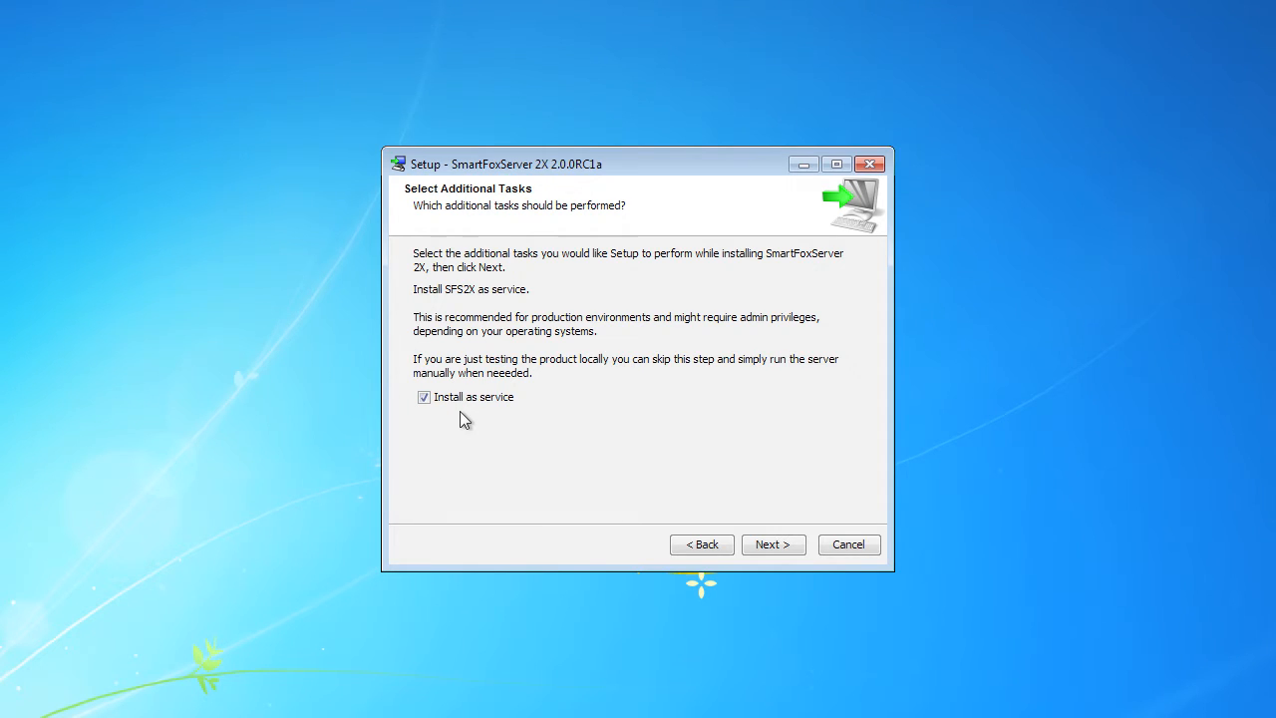
{"action": "left_click", "coordinate": [774, 544]}
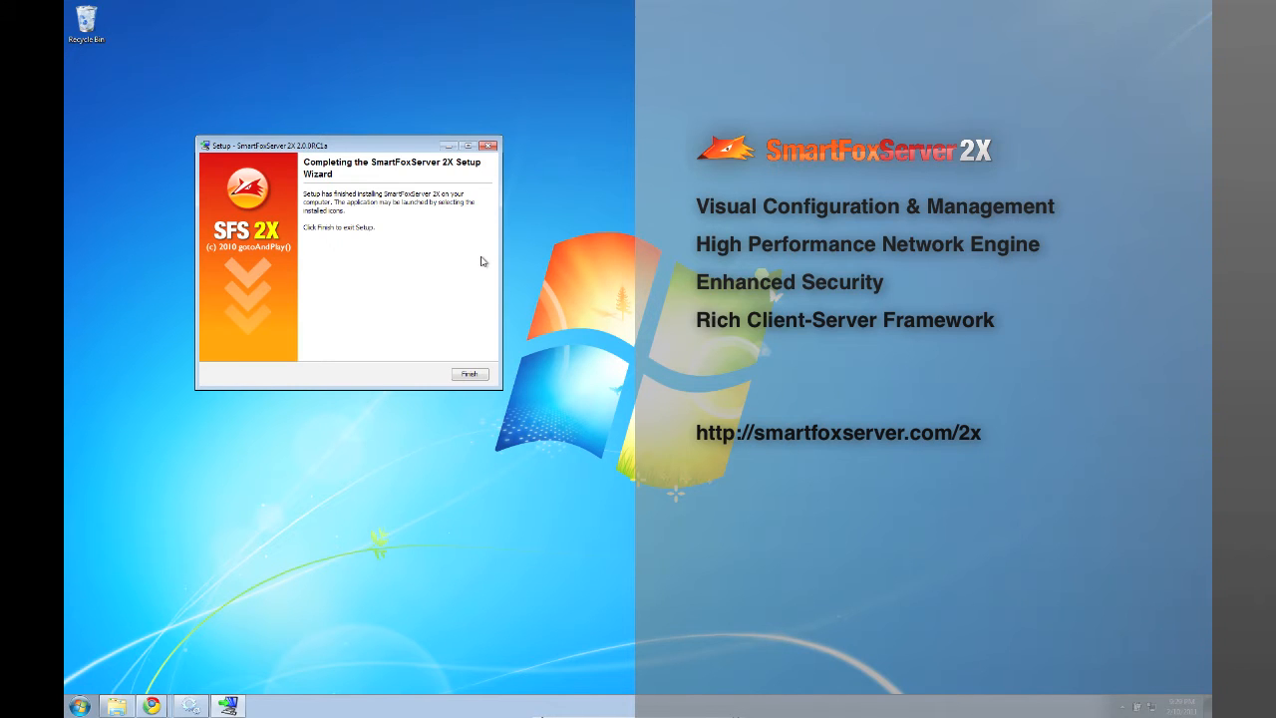
{"action": "mouse_move", "coordinate": [379, 112]}
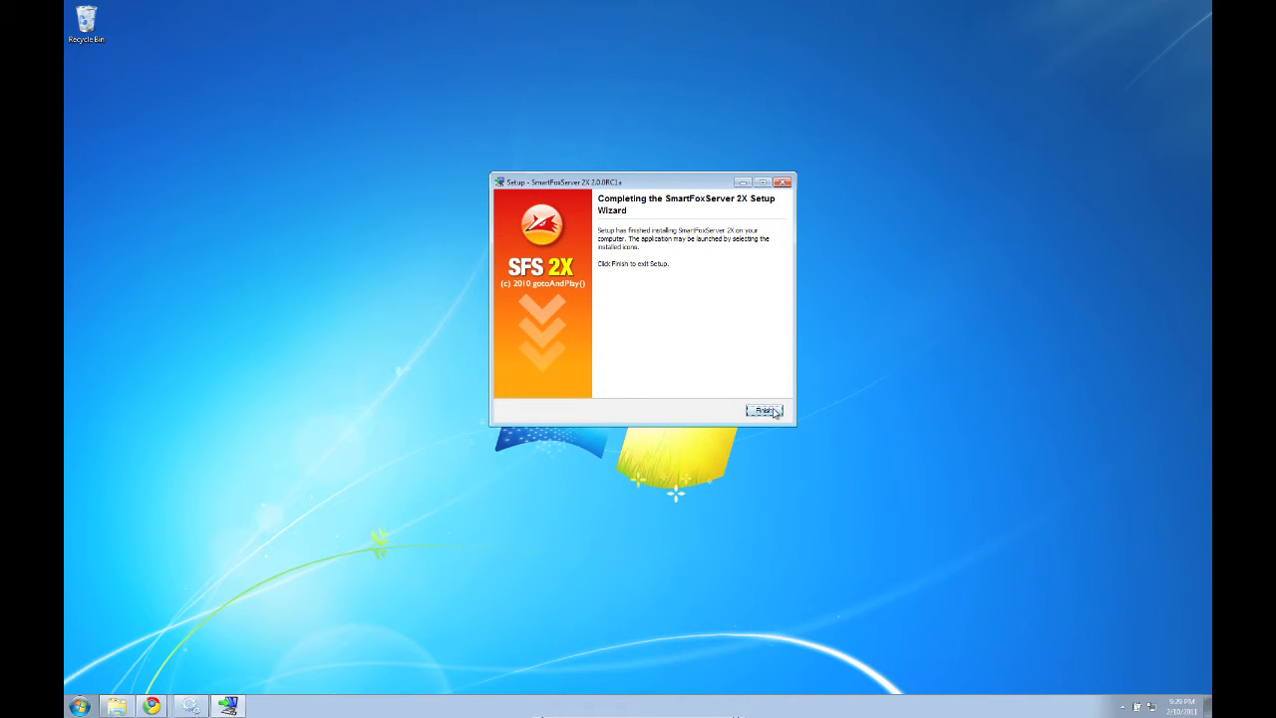
- Finish setup and browse to localhost:8080 to load the local SFS2X welcome page
{"action": "left_click", "coordinate": [766, 411]}
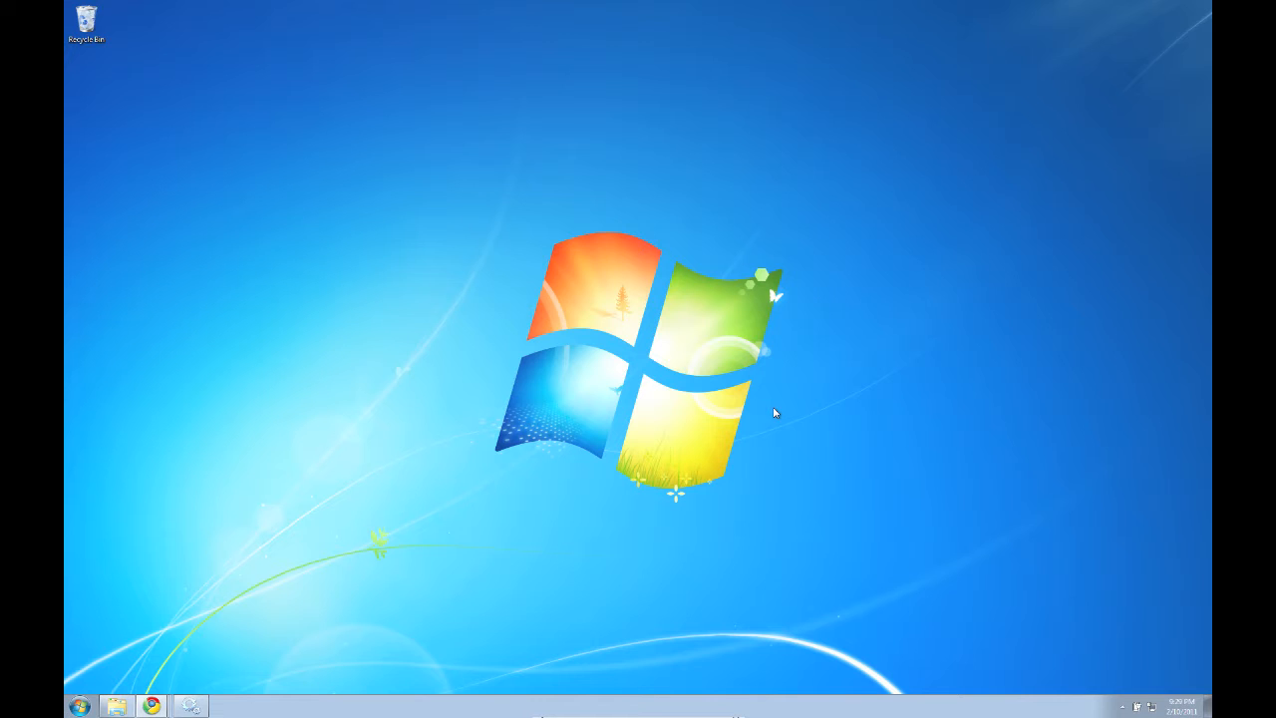
{"action": "mouse_move", "coordinate": [164, 686]}
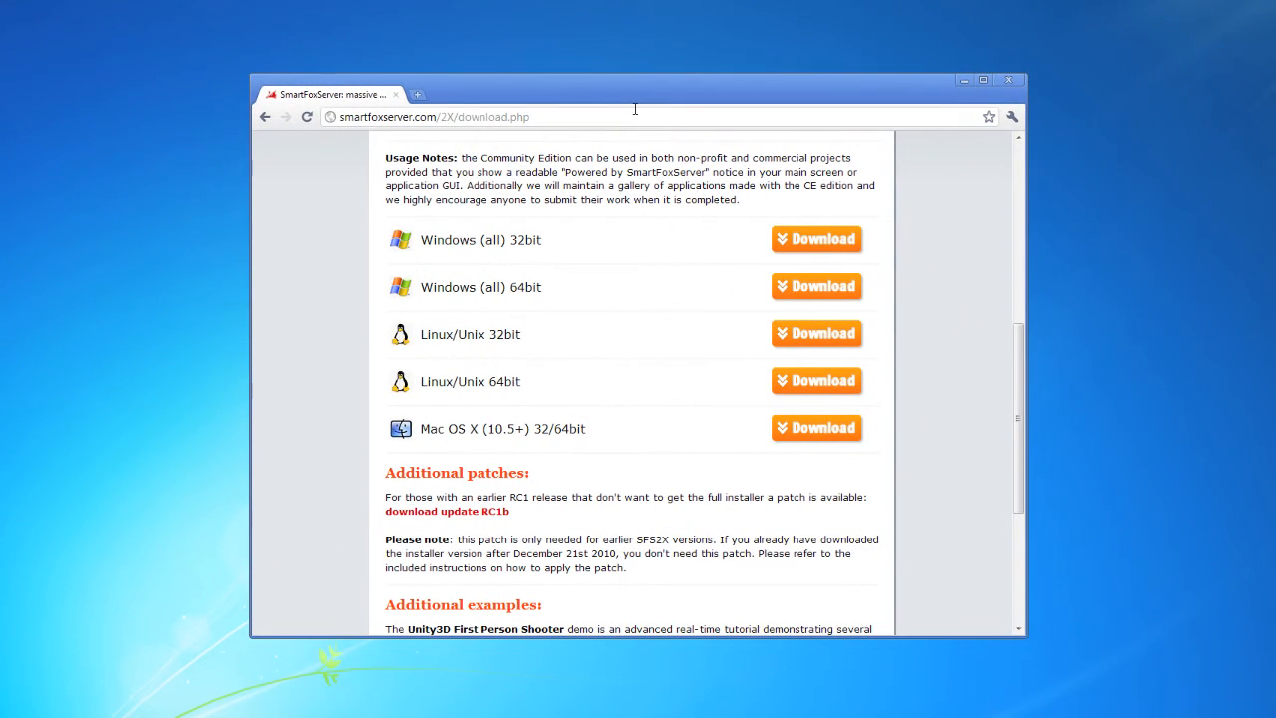
{"action": "left_click", "coordinate": [435, 116]}
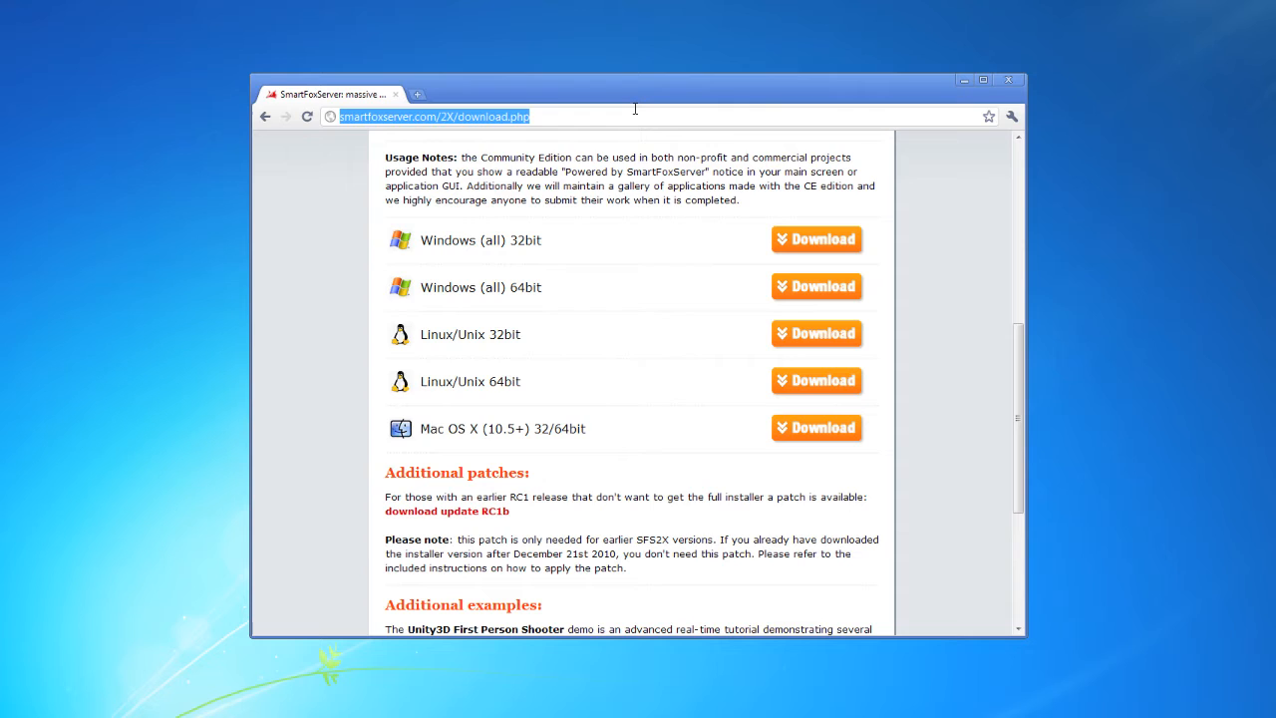
{"action": "type", "text": "localhost:8080"}
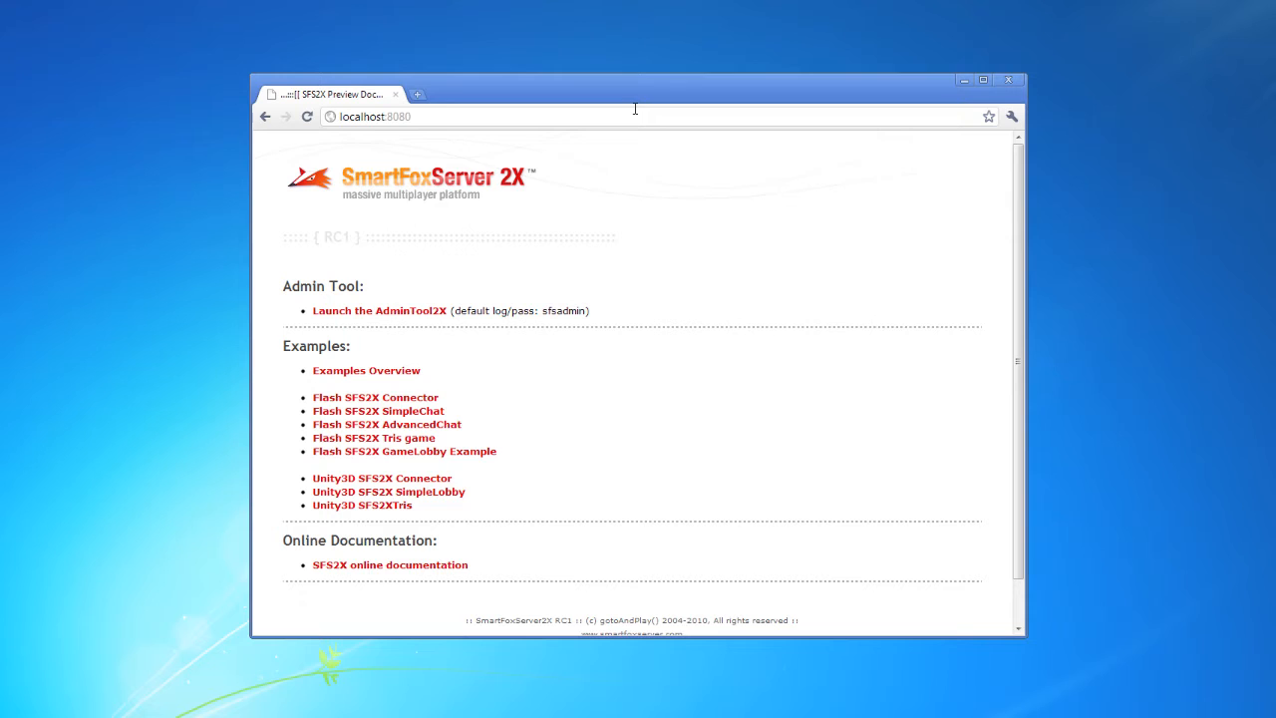
{"action": "mouse_move", "coordinate": [379, 311]}
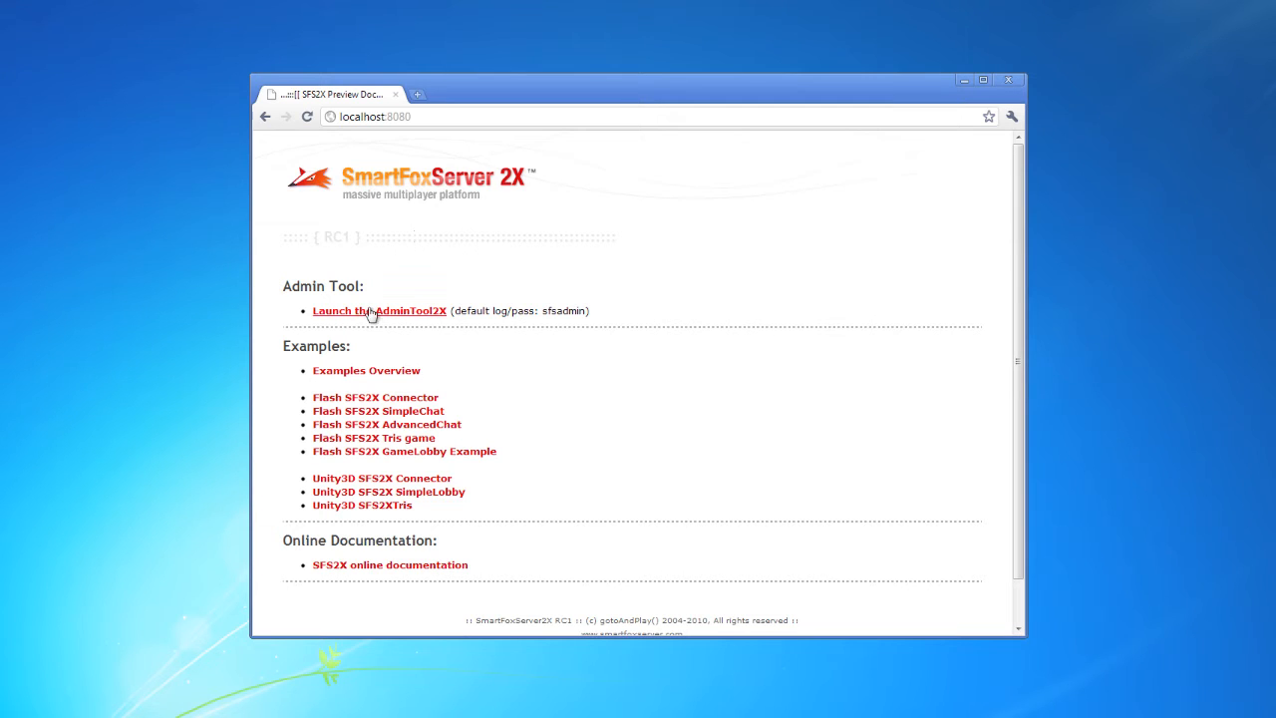
- Launch the admin tool and load the Local > localhost bookmark profile into the login form
{"action": "left_click", "coordinate": [379, 311]}
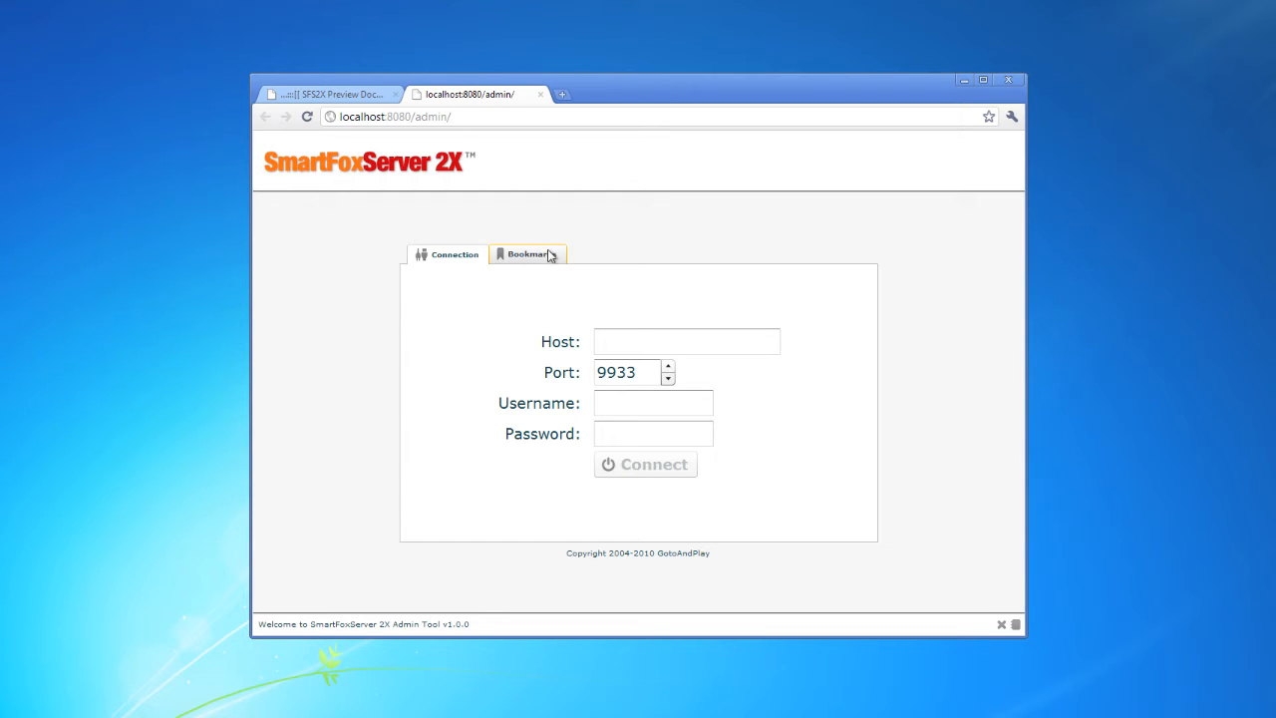
{"action": "left_click", "coordinate": [527, 255]}
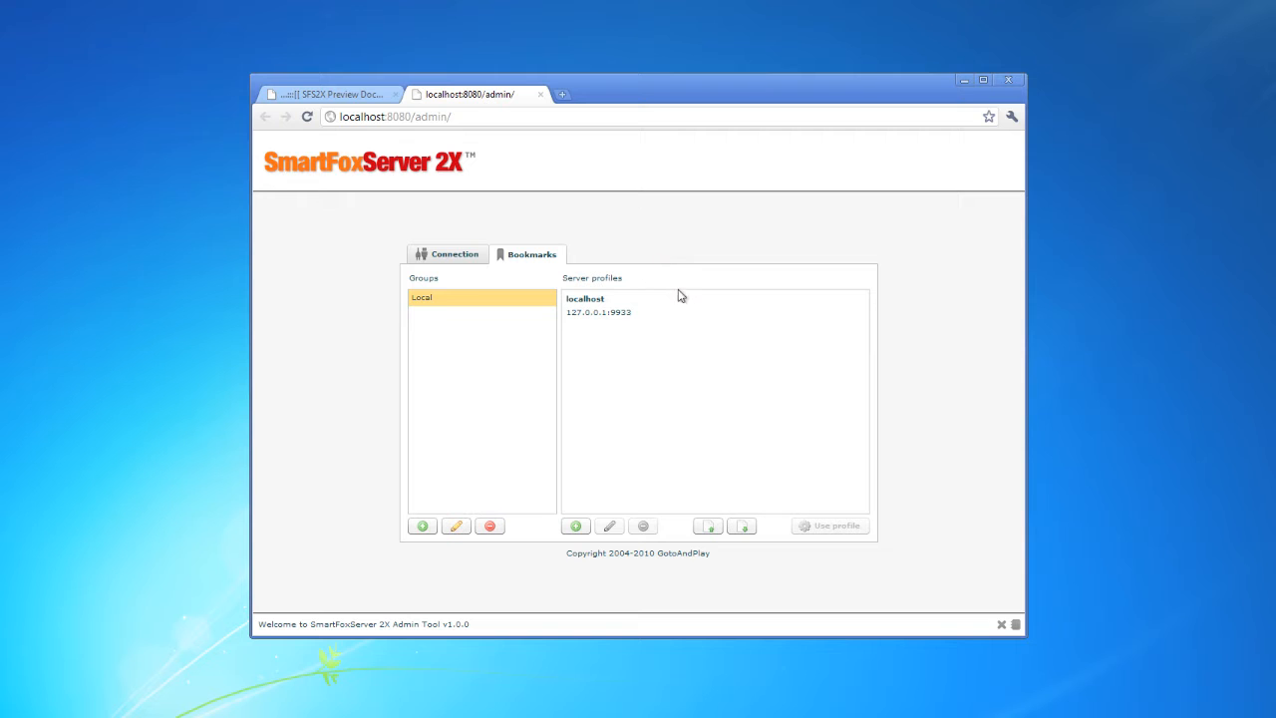
{"action": "left_click", "coordinate": [619, 304]}
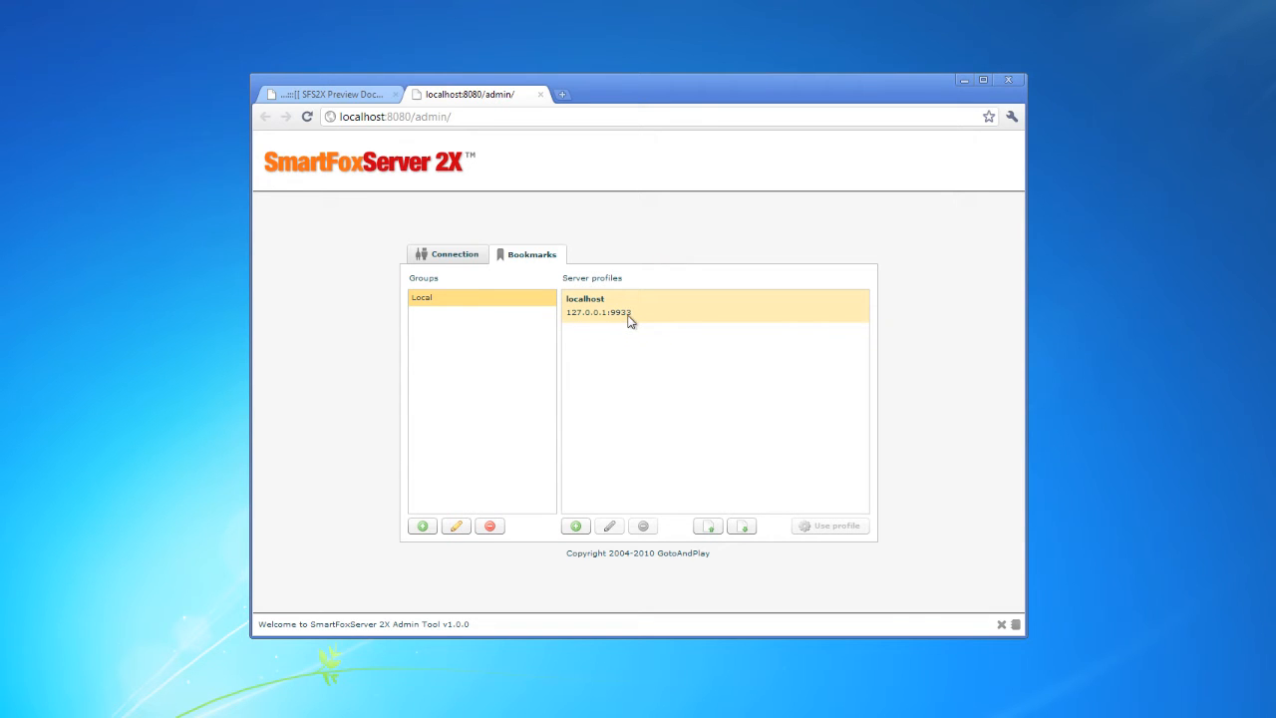
{"action": "mouse_move", "coordinate": [662, 315]}
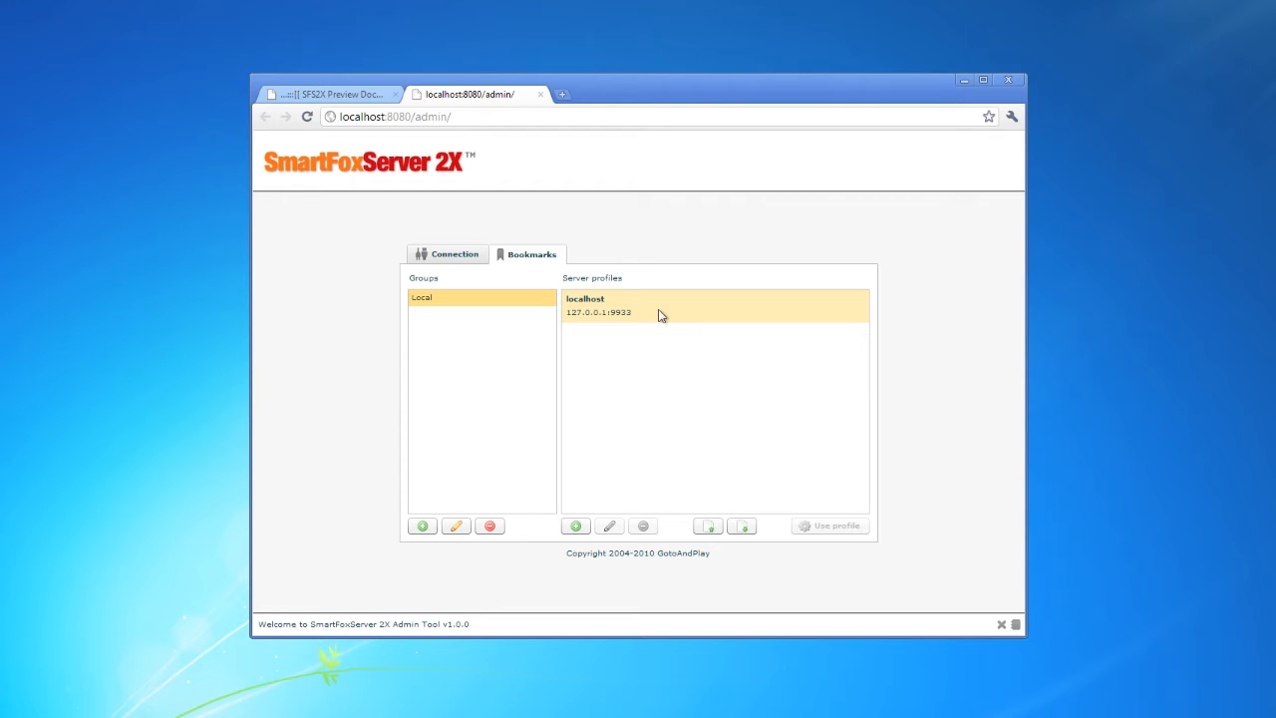
{"action": "left_click", "coordinate": [598, 303]}
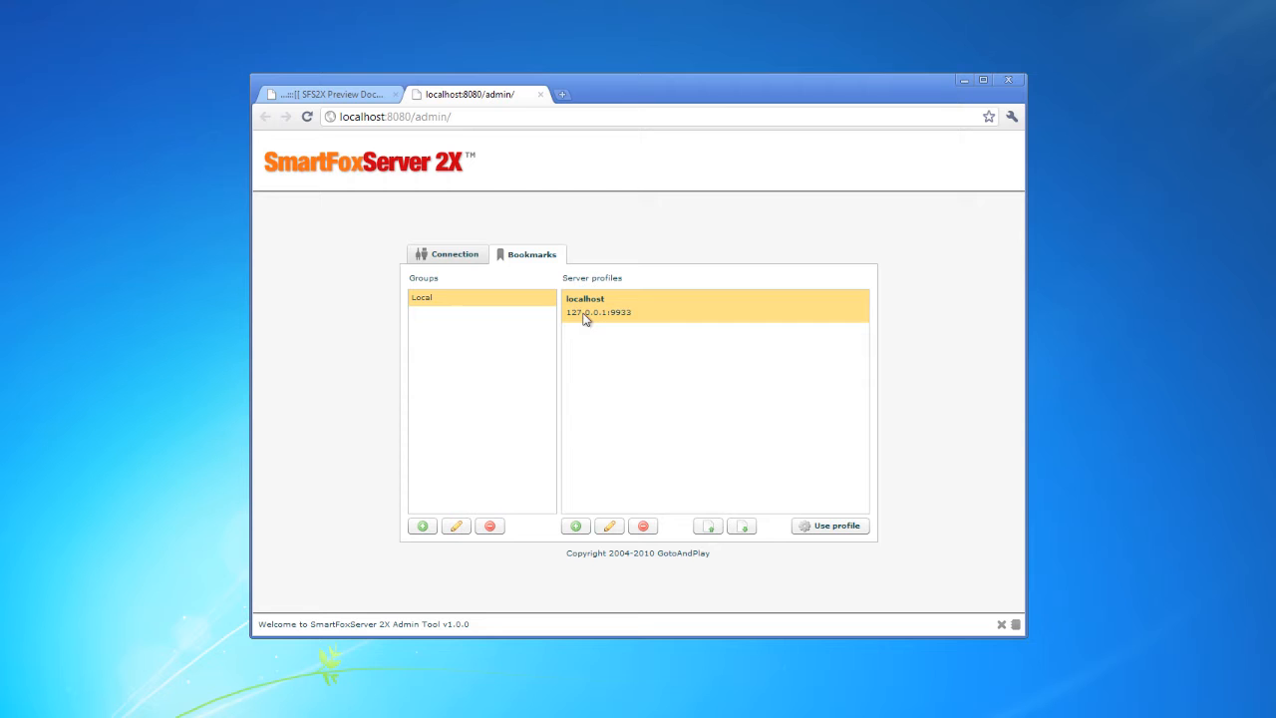
{"action": "left_click", "coordinate": [455, 255]}
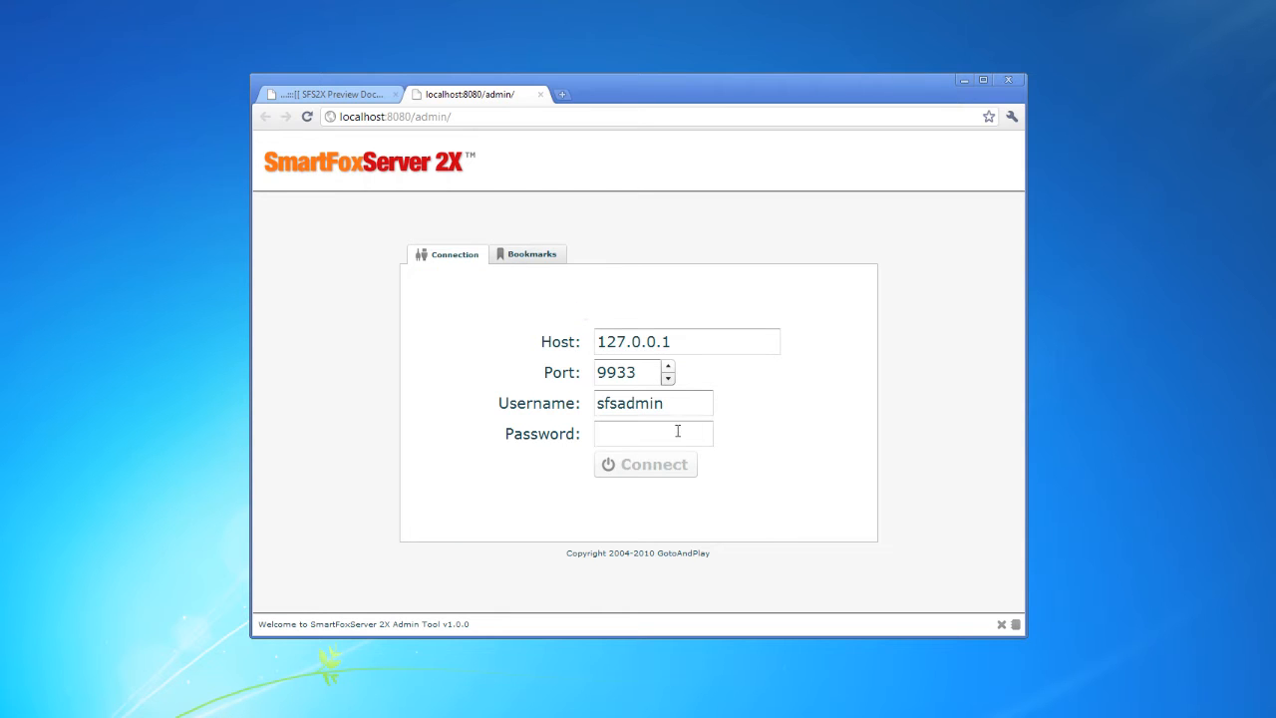
- Enter the default admin password and connect to 127.0.0.1:9933 as sfsadmin
{"action": "left_click", "coordinate": [654, 433]}
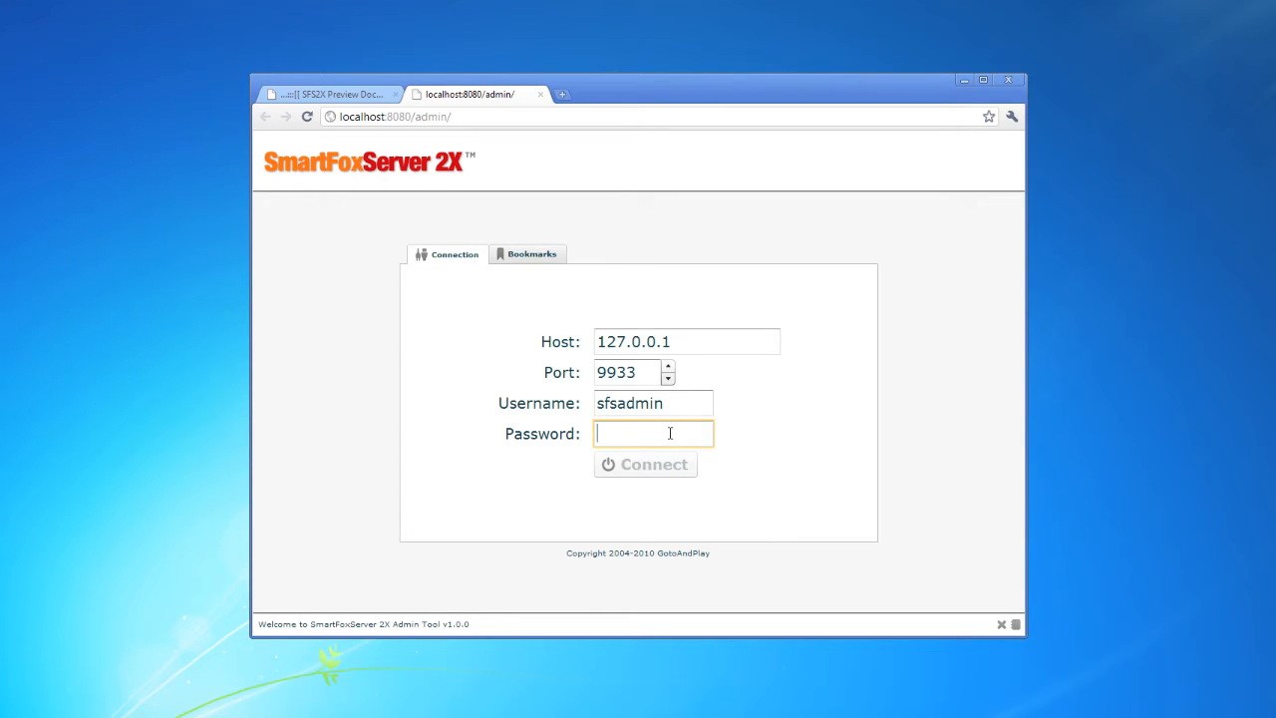
{"action": "left_click", "coordinate": [654, 433]}
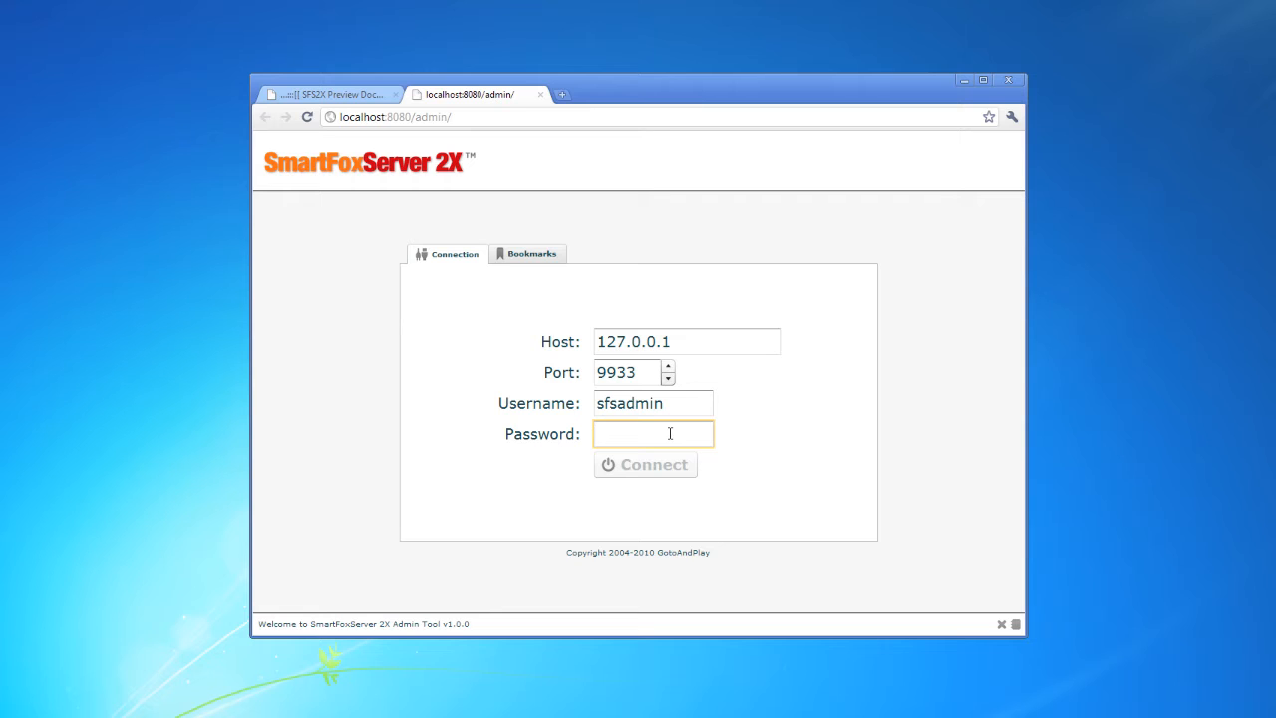
{"action": "type", "text": "*"}
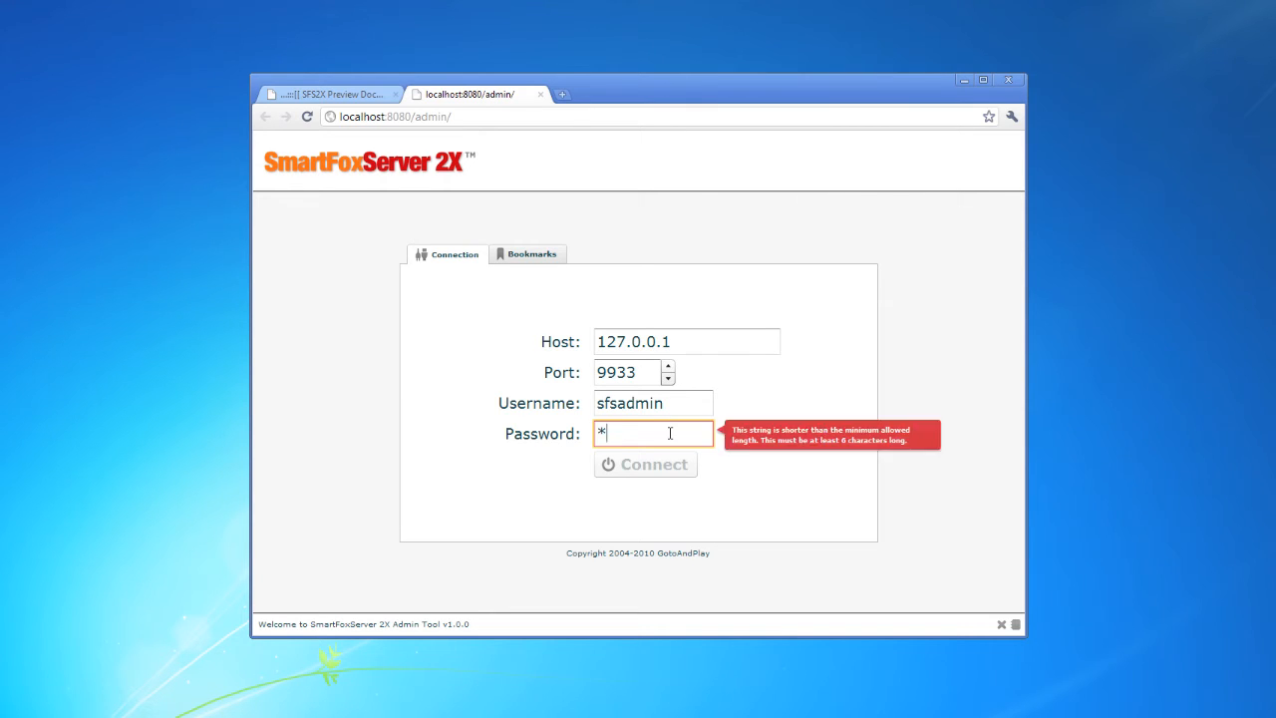
{"action": "type", "text": "******"}
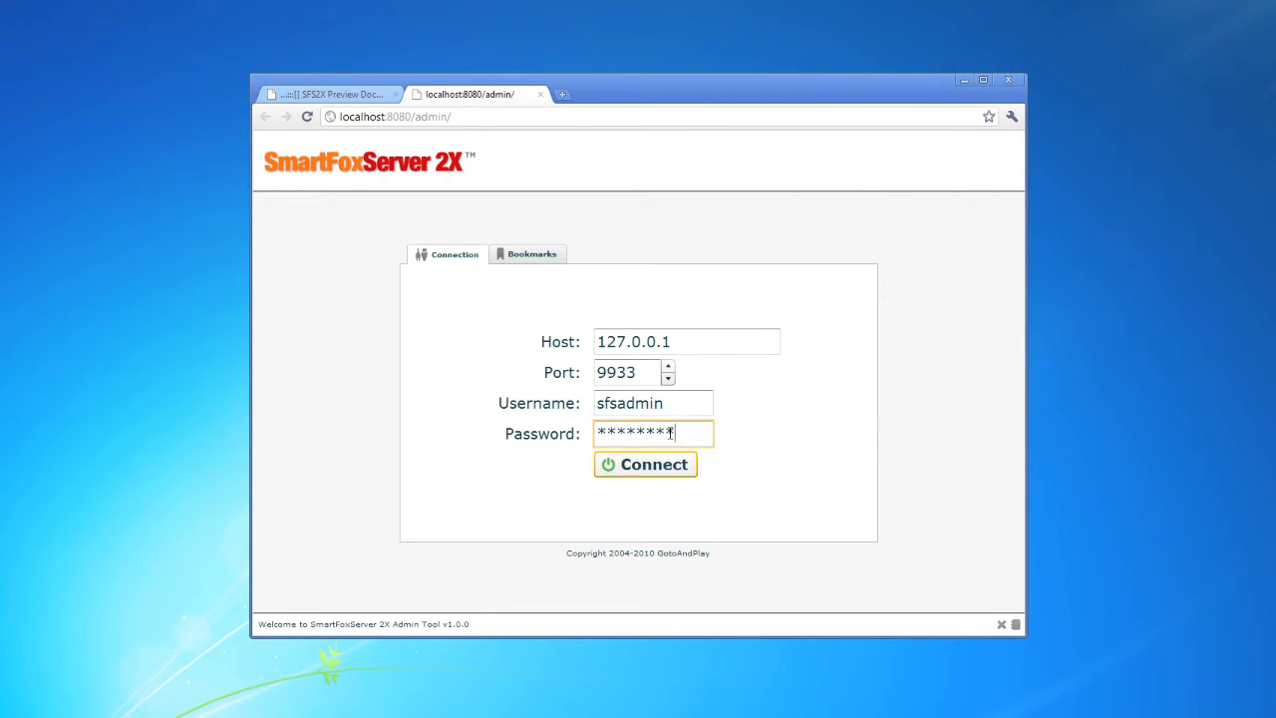
{"action": "left_click", "coordinate": [647, 462]}
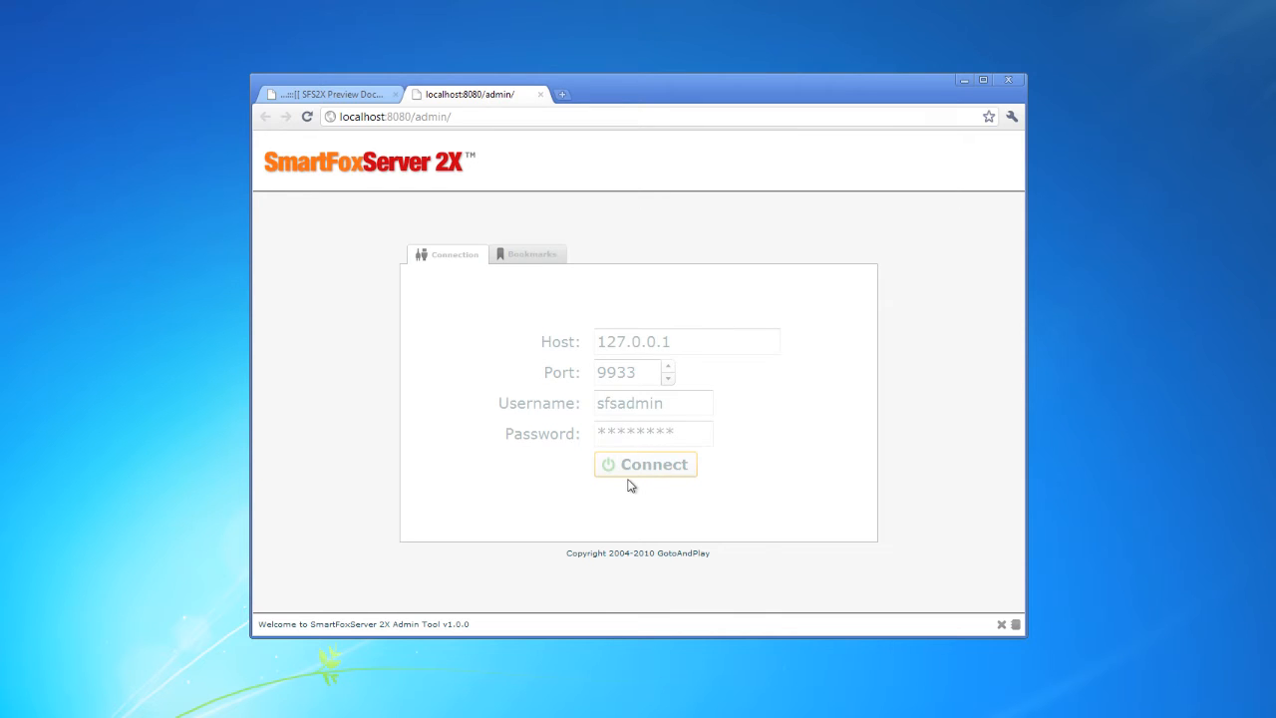
- Dismiss the default-password warning and edit the sfsadmin entry under Remote admin
{"action": "left_click", "coordinate": [646, 464]}
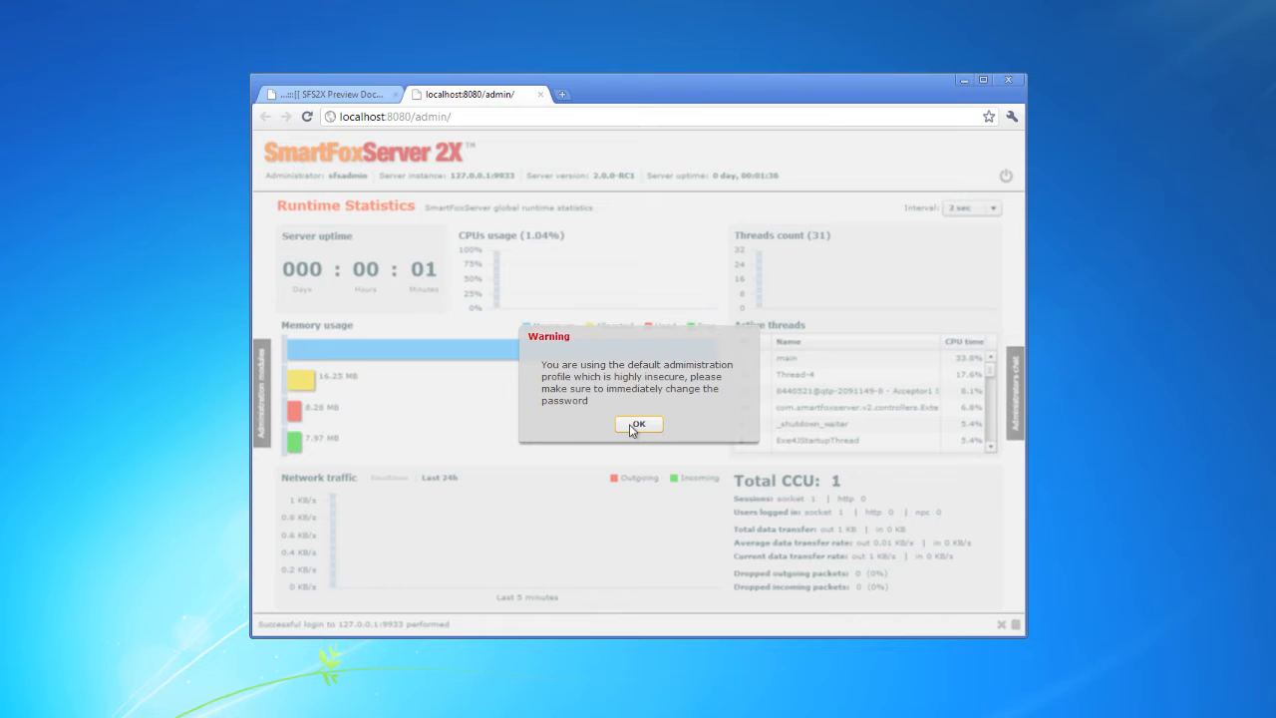
{"action": "left_click", "coordinate": [638, 423]}
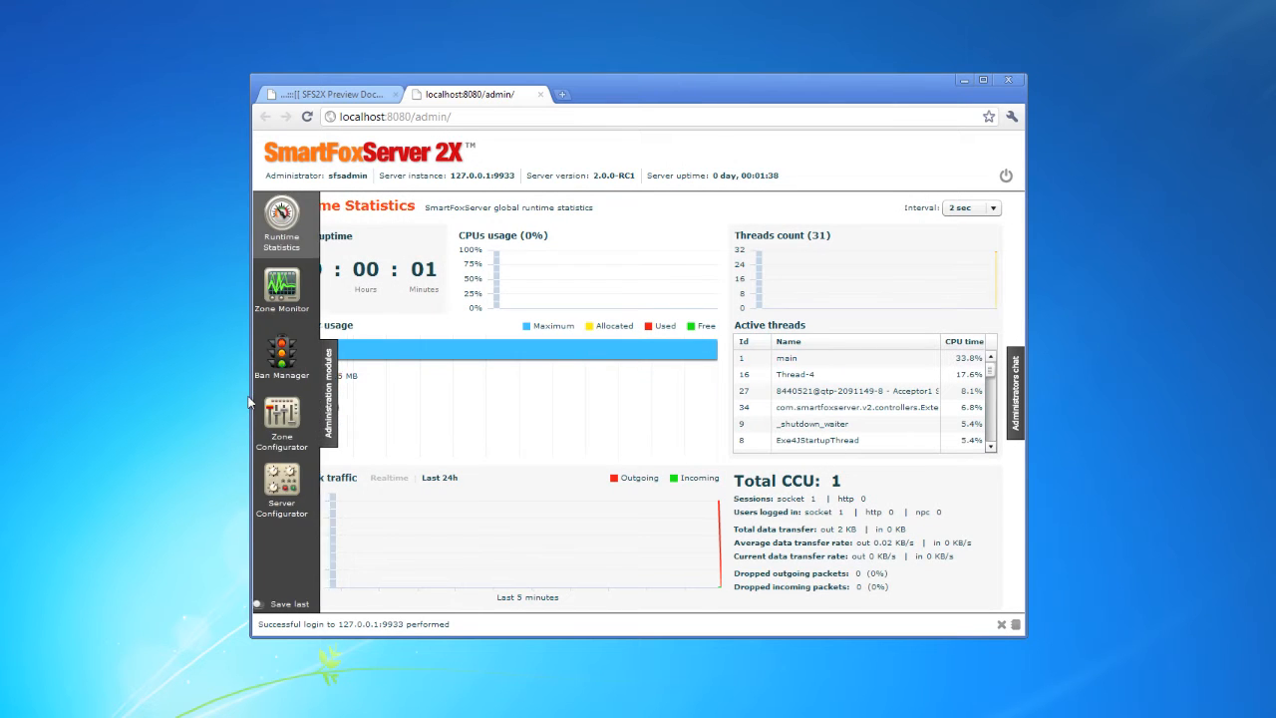
{"action": "mouse_move", "coordinate": [289, 484]}
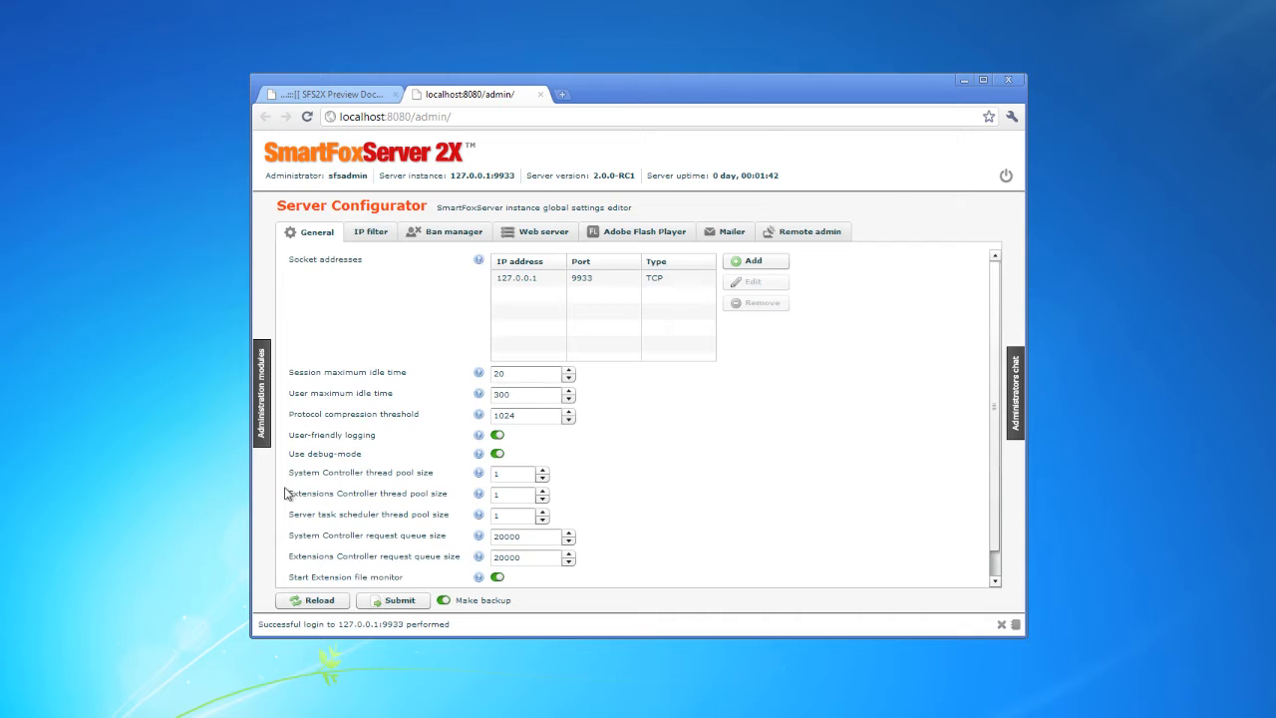
{"action": "left_click", "coordinate": [808, 231]}
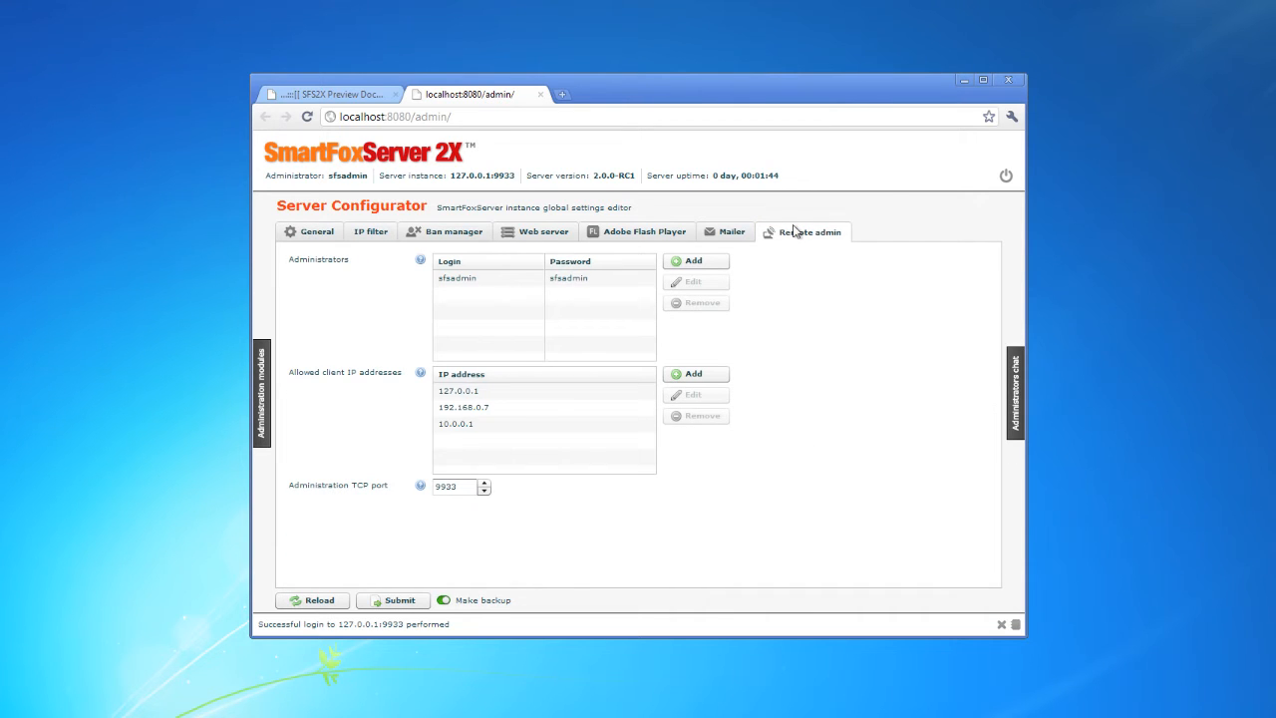
{"action": "left_click", "coordinate": [568, 279]}
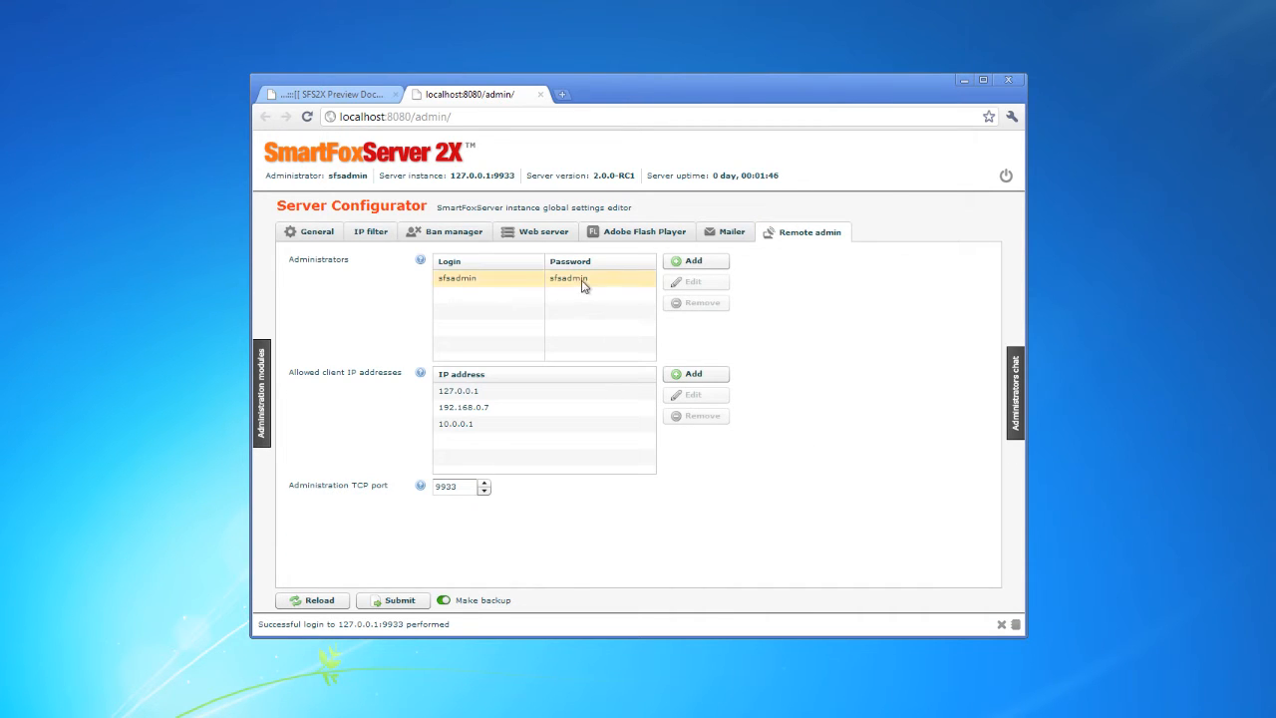
{"action": "left_click", "coordinate": [489, 279]}
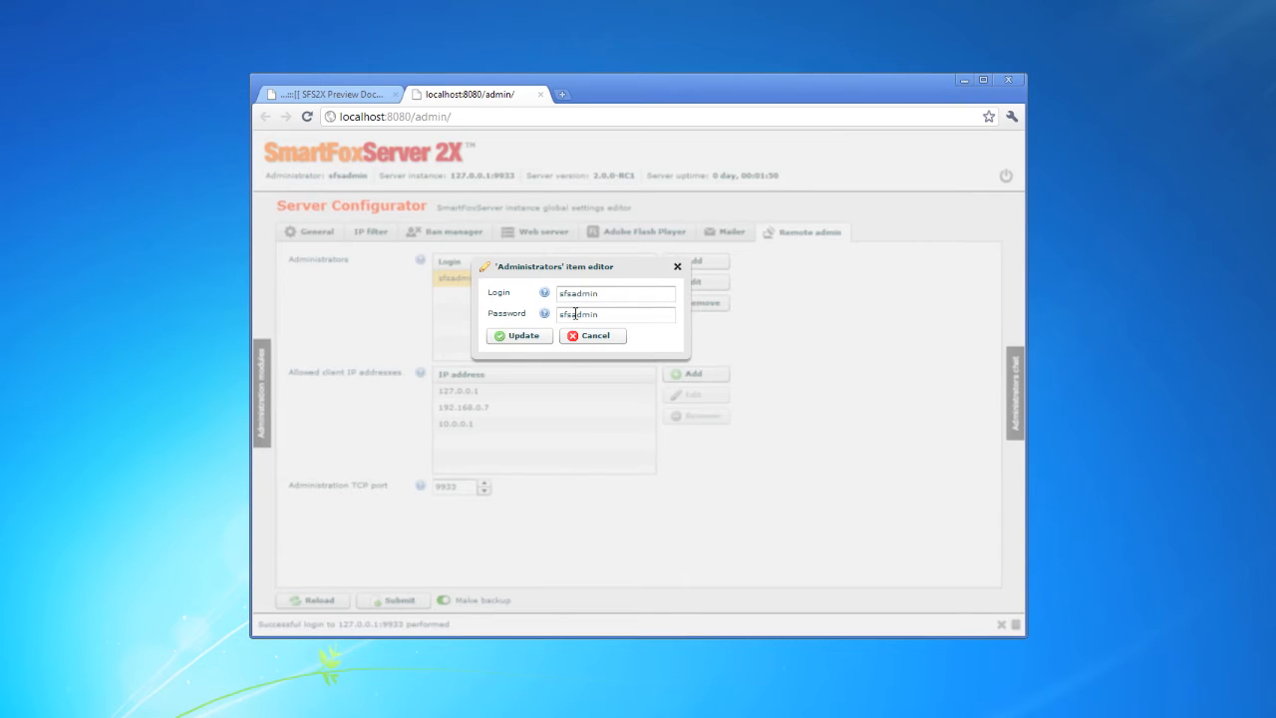
{"action": "left_click", "coordinate": [614, 316]}
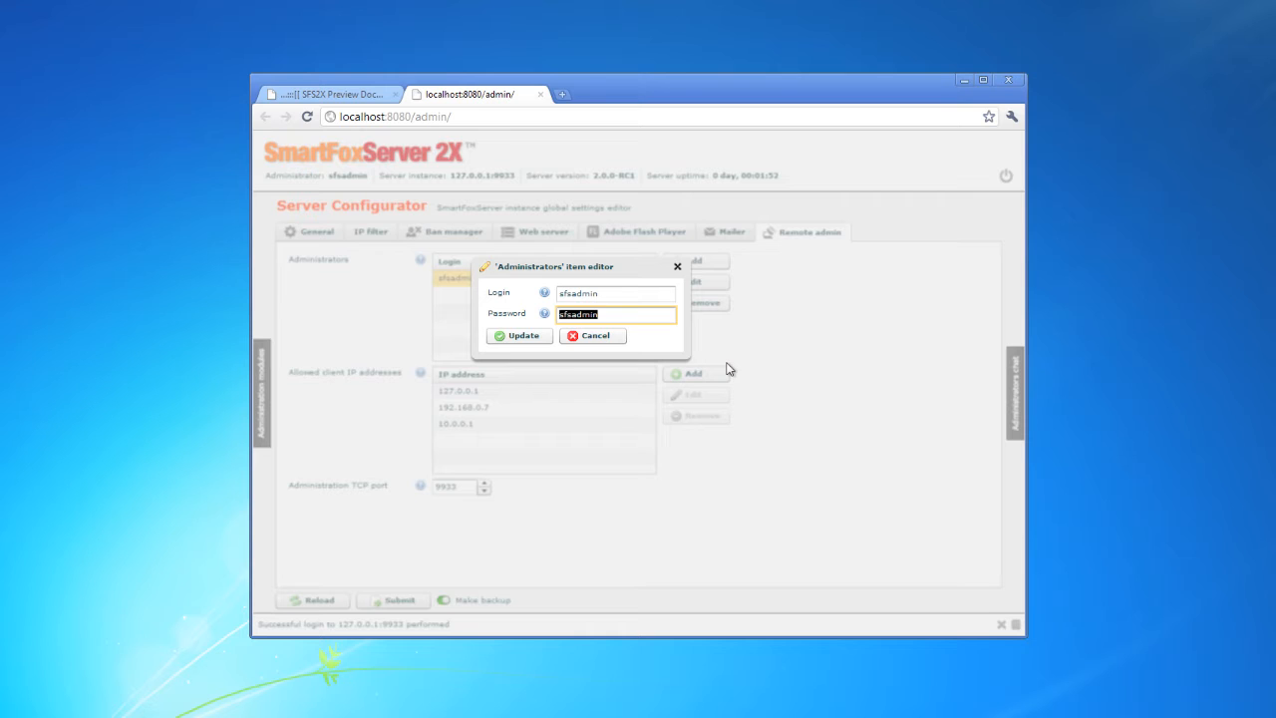
{"action": "type", "text": "newpassword"}
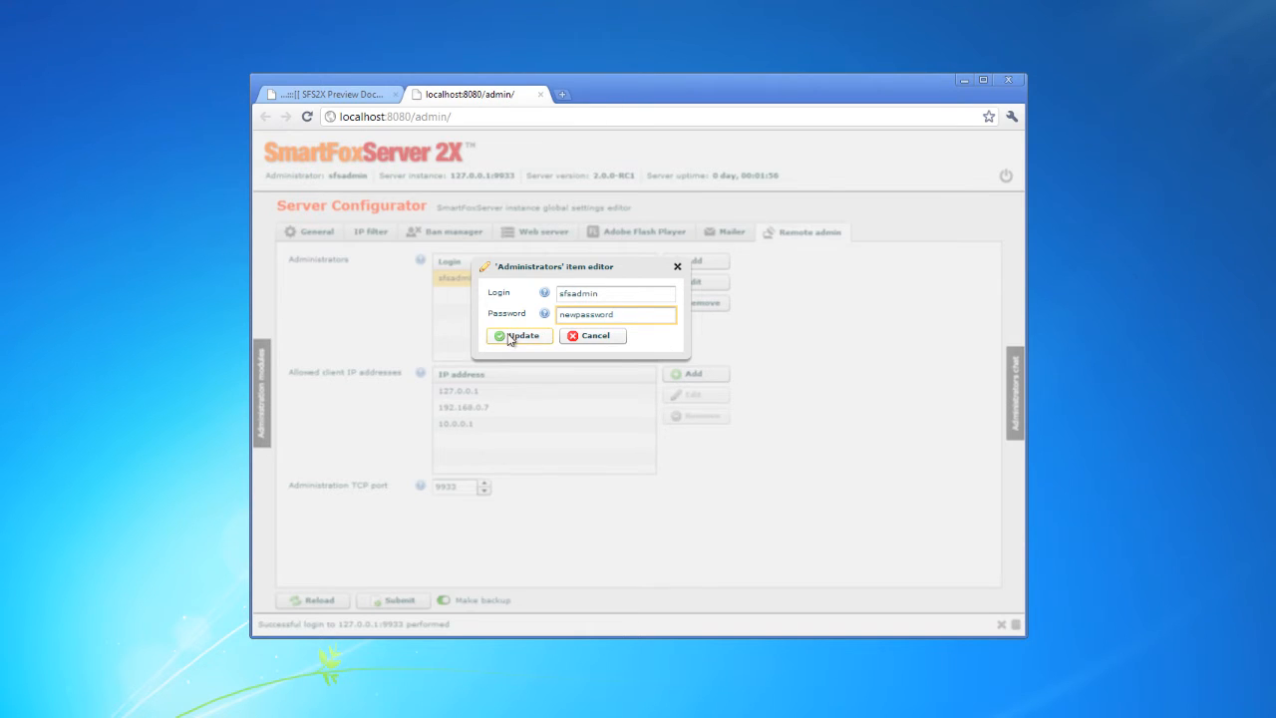
{"action": "left_click", "coordinate": [519, 335]}
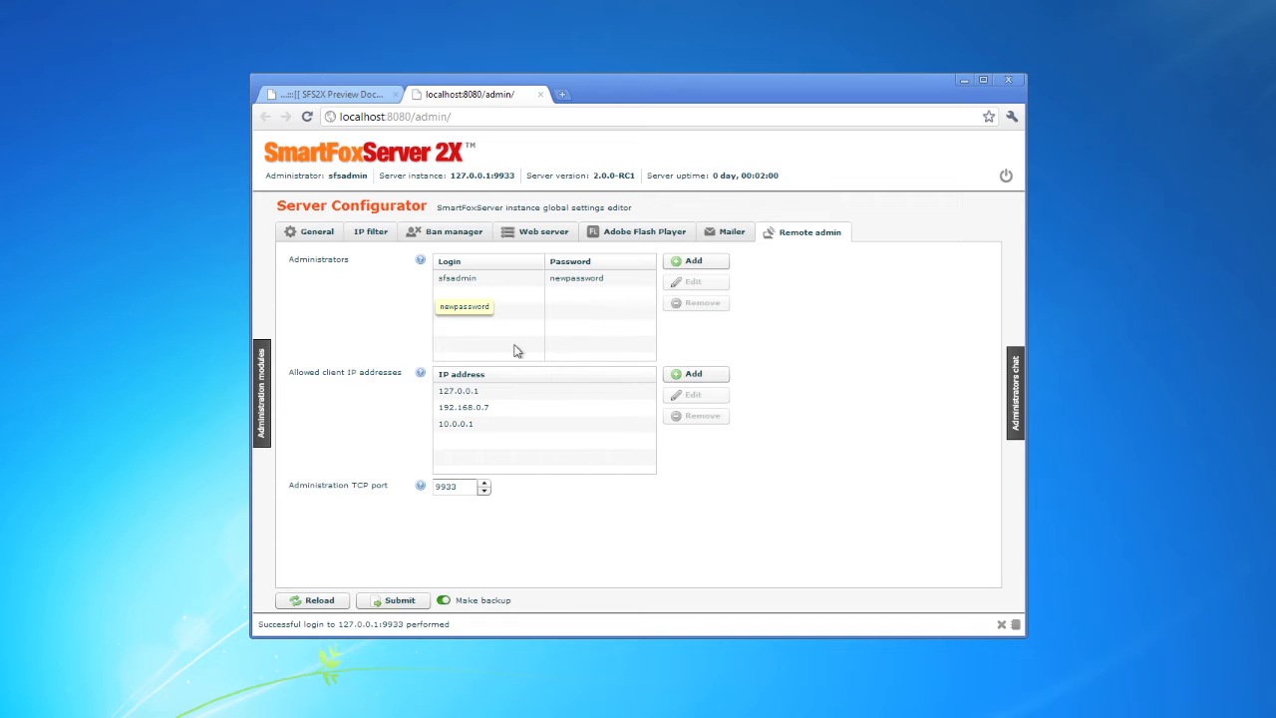
{"action": "left_click", "coordinate": [317, 231]}
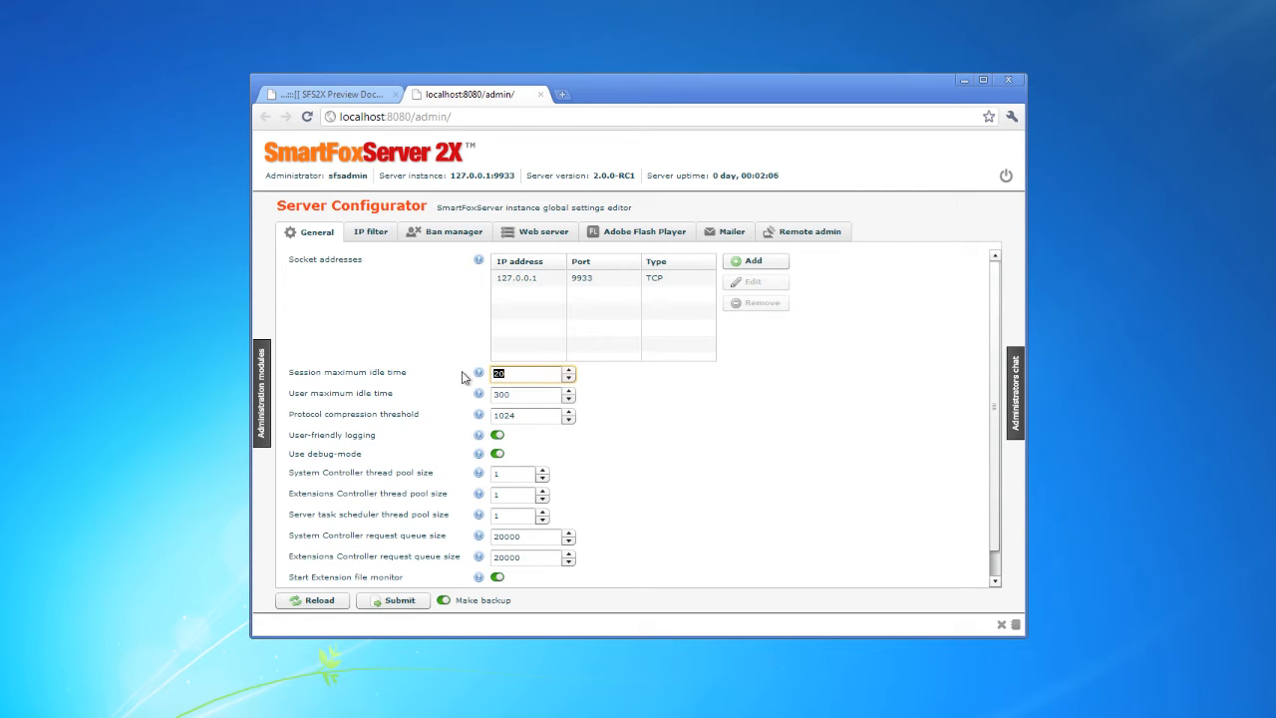
- Set Session maximum idle time to 300 and submit the server configuration
{"action": "type", "text": "3"}
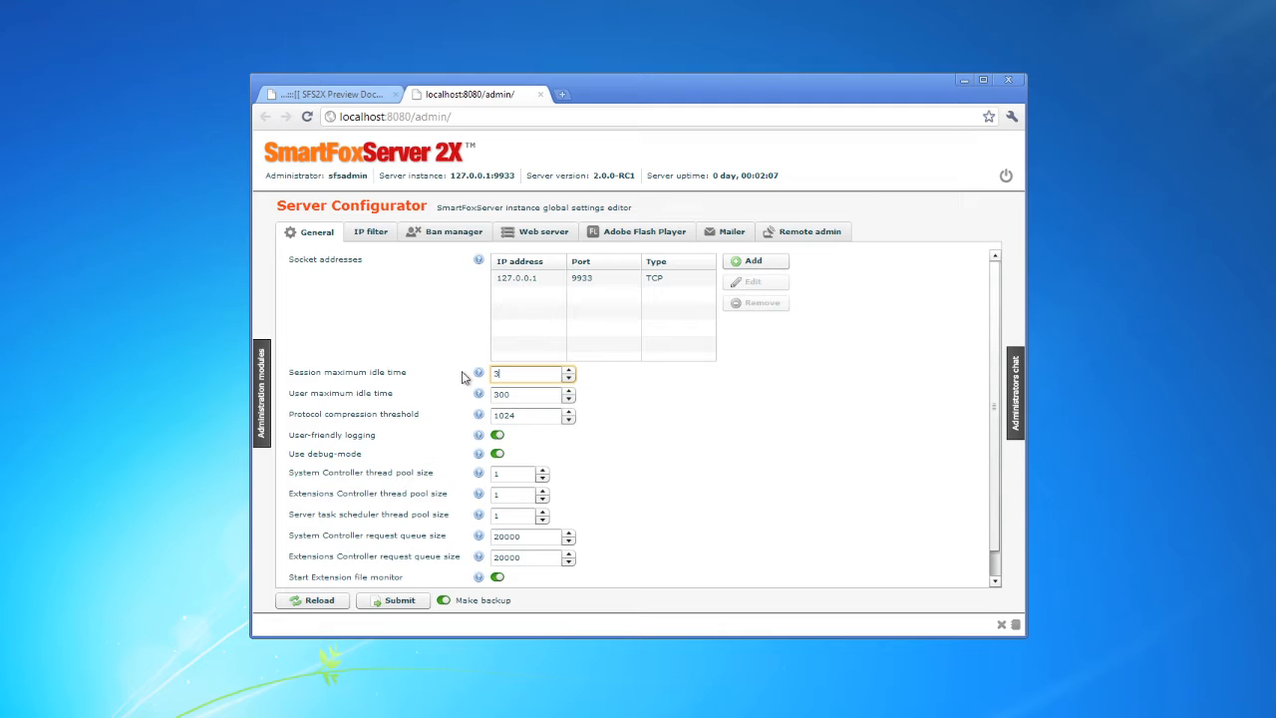
{"action": "type", "text": "00"}
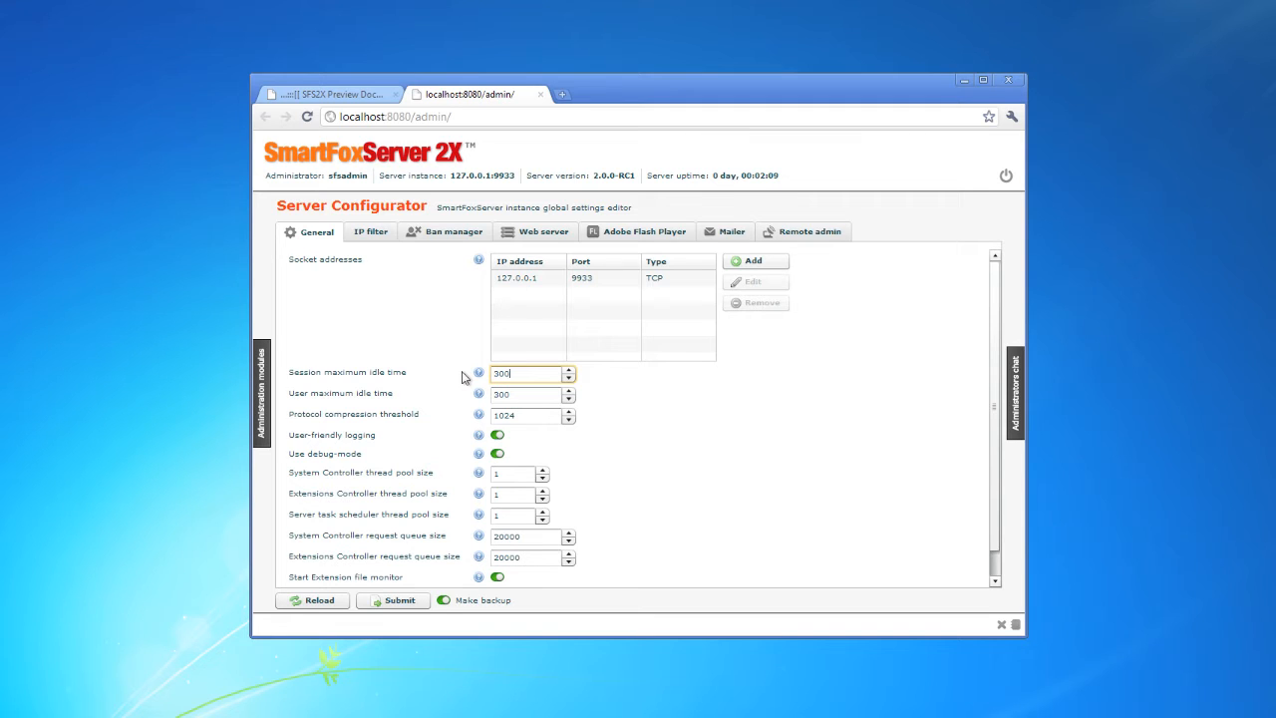
{"action": "mouse_move", "coordinate": [694, 427]}
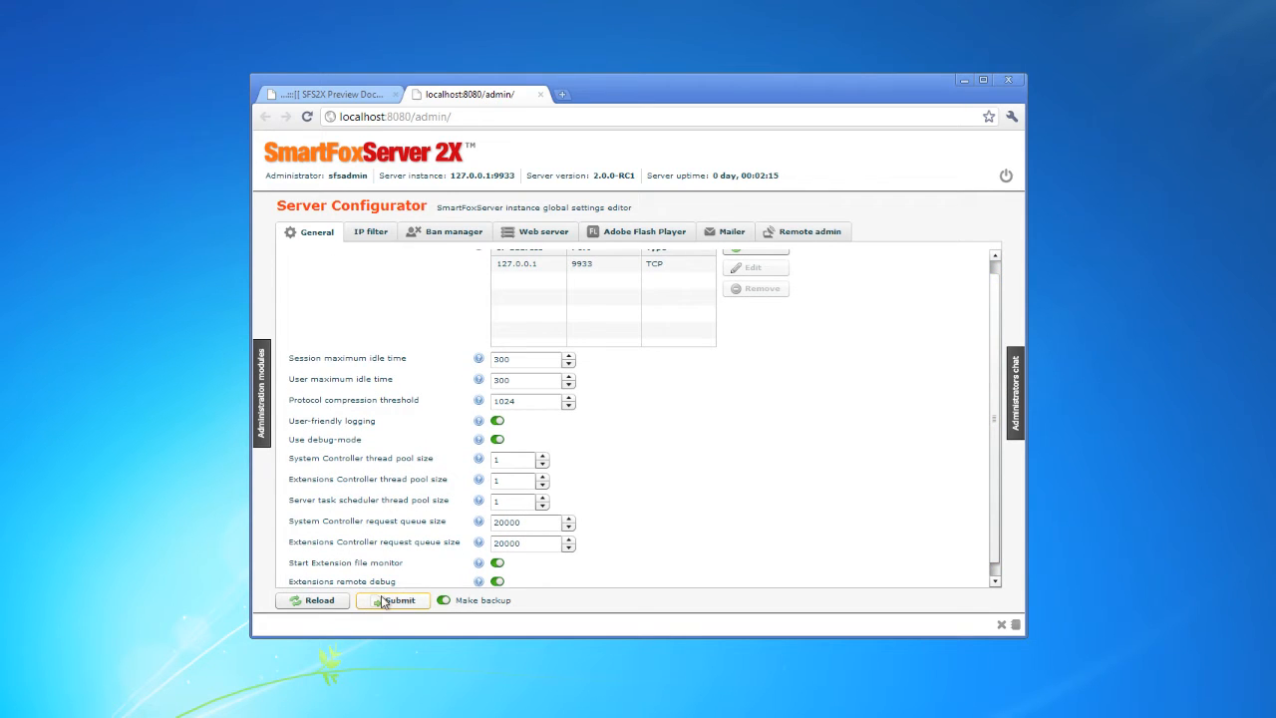
{"action": "left_click", "coordinate": [391, 600]}
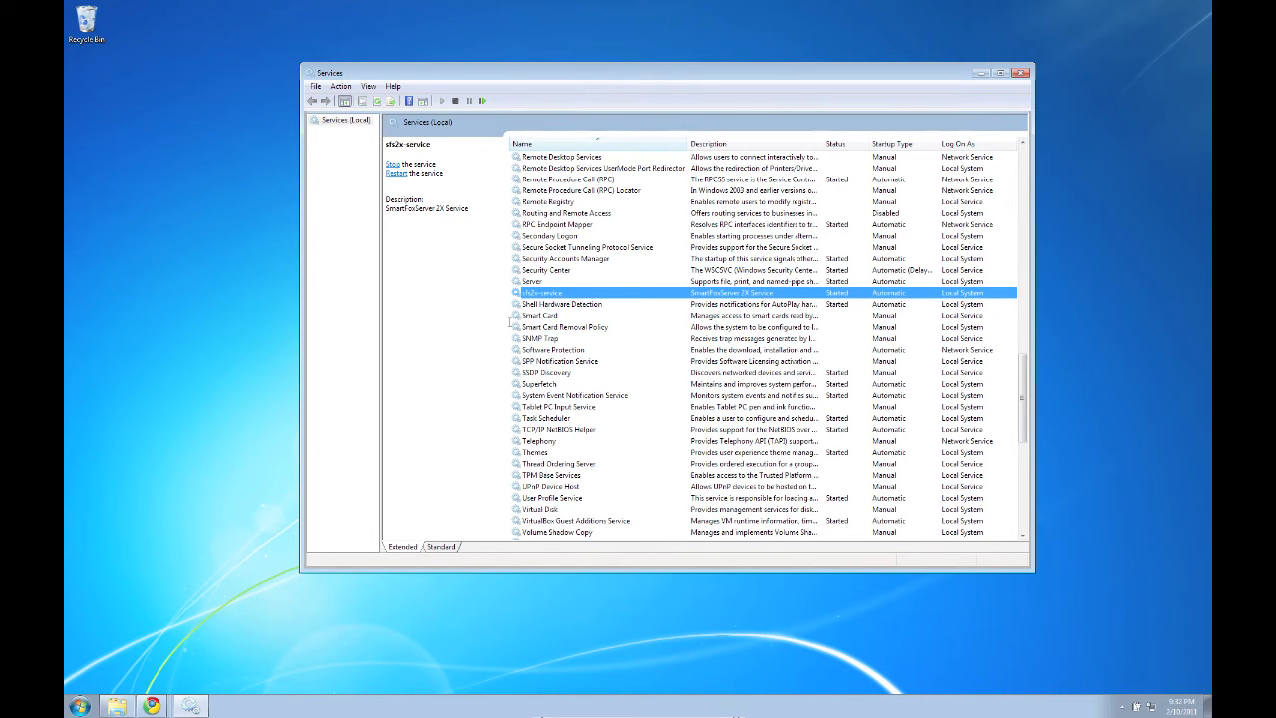
{"action": "mouse_move", "coordinate": [574, 312]}
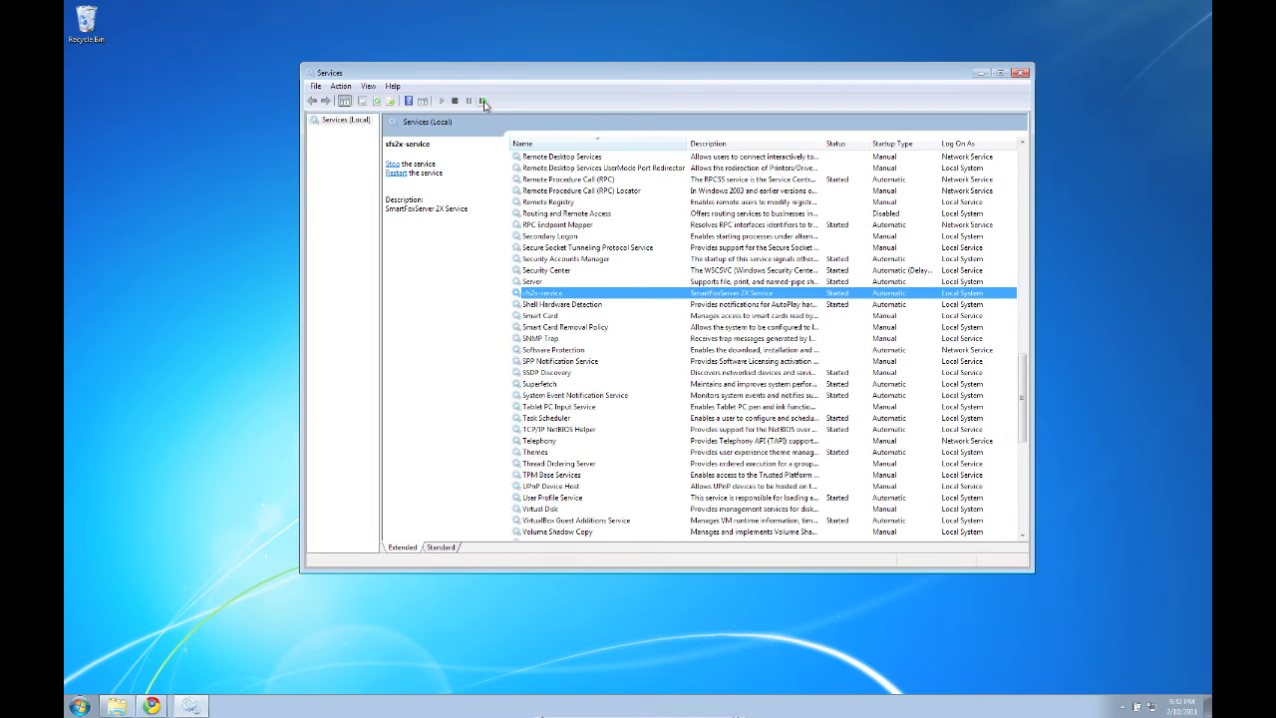
- Restart the SmartFoxServer 2X Windows service so the new settings load
{"action": "left_click", "coordinate": [482, 99]}
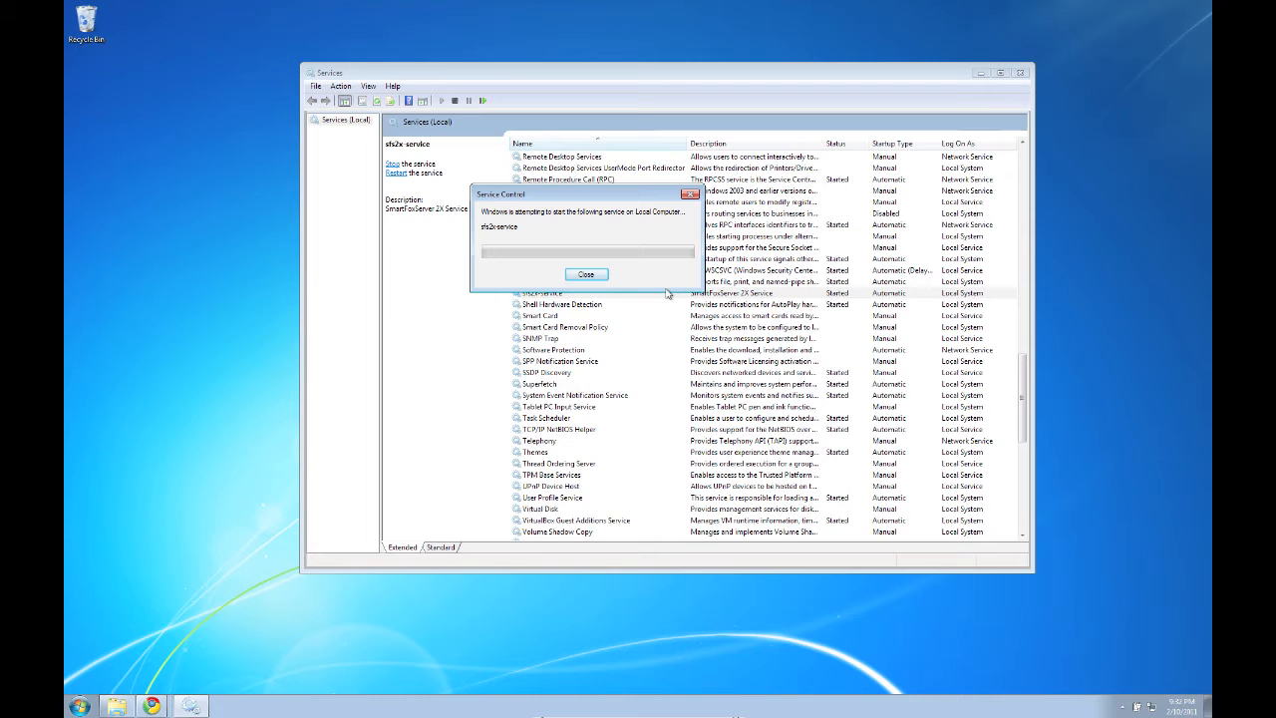
{"action": "left_click", "coordinate": [587, 275]}
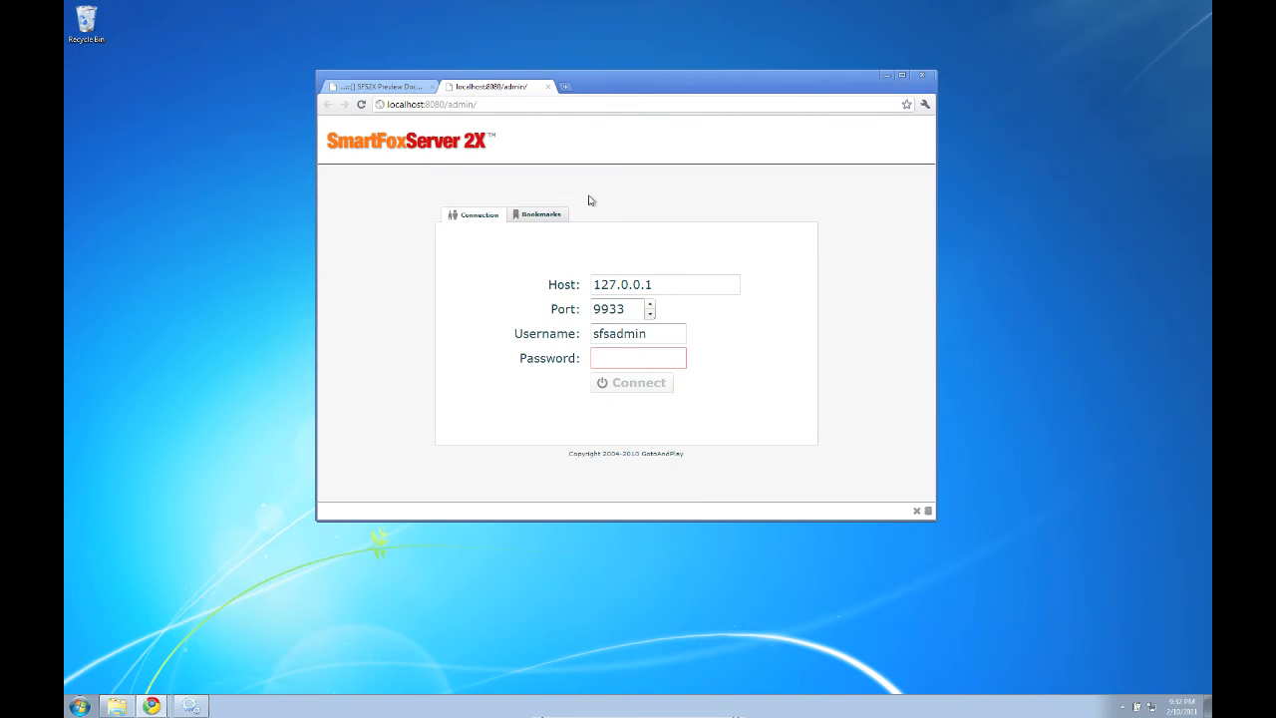
- Log back in as sfsadmin with the new password to reach the Runtime Statistics dashboard
{"action": "left_click", "coordinate": [638, 357]}
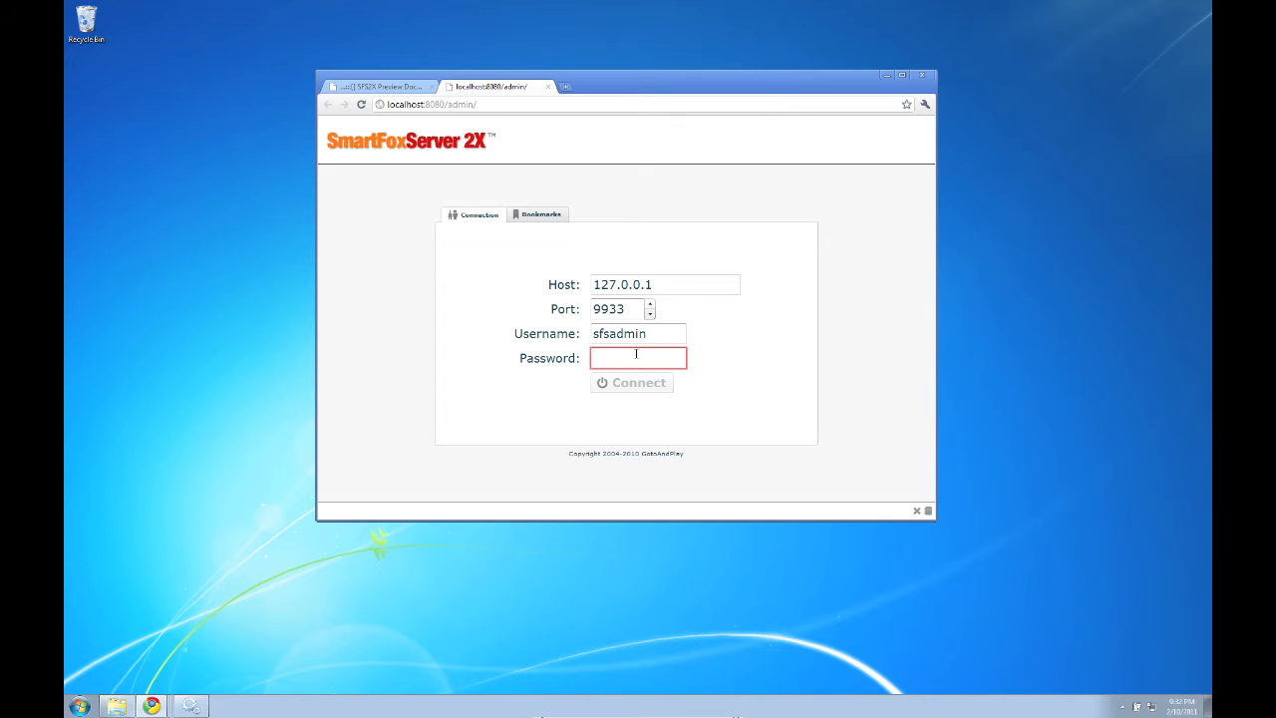
{"action": "type", "text": "password"}
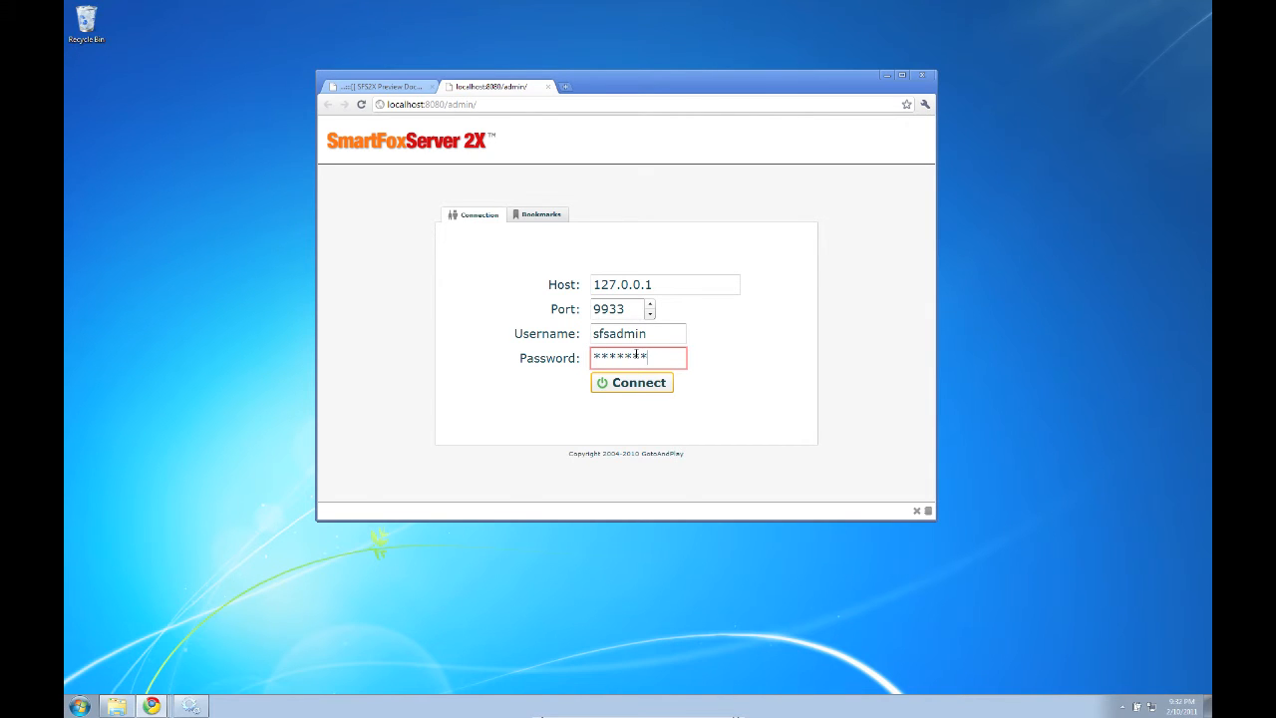
{"action": "left_click", "coordinate": [630, 383]}
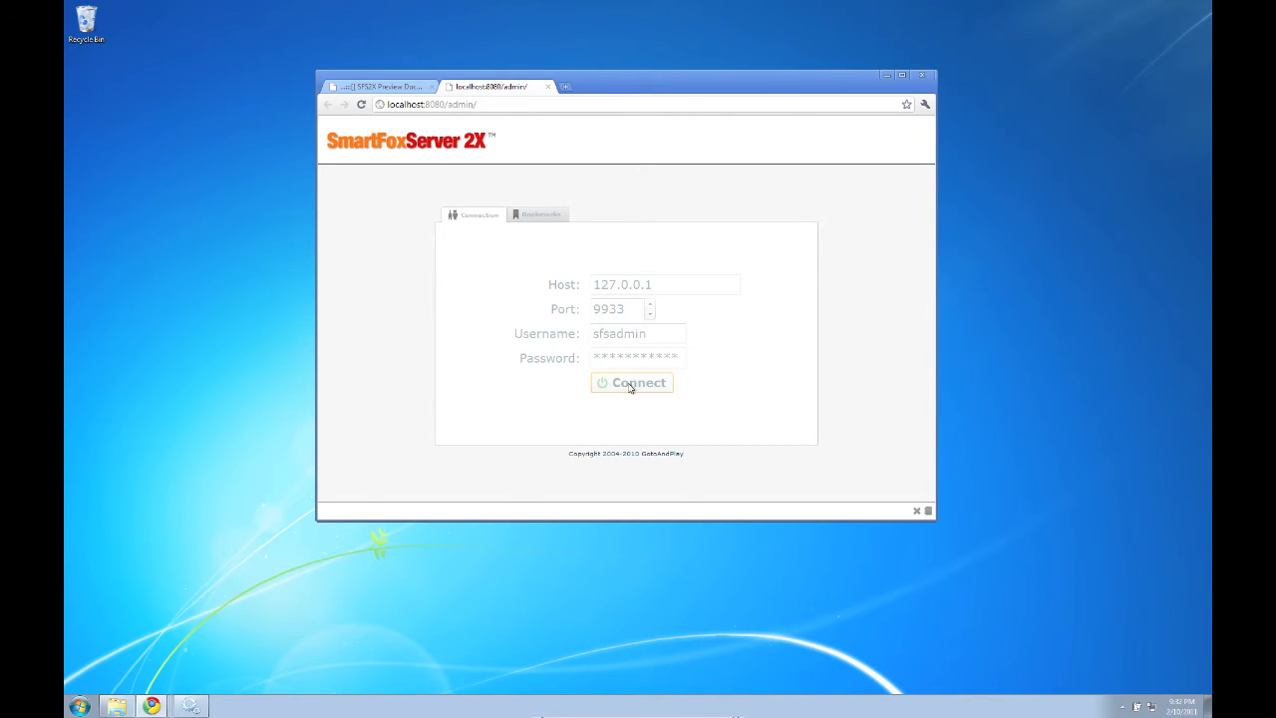
{"action": "left_click", "coordinate": [632, 383]}
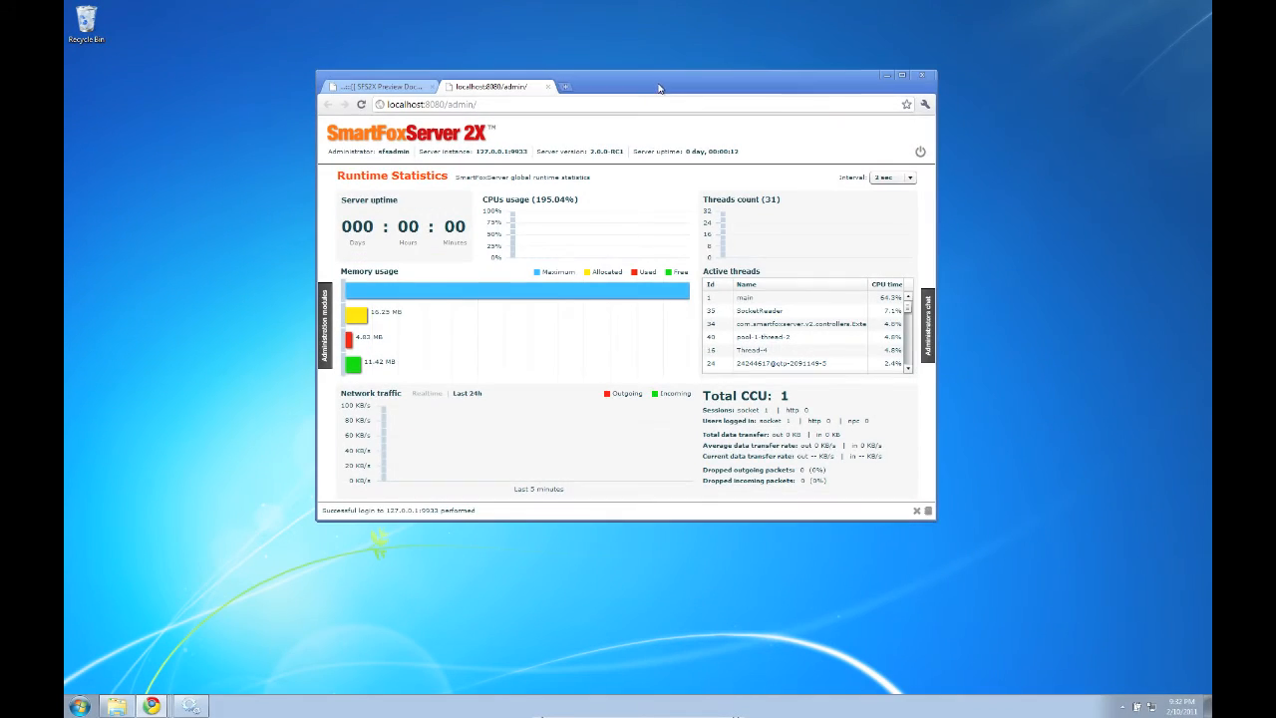
- Move the admin window aside and launch the Flash SFS2X Connector example from localhost:8080
{"action": "left_click_drag", "start_coordinate": [658, 87], "coordinate": [421, 80]}
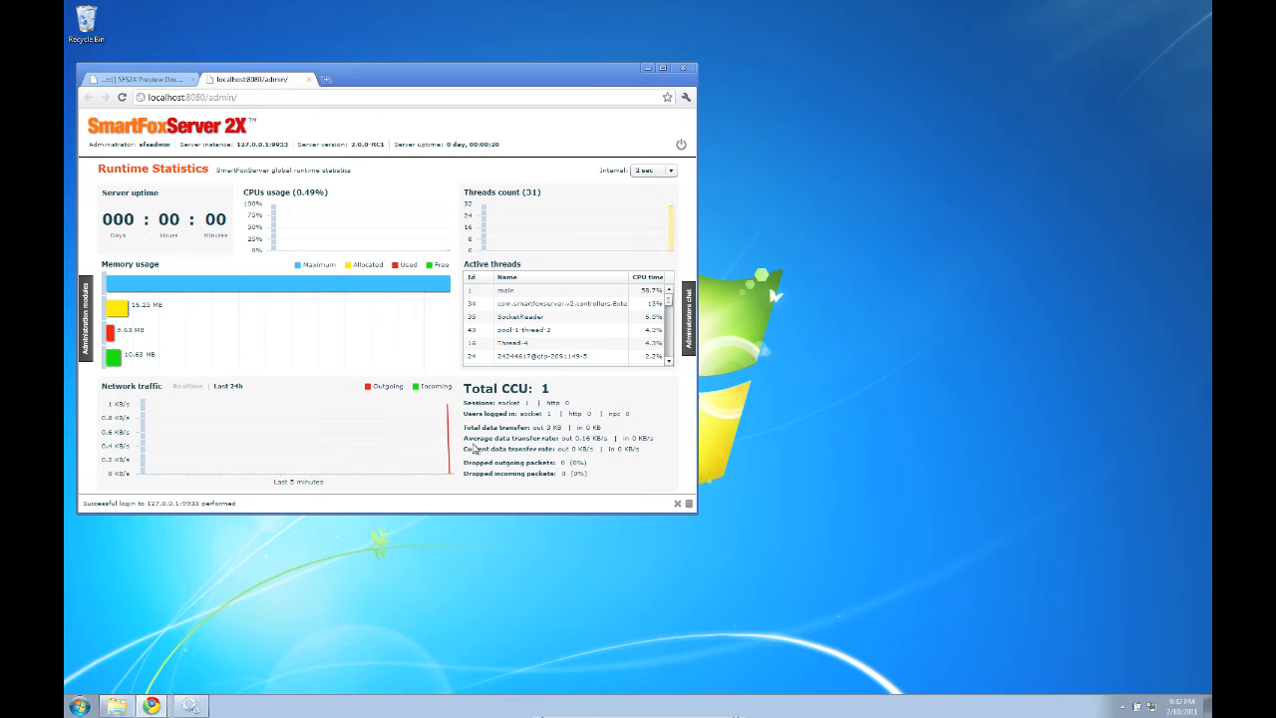
{"action": "mouse_move", "coordinate": [147, 706]}
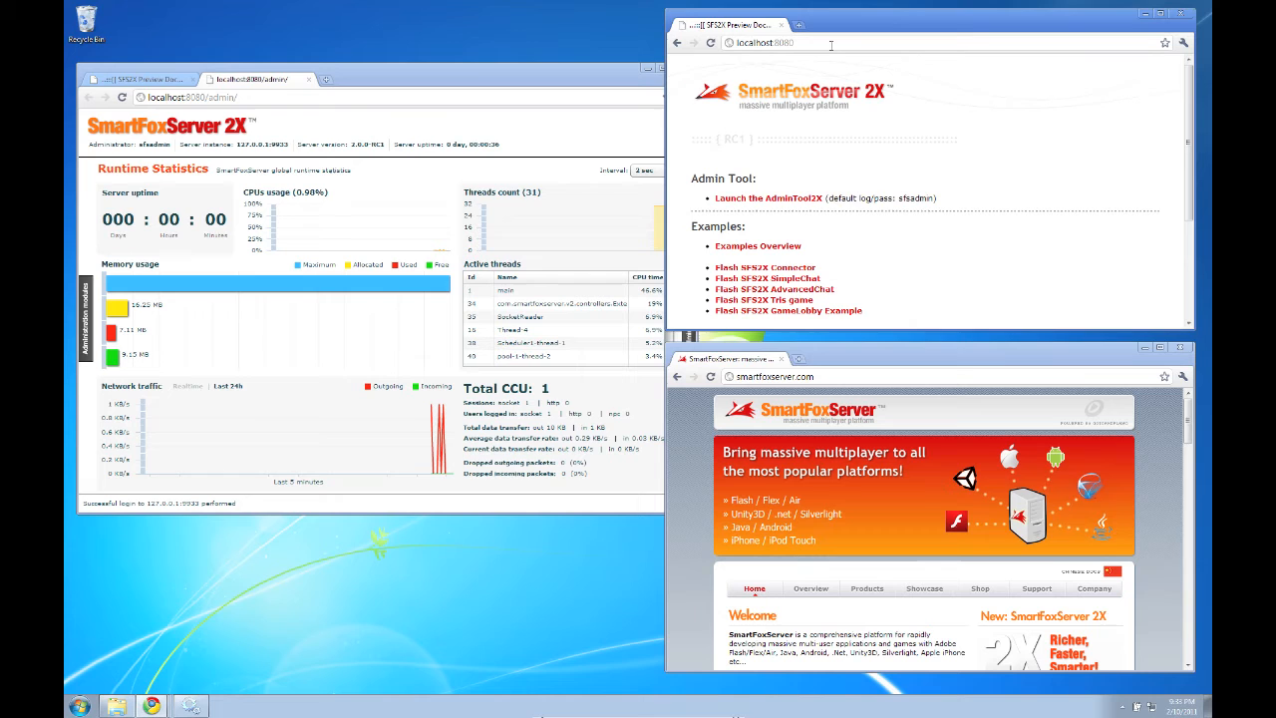
{"action": "scroll", "scroll_direction": "down", "scroll_amount": 3}
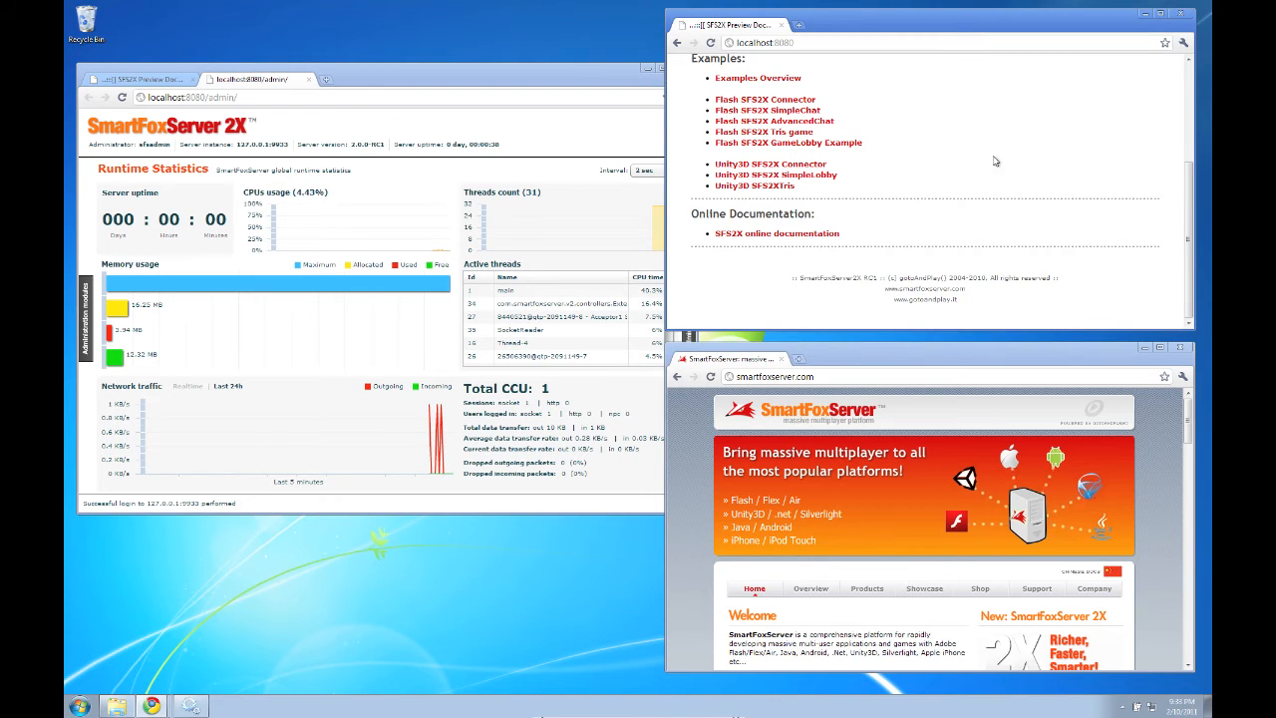
{"action": "mouse_move", "coordinate": [766, 110]}
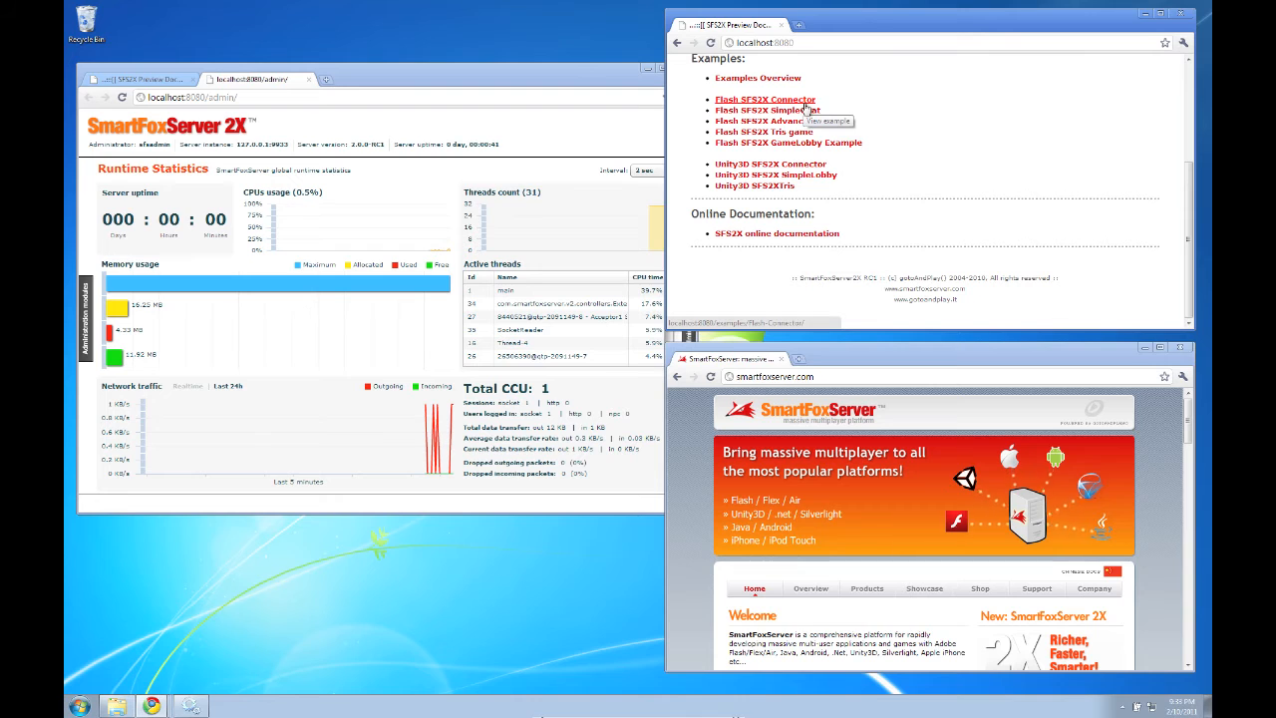
{"action": "left_click", "coordinate": [766, 100]}
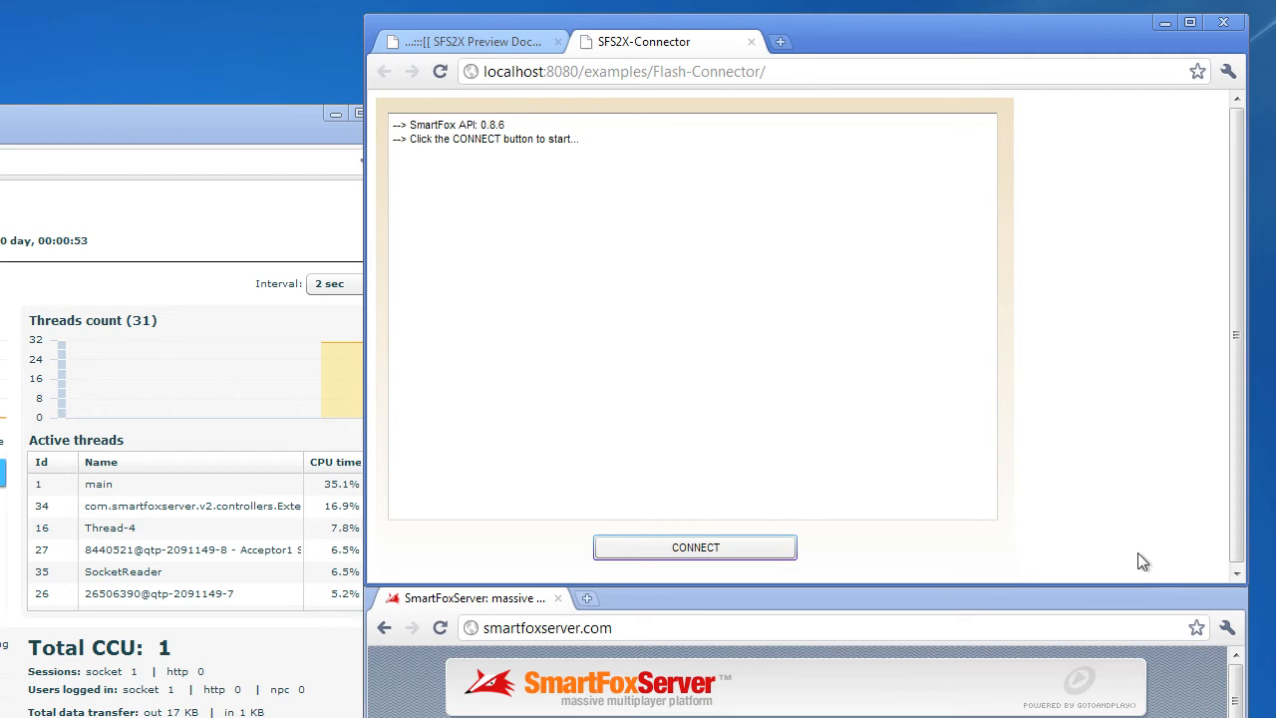
{"action": "mouse_move", "coordinate": [686, 571]}
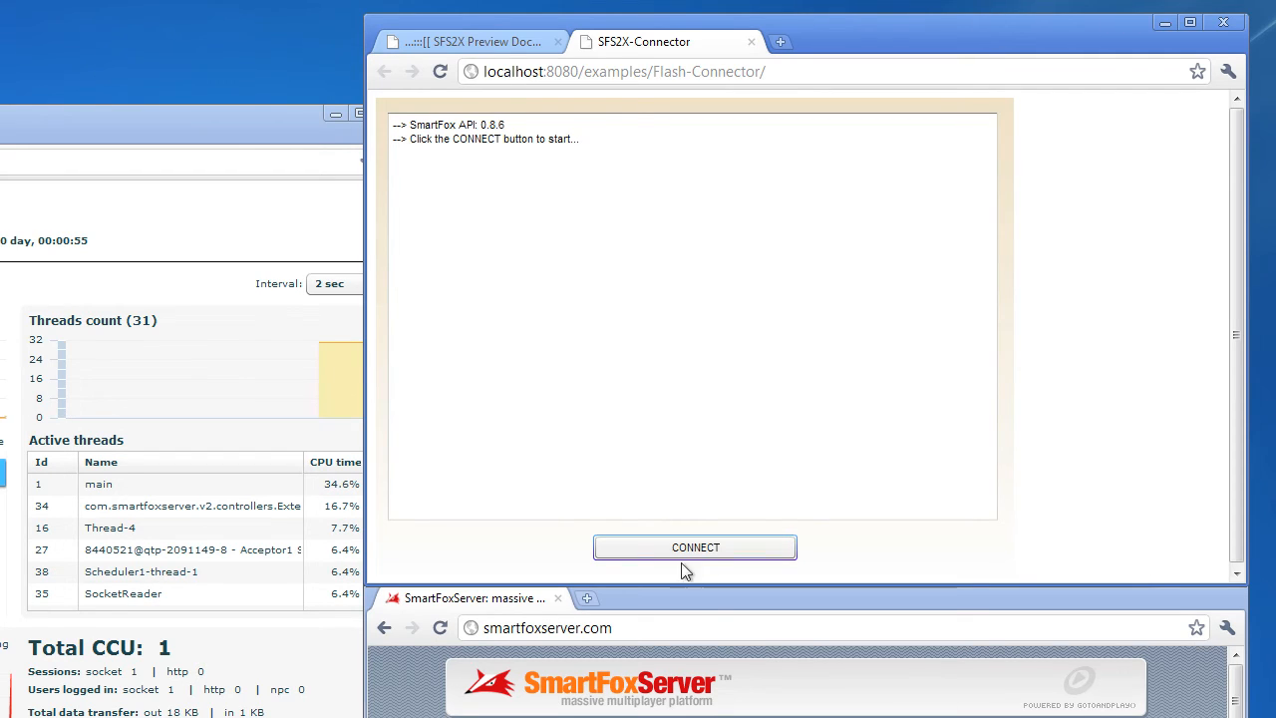
{"action": "mouse_move", "coordinate": [694, 547]}
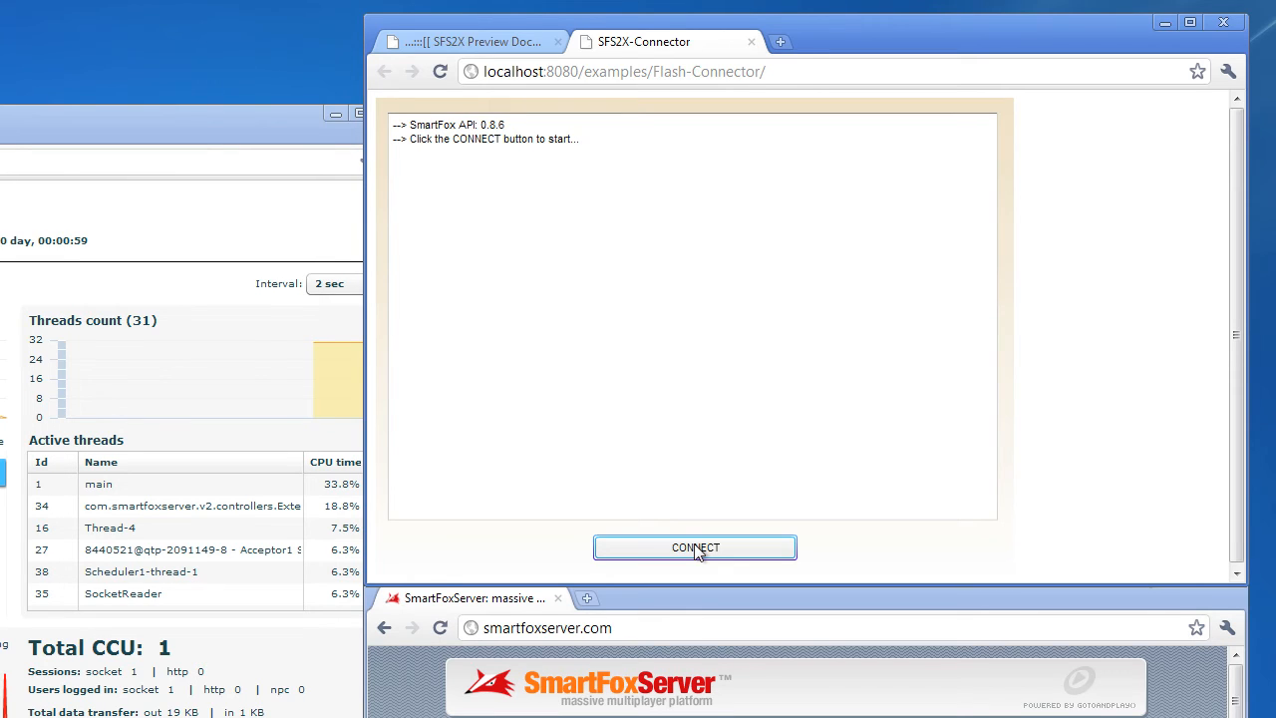
- Connect the Flash Connector client to 127.0.0.1:9933 successfully, then return to the examples list
{"action": "left_click", "coordinate": [694, 546]}
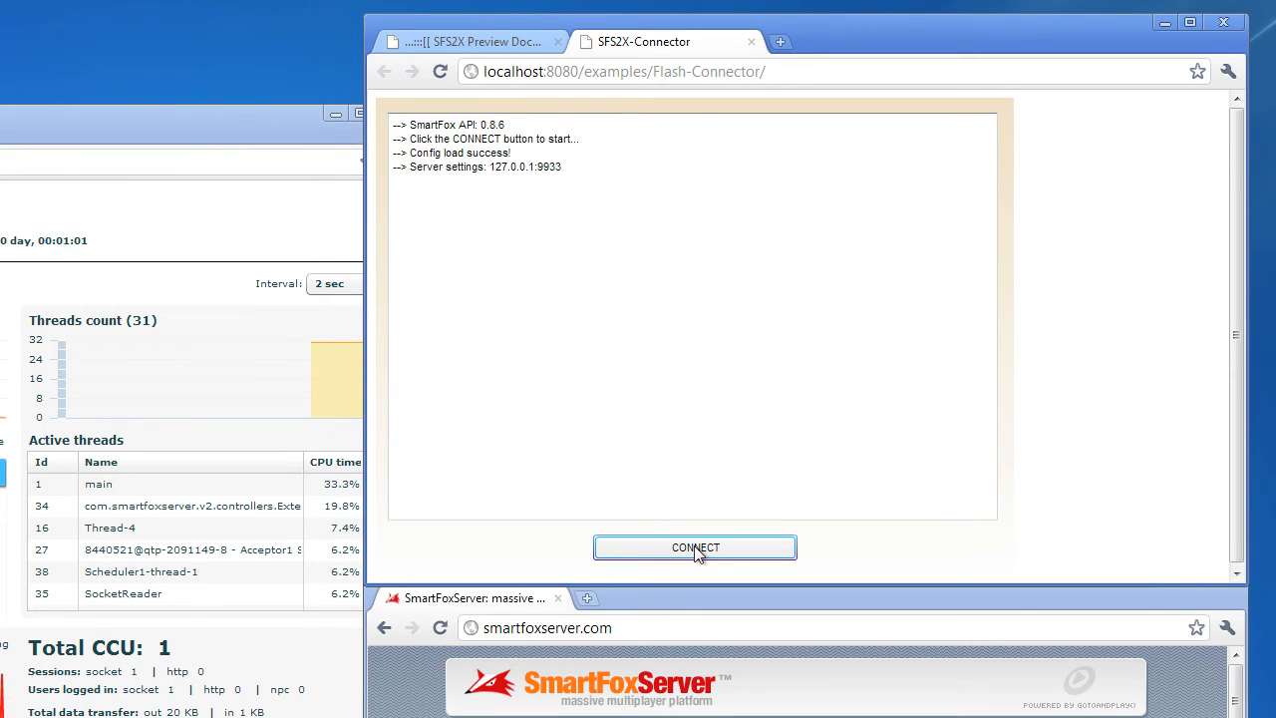
{"action": "left_click", "coordinate": [694, 547]}
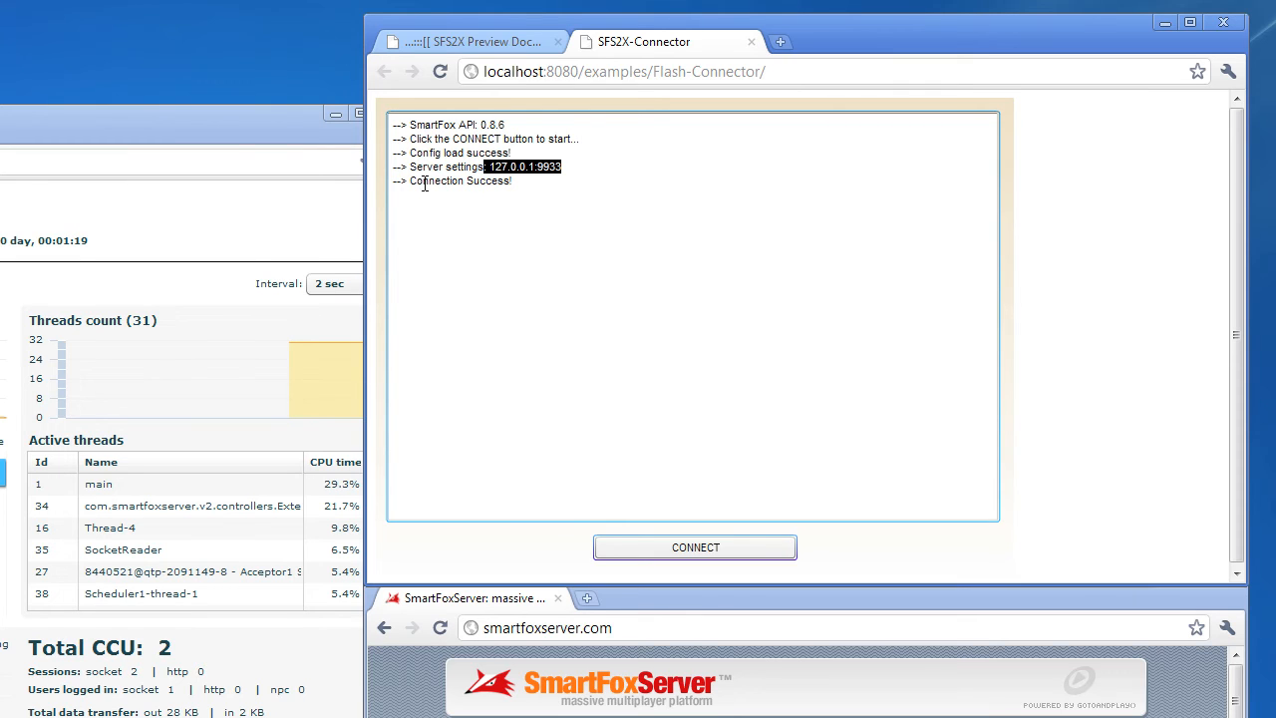
{"action": "left_click", "coordinate": [475, 42]}
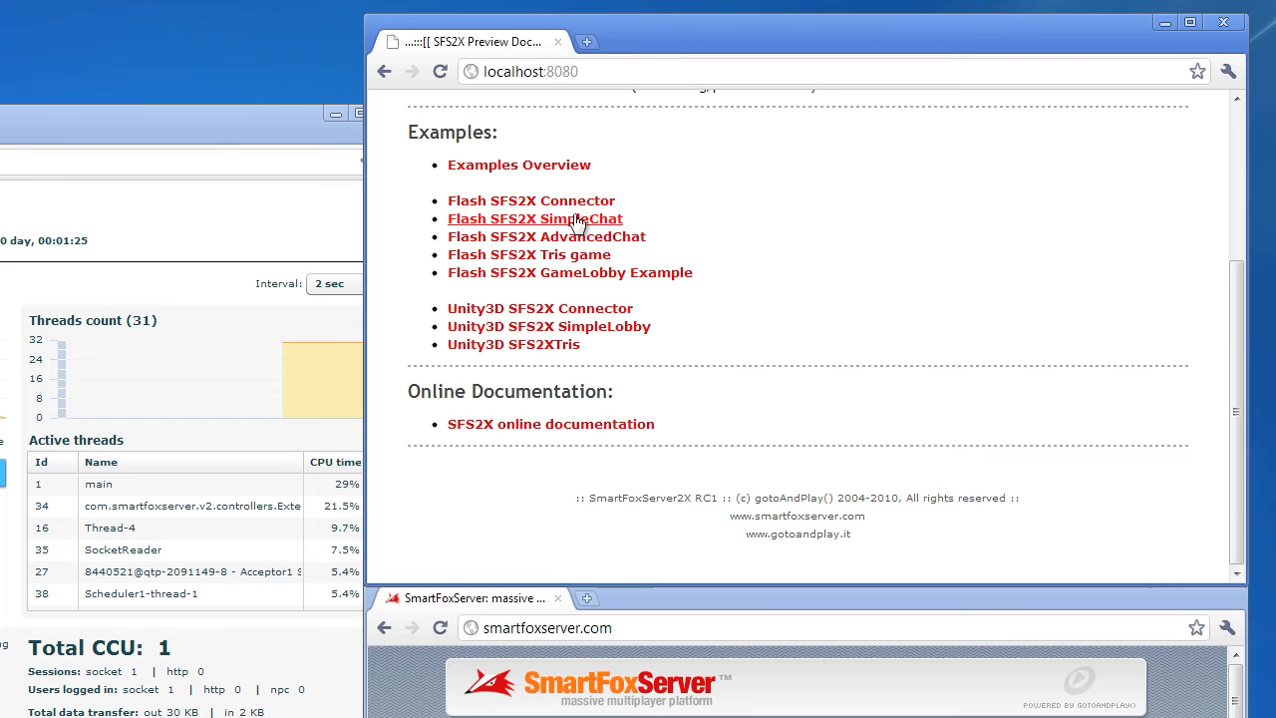
{"action": "mouse_move", "coordinate": [574, 218]}
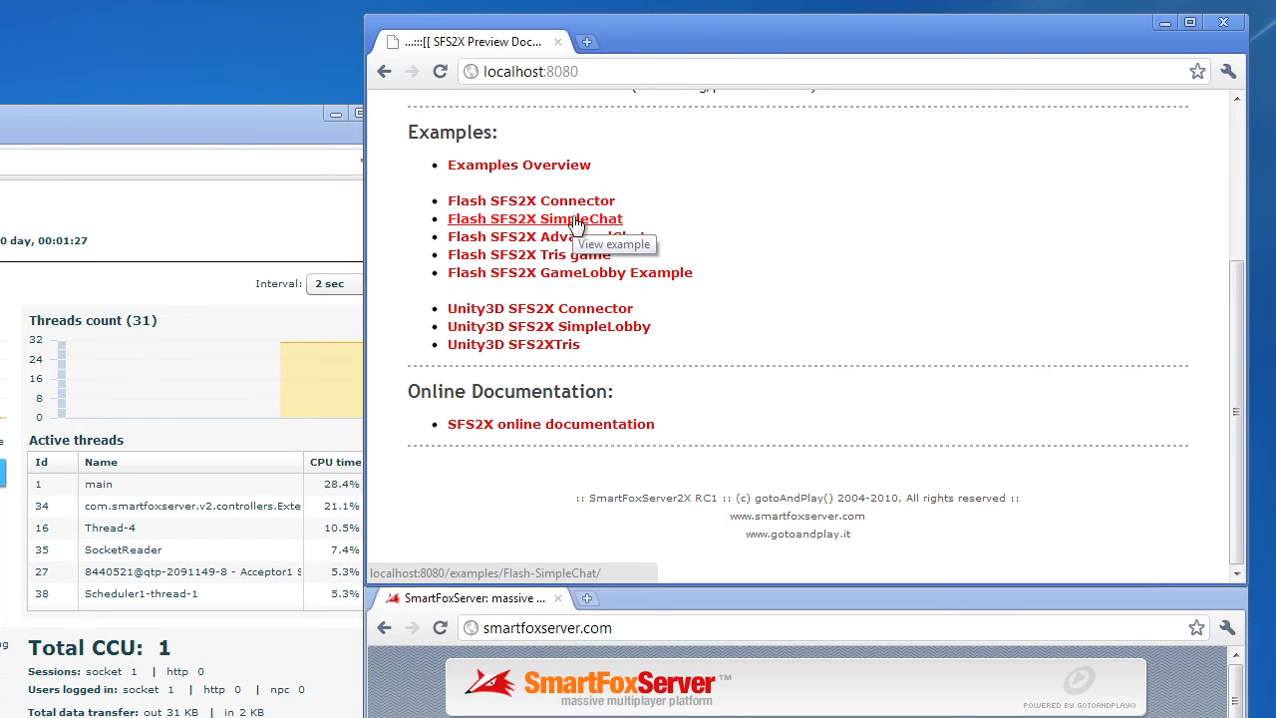
- Launch the Flash SFS2X SimpleChat example in its own window showing the login screen
{"action": "left_click", "coordinate": [534, 218]}
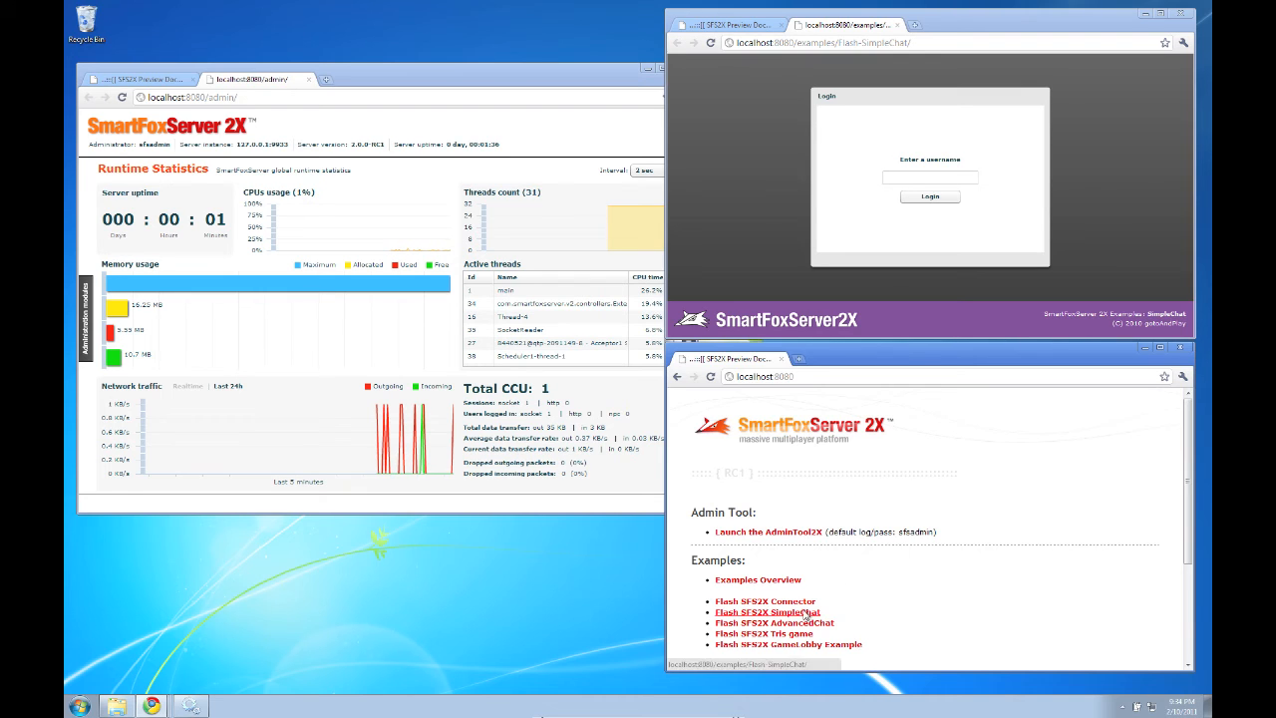
- Start a second SimpleChat client and log the first in as 'Mr.' into The Lobby
{"action": "left_click", "coordinate": [768, 610]}
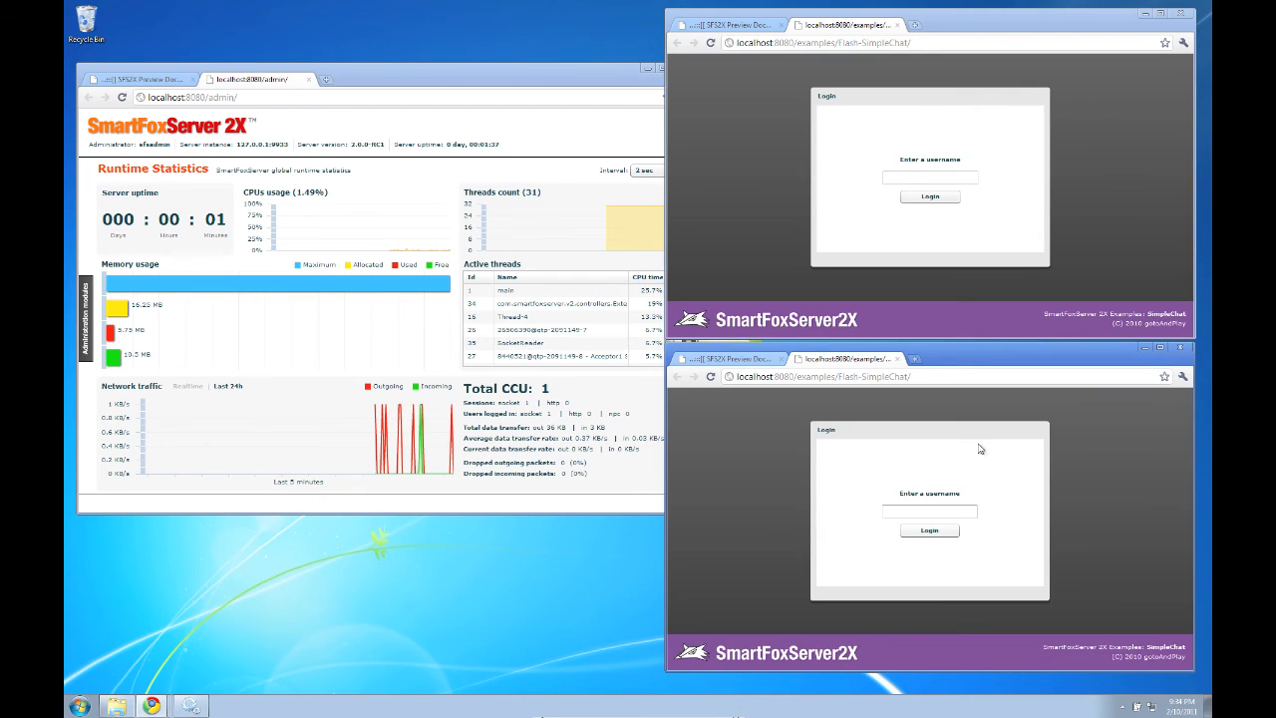
{"action": "left_click", "coordinate": [929, 175]}
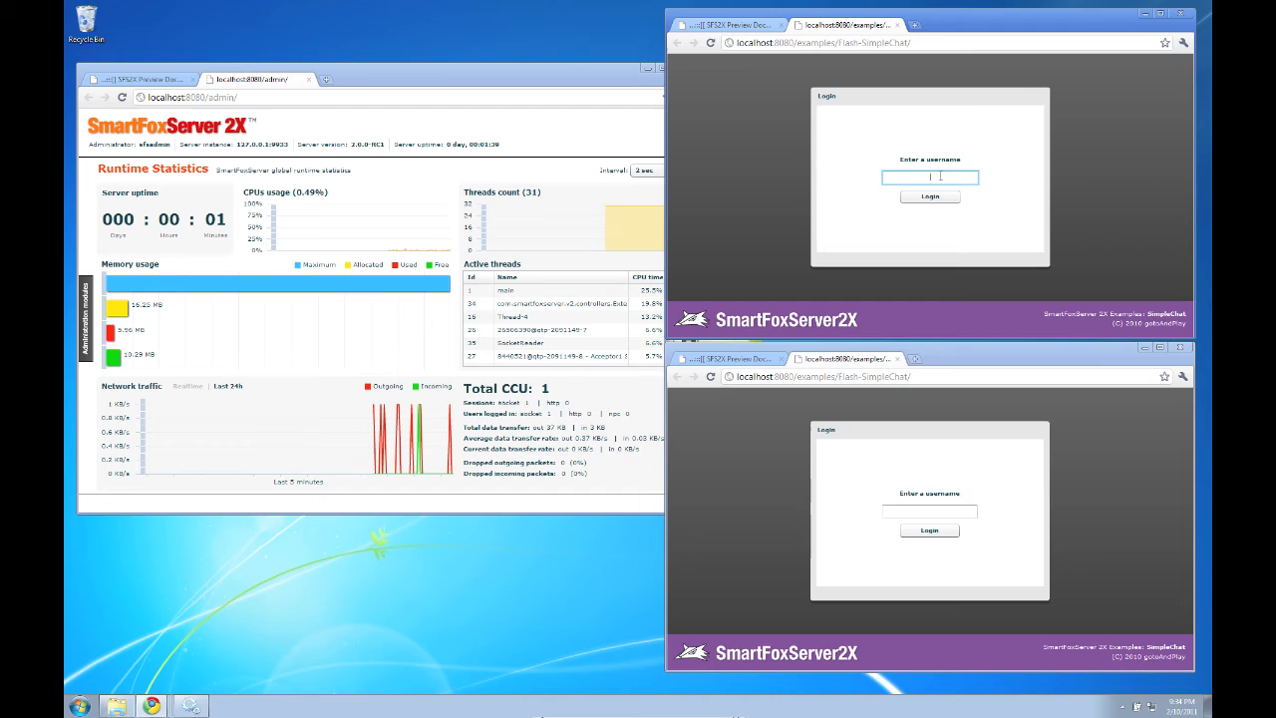
{"action": "type", "text": "Mr.Top"}
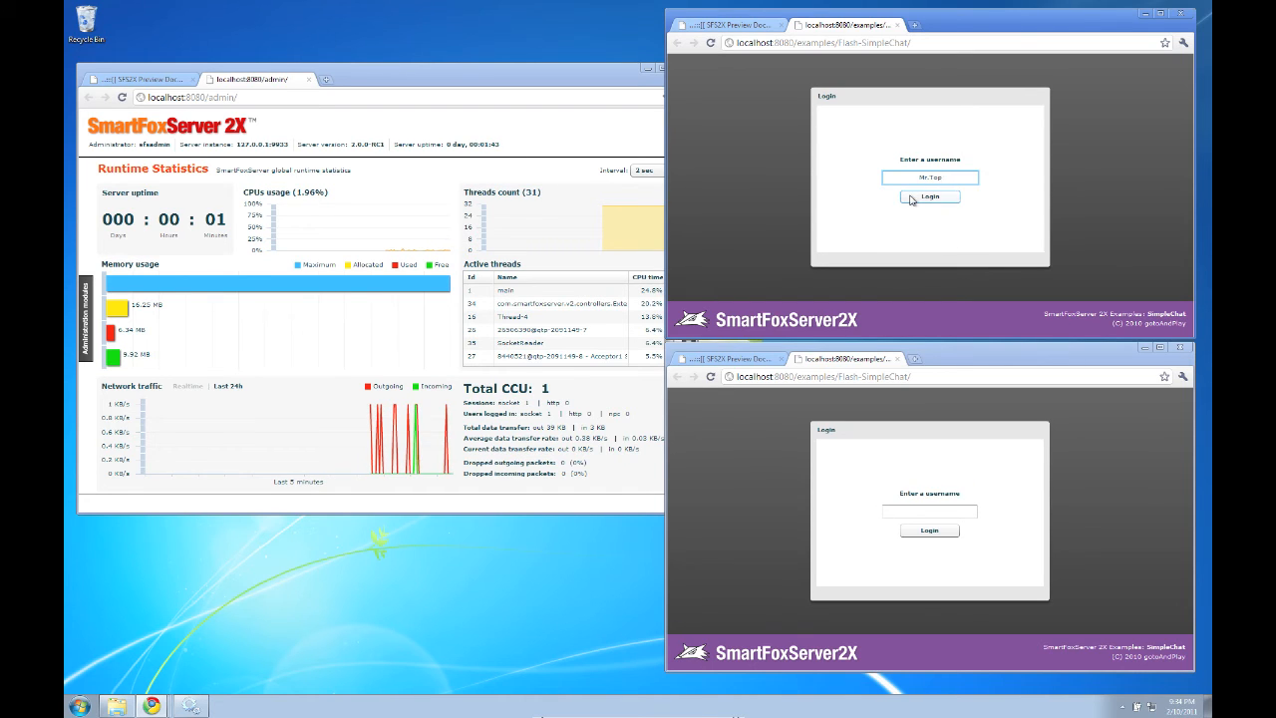
{"action": "left_click", "coordinate": [930, 195]}
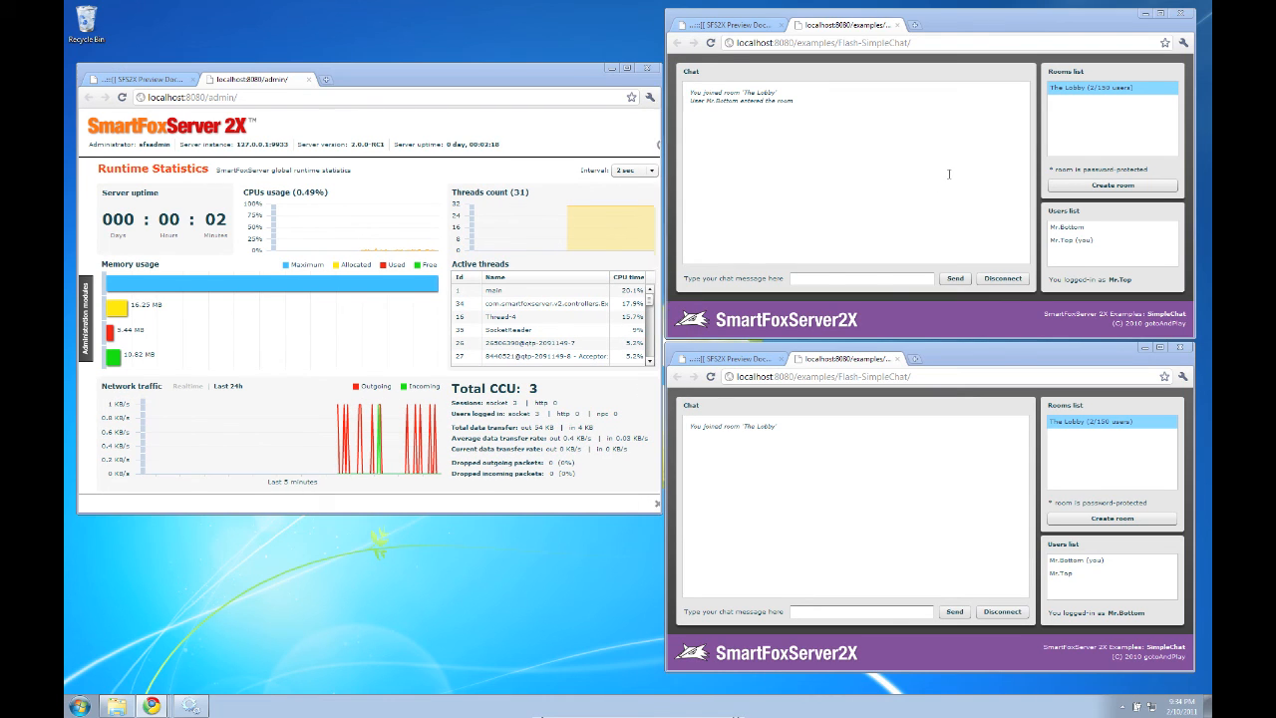
- Send a message from the first client and 'Hello' from the second in The Lobby
{"action": "left_click", "coordinate": [862, 279]}
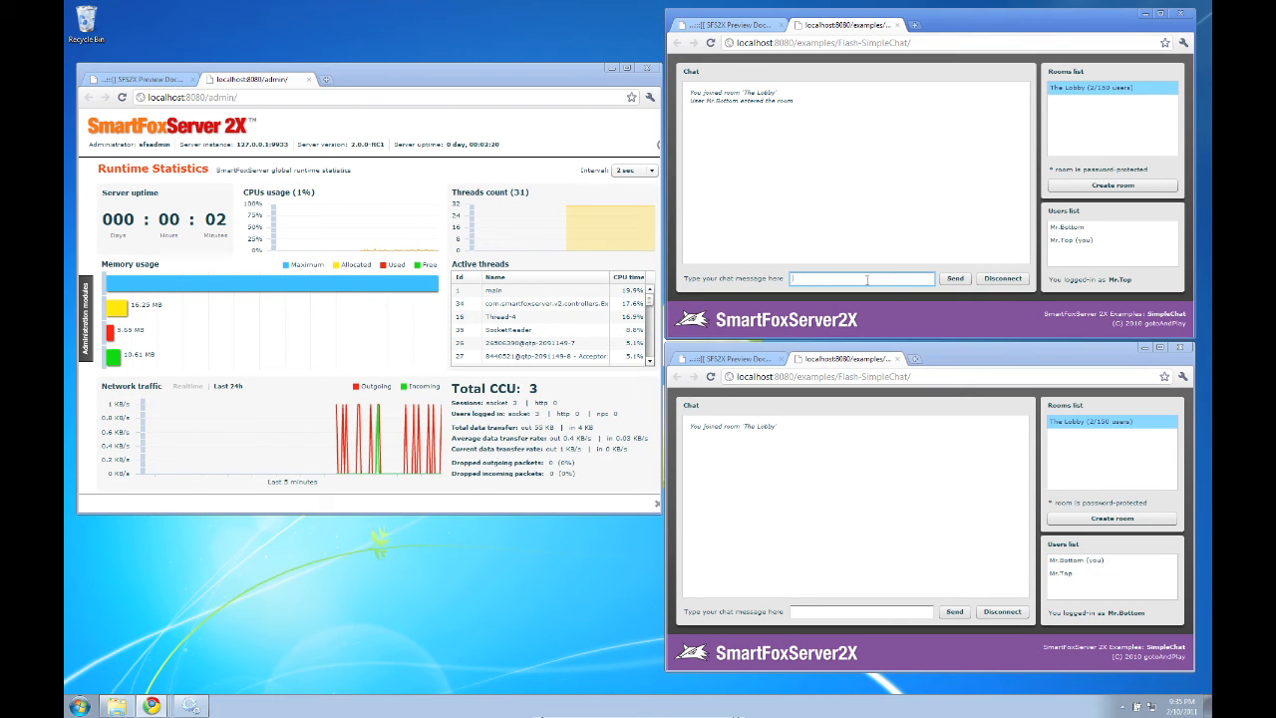
{"action": "left_click", "coordinate": [953, 280]}
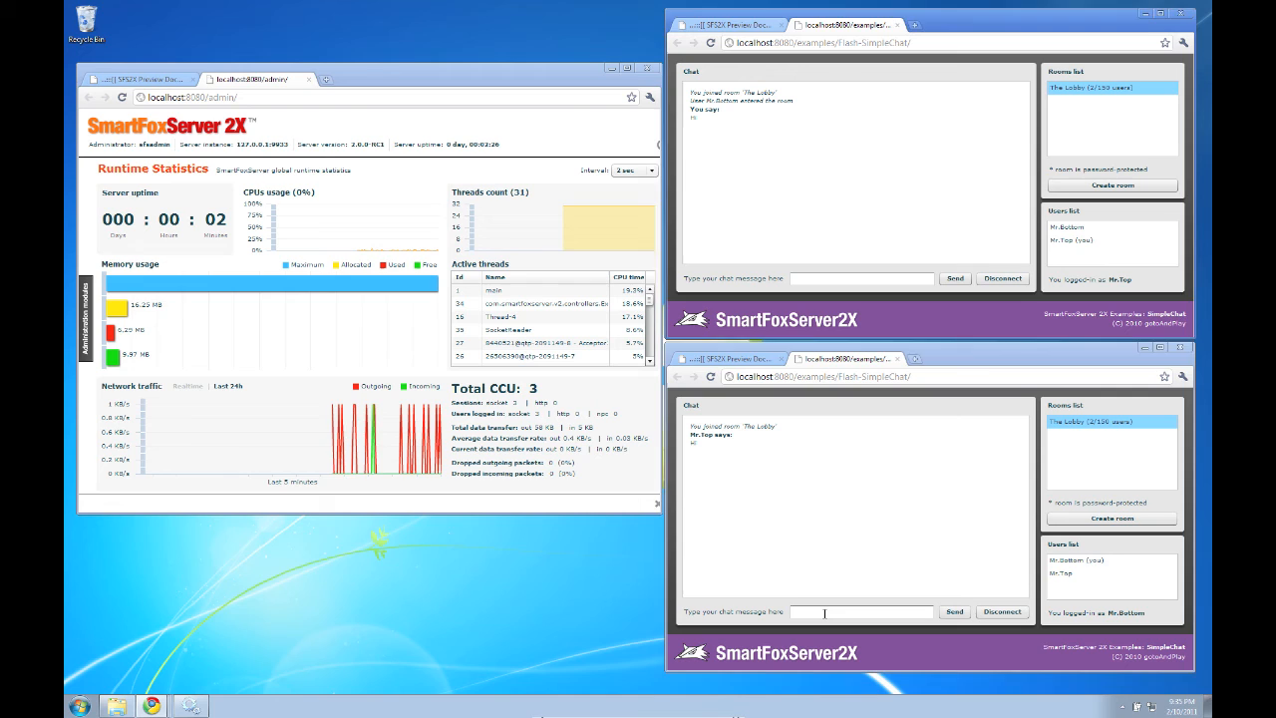
{"action": "type", "text": "Hello"}
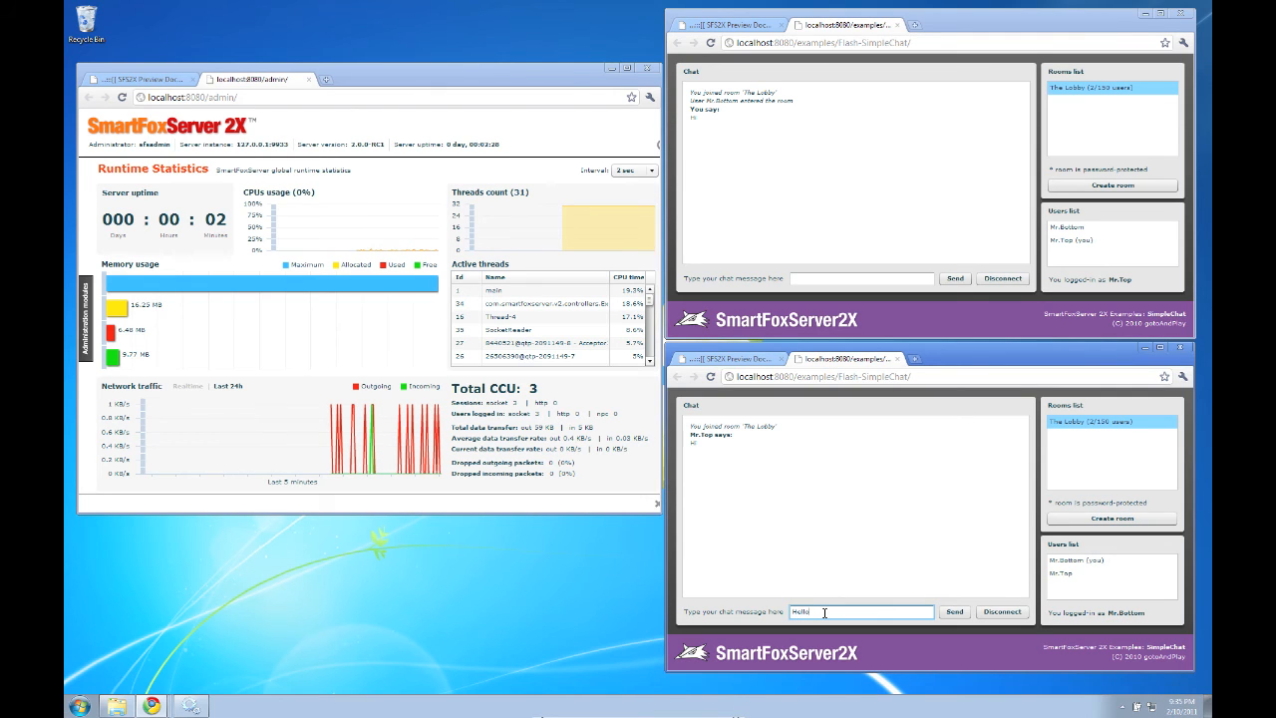
{"action": "left_click", "coordinate": [954, 610]}
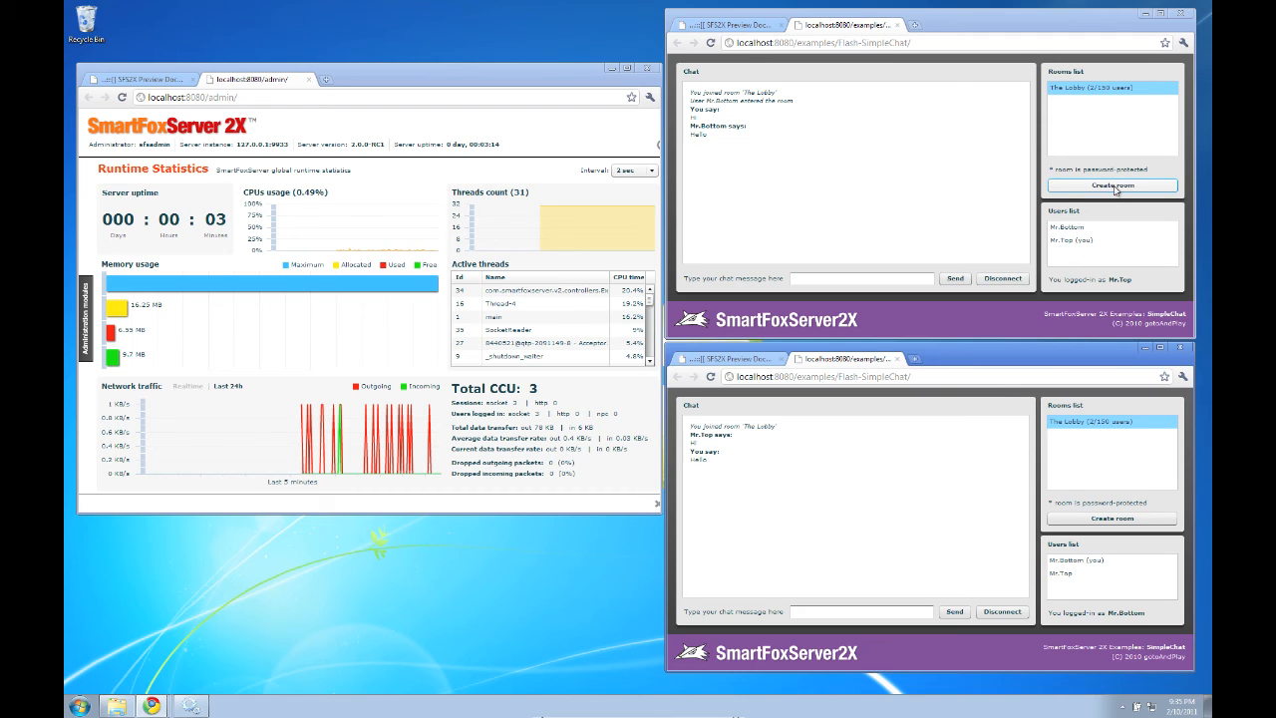
- Create a room named 'New' from the first client, which joins it
{"action": "left_click", "coordinate": [1113, 185]}
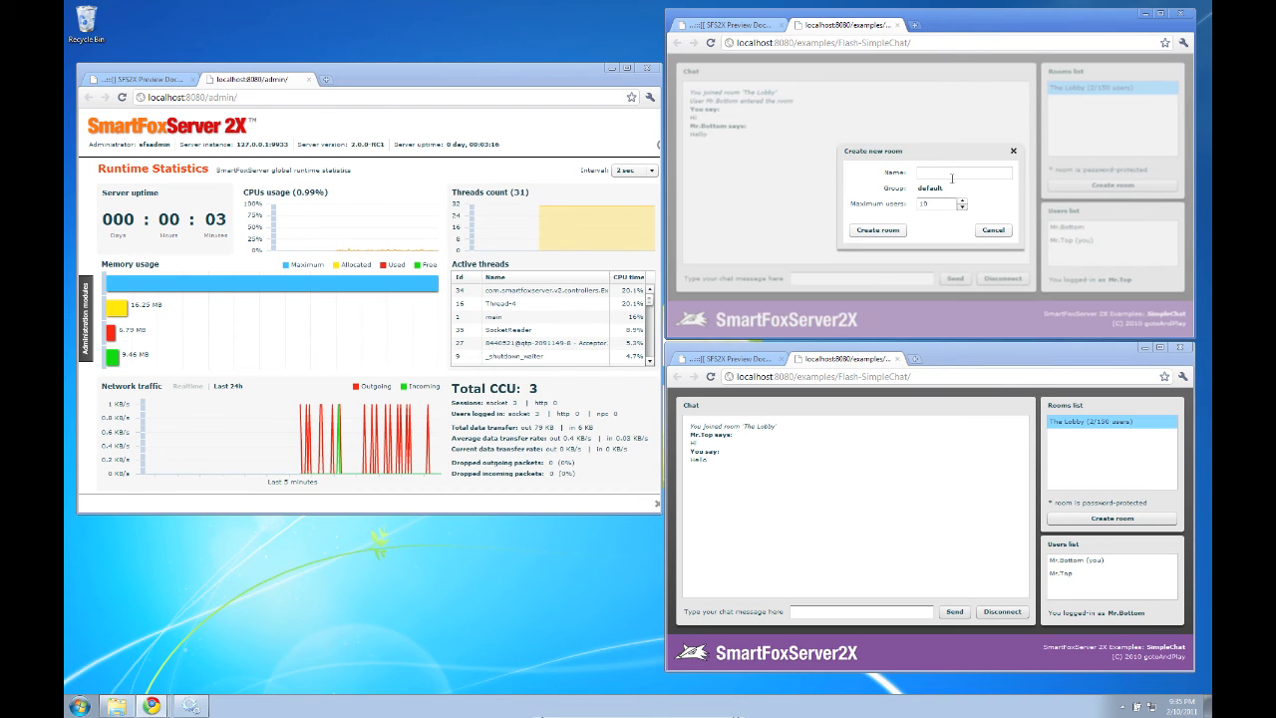
{"action": "left_click", "coordinate": [965, 171]}
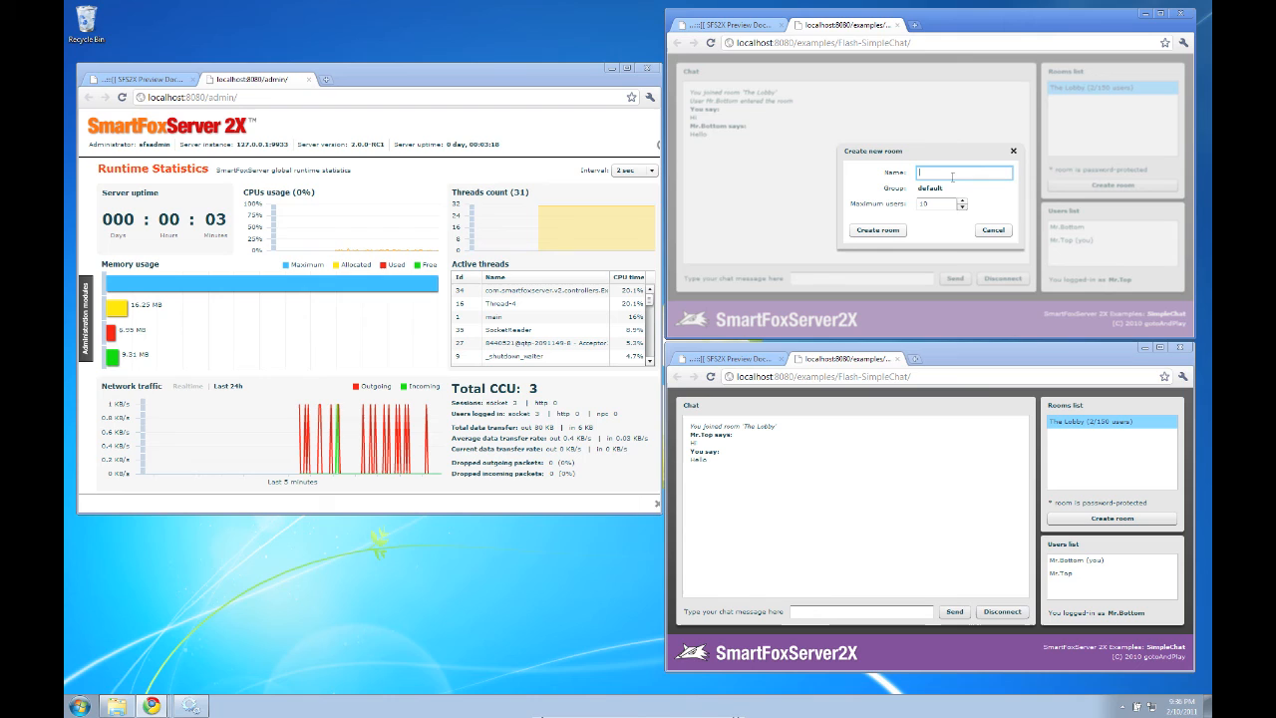
{"action": "type", "text": "NewRoom"}
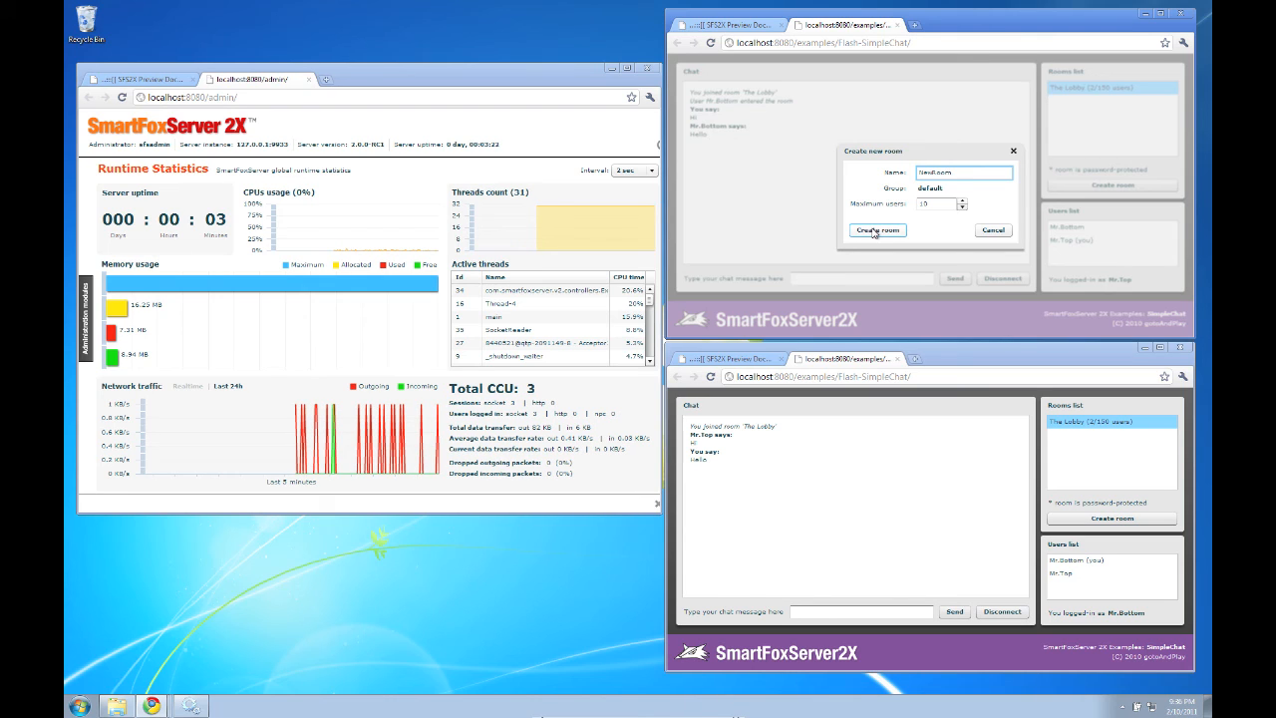
{"action": "left_click", "coordinate": [878, 232]}
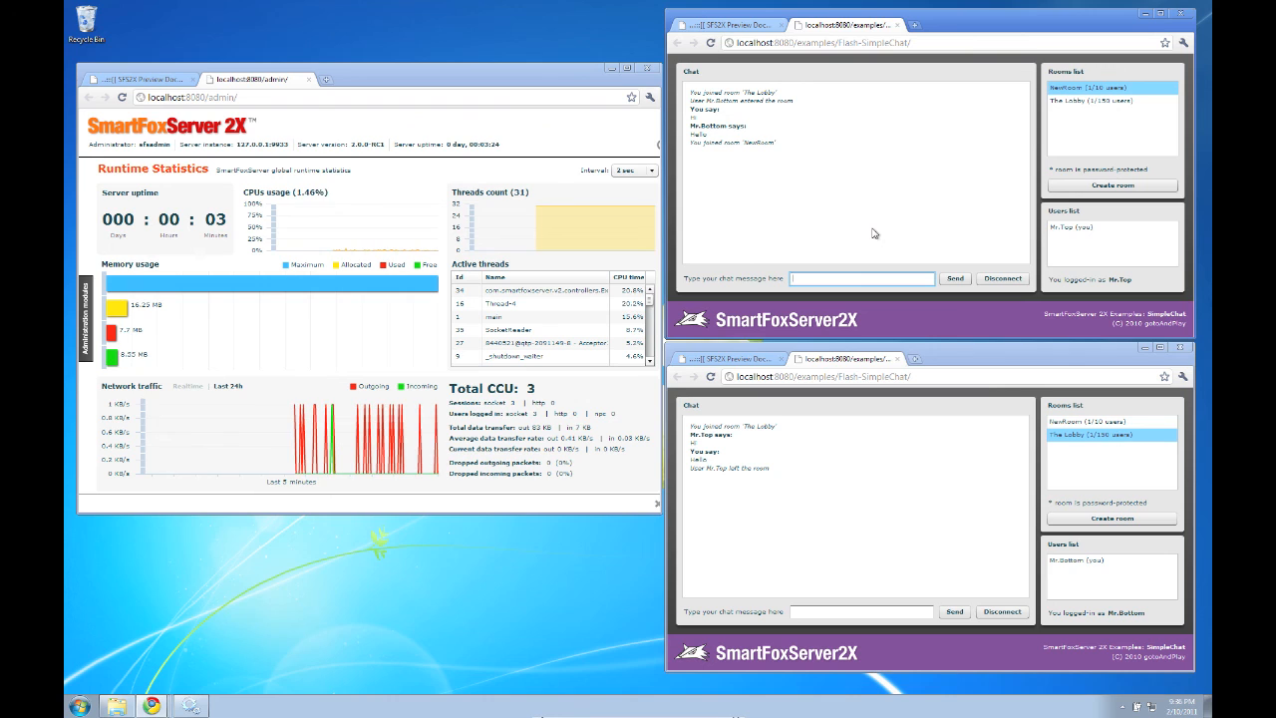